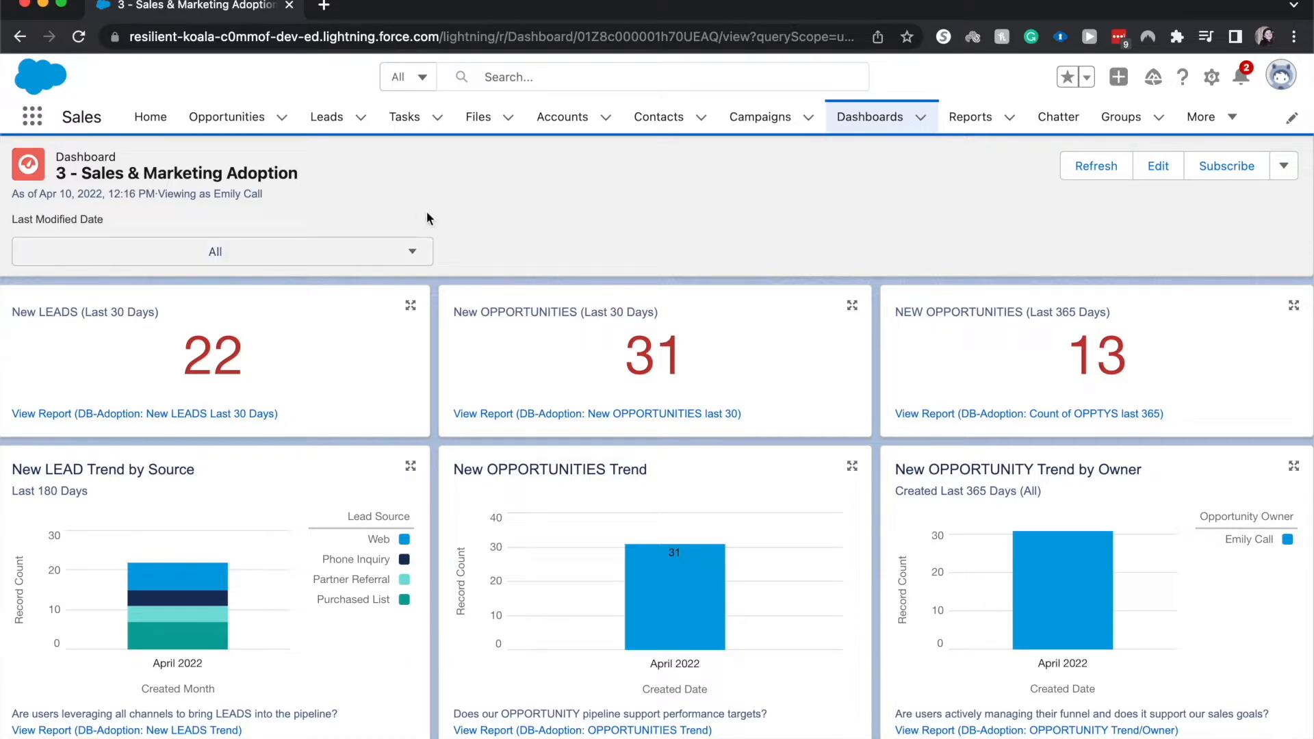
{"action": "mouse_move", "coordinate": [336, 232]}
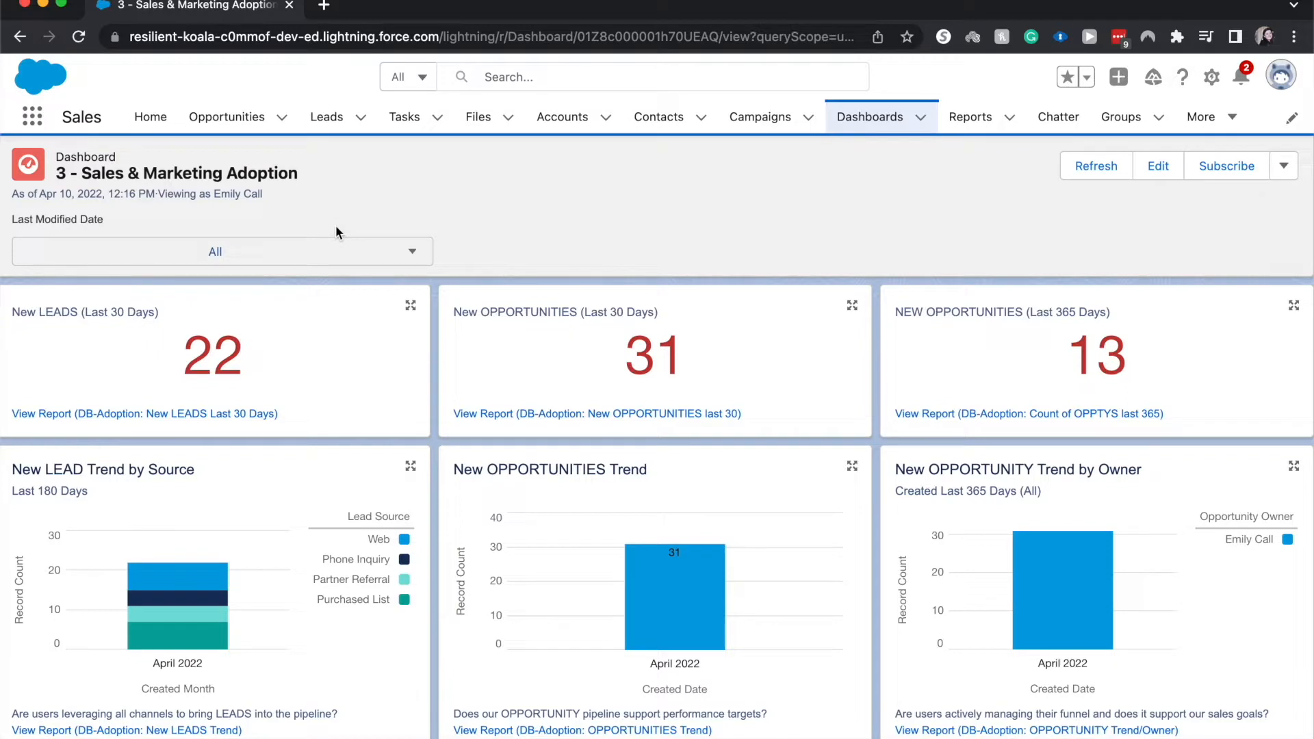
{"action": "mouse_move", "coordinate": [334, 266]}
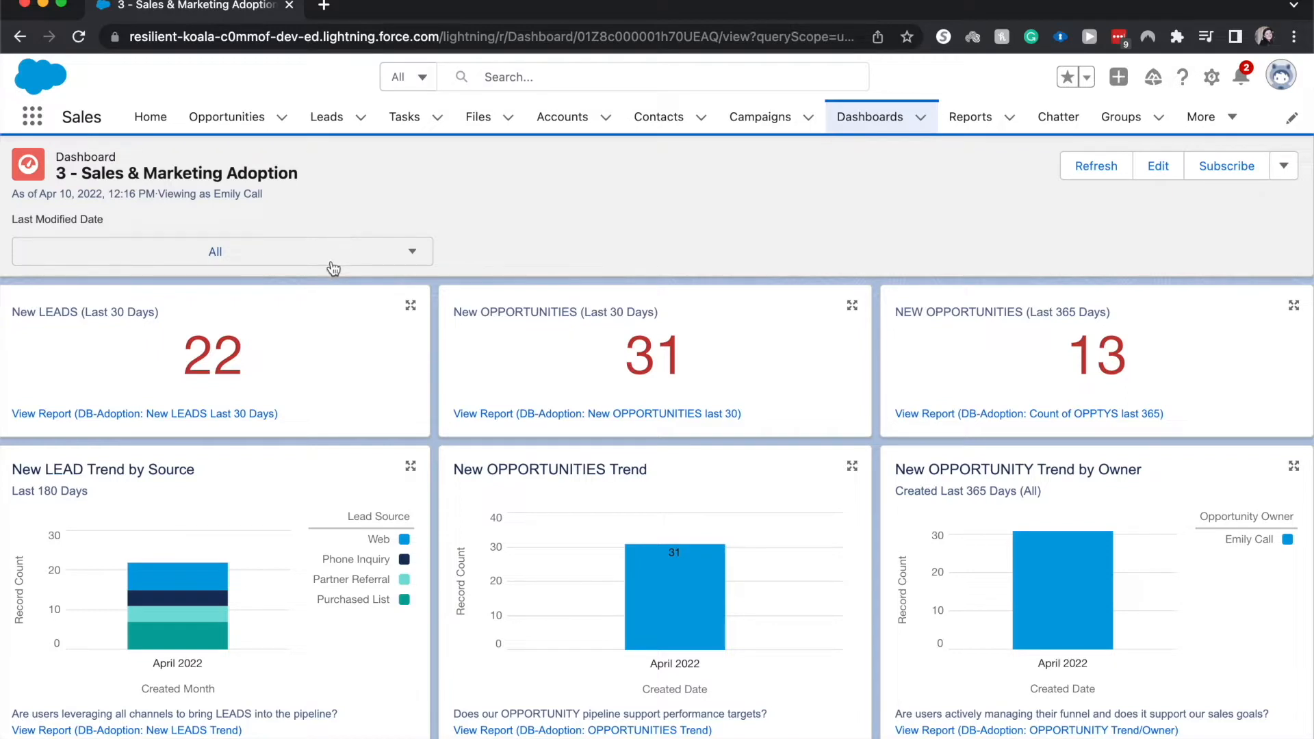
{"action": "mouse_move", "coordinate": [302, 254]}
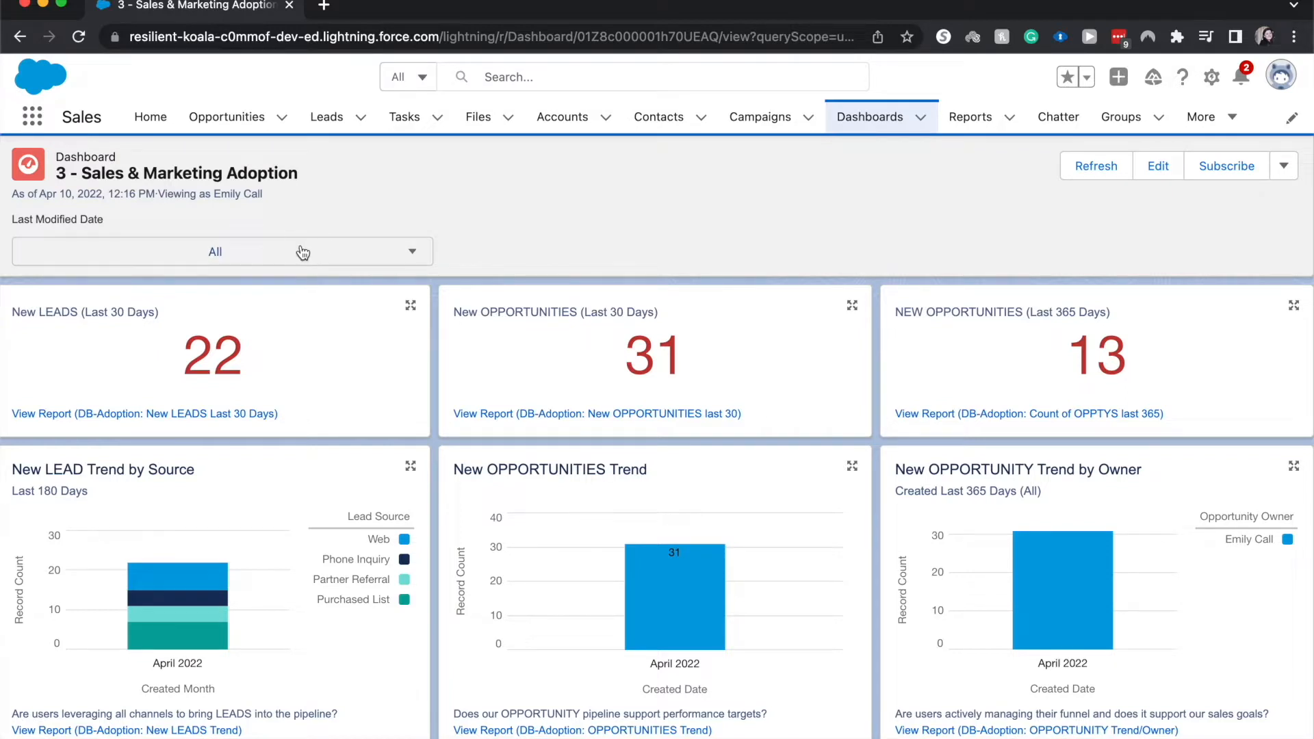
Try the existing date filter with Last Fiscal Quarter and 4/1/2022, then reset it to All.
{"action": "left_click", "coordinate": [215, 251]}
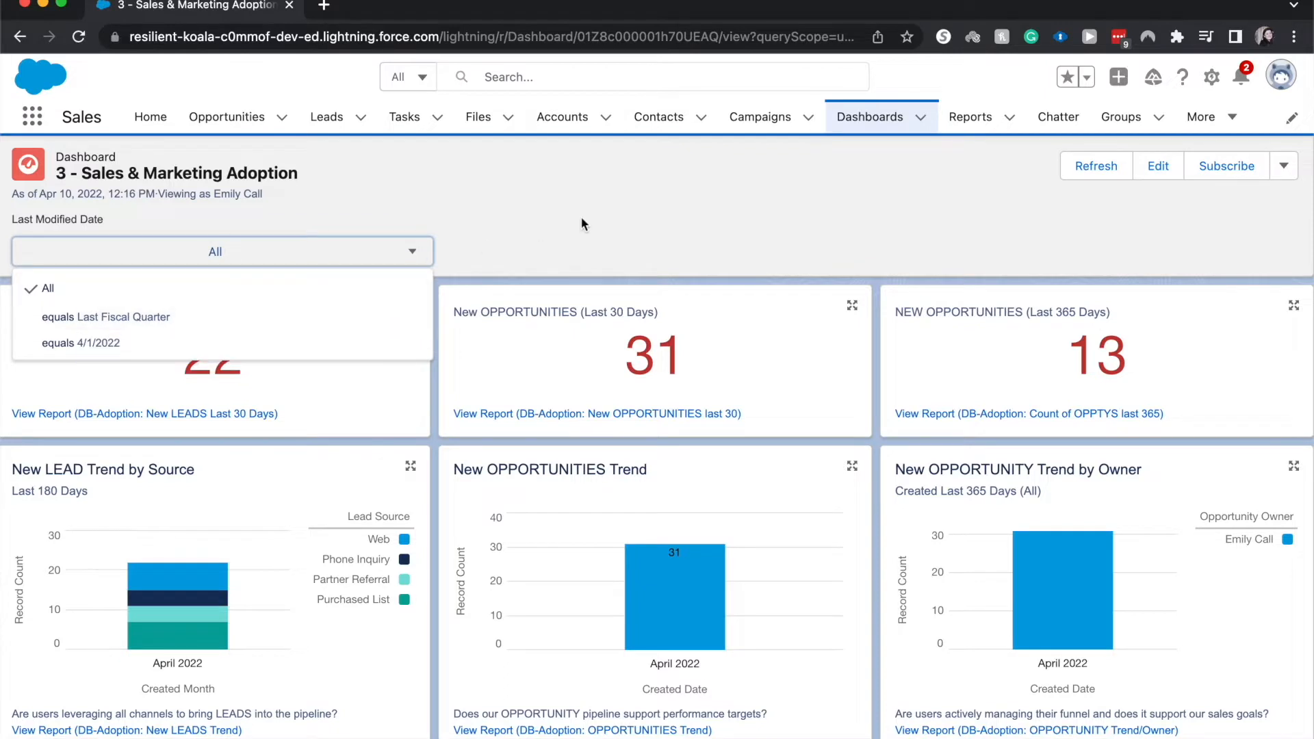
{"action": "mouse_move", "coordinate": [945, 204]}
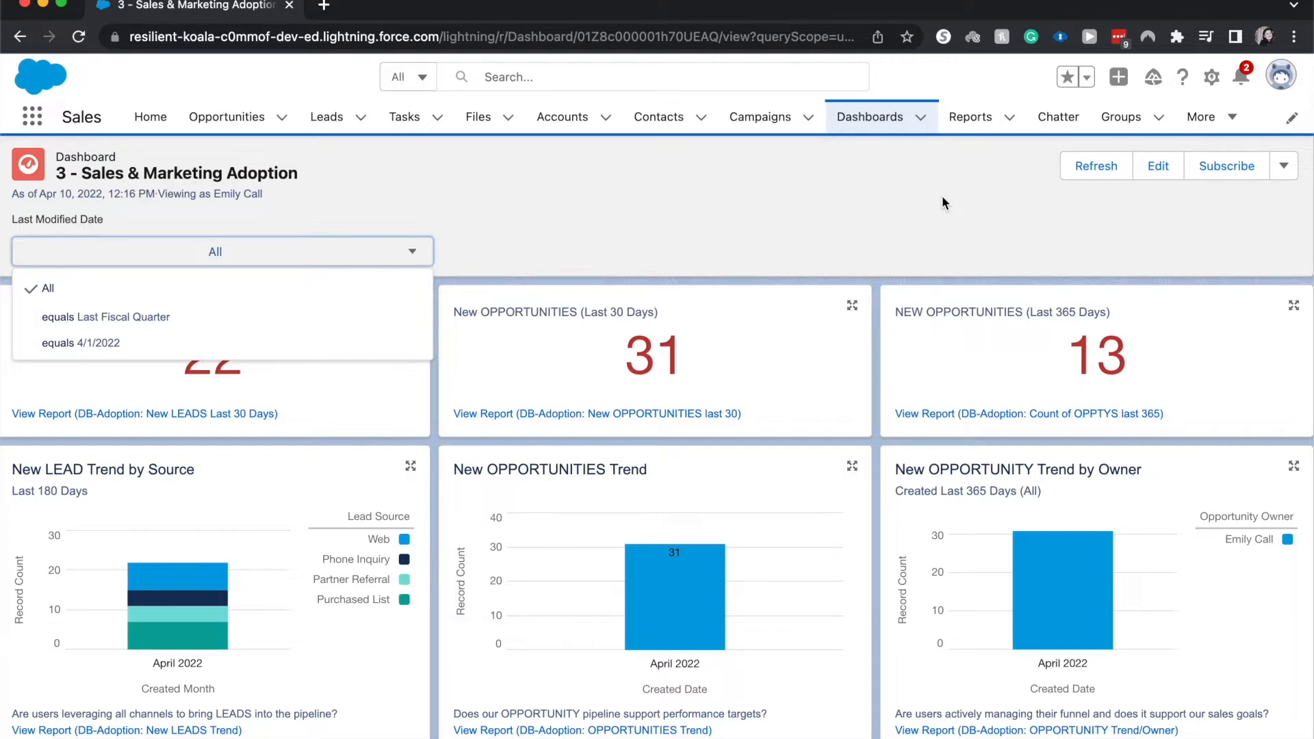
{"action": "mouse_move", "coordinate": [40, 288]}
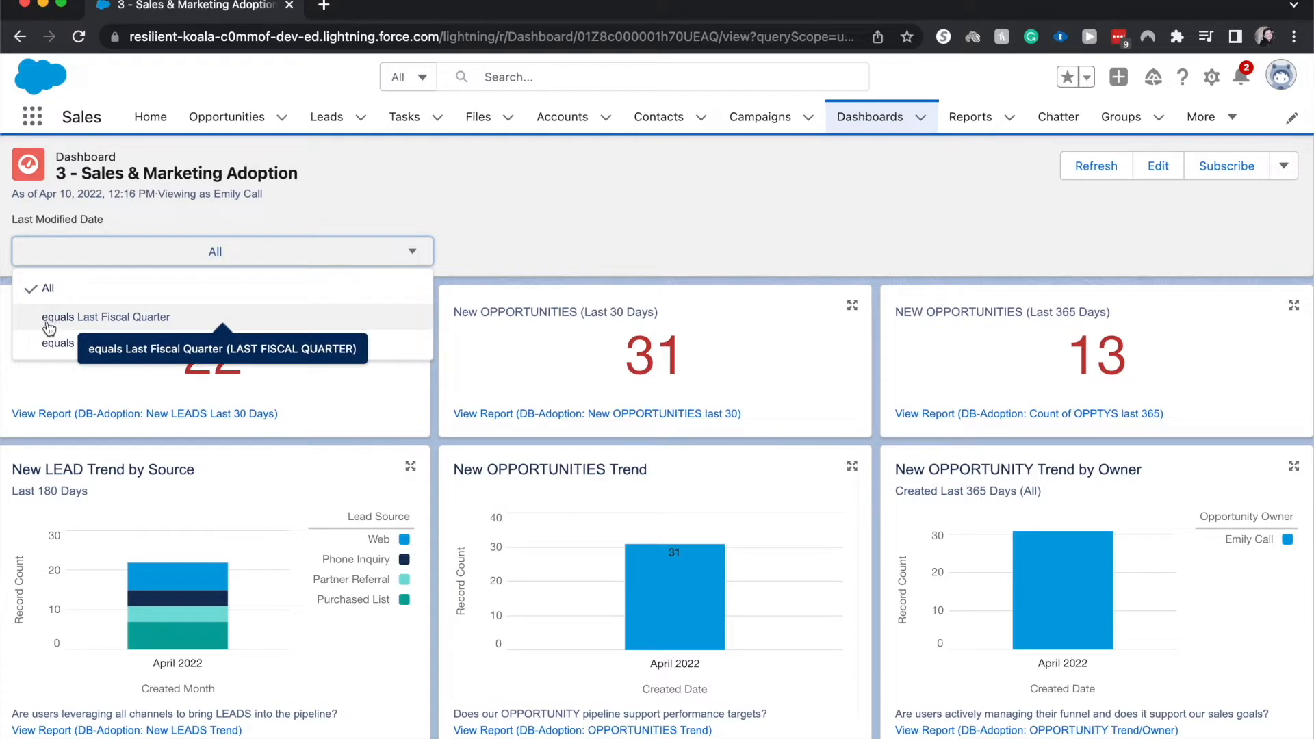
{"action": "left_click", "coordinate": [105, 317]}
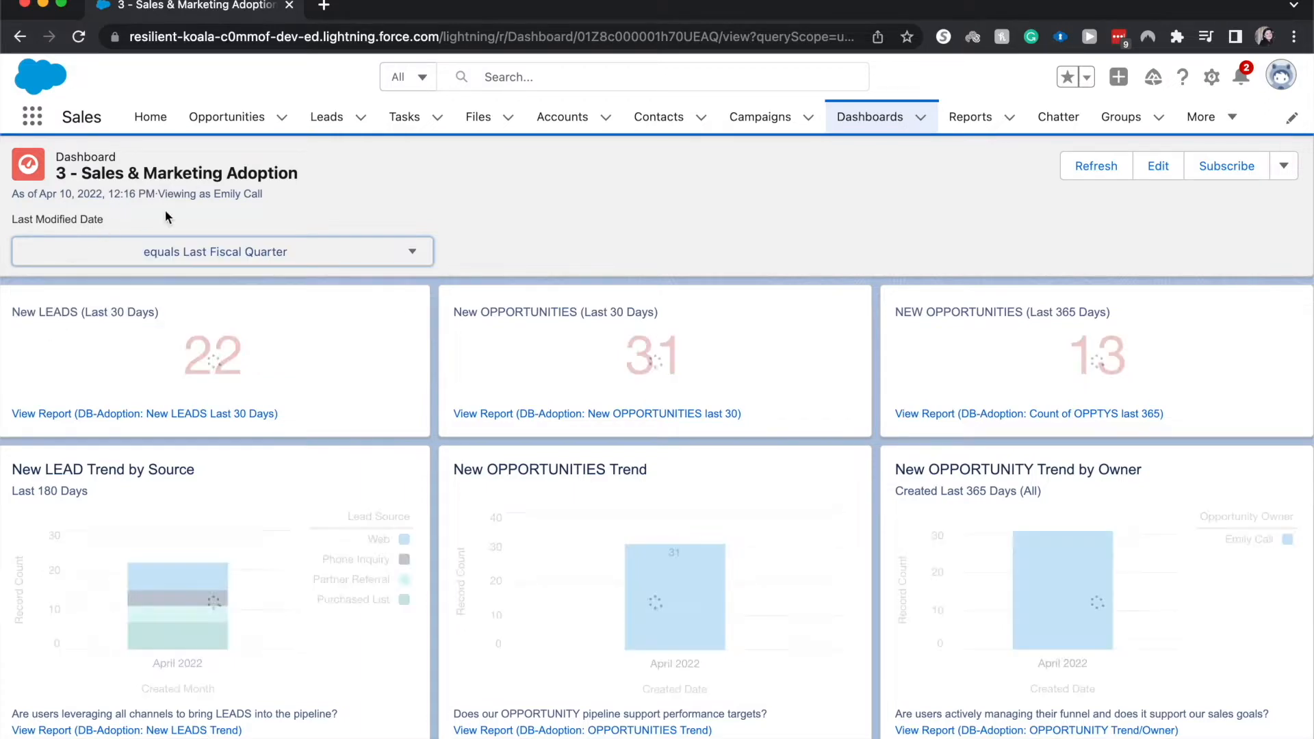
{"action": "left_click", "coordinate": [1094, 165]}
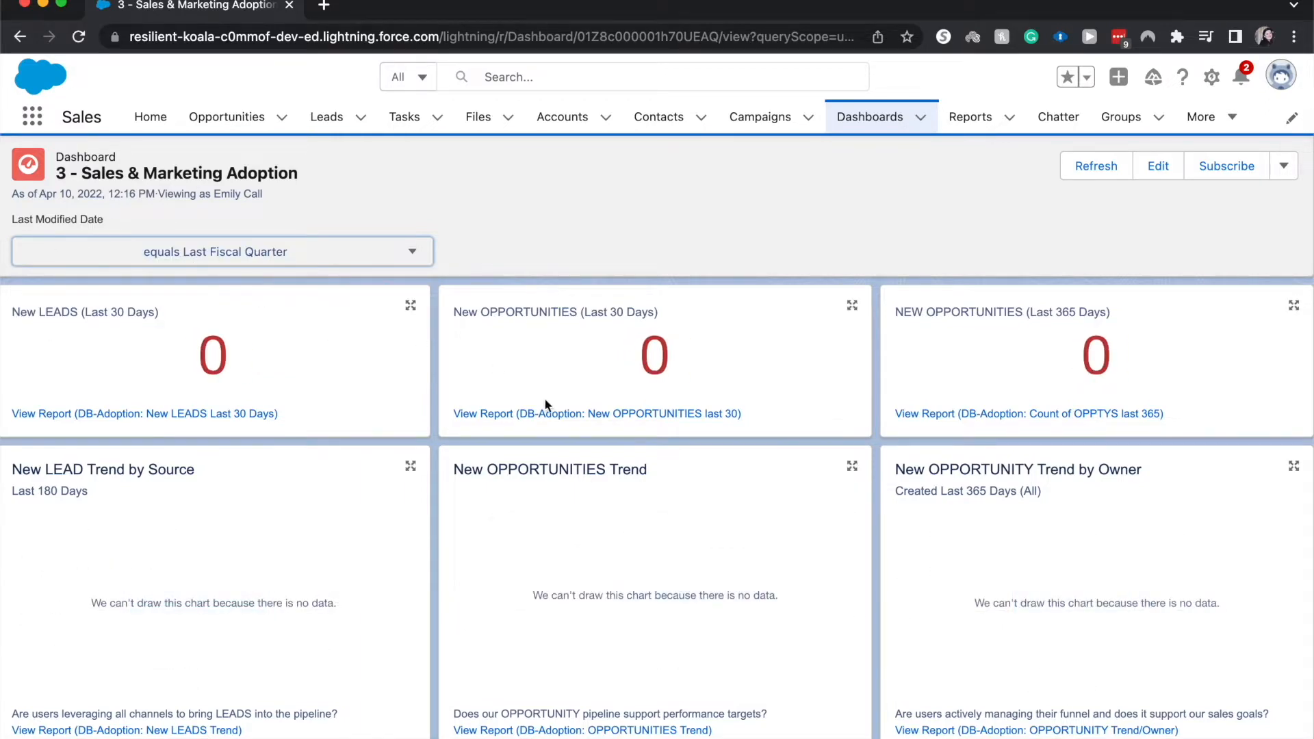
{"action": "scroll", "scroll_direction": "down", "scroll_amount": 3}
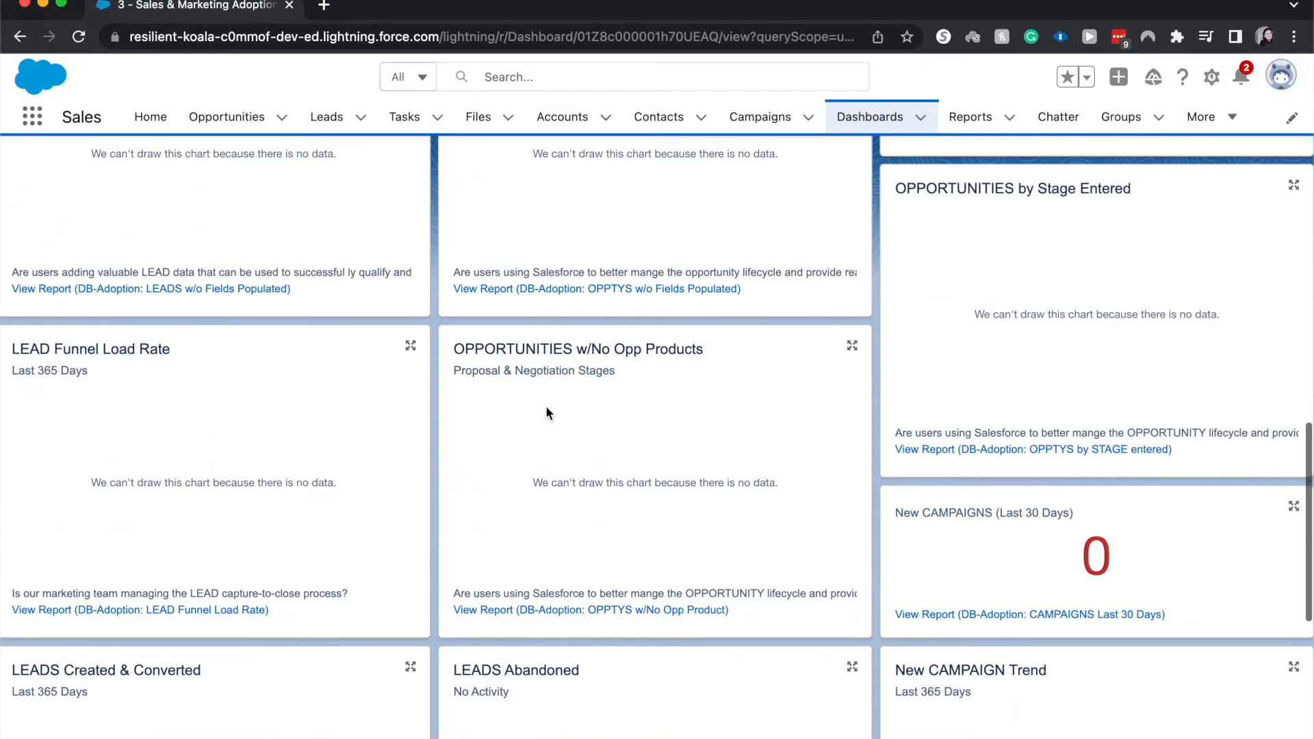
{"action": "scroll", "scroll_direction": "up", "scroll_amount": 3}
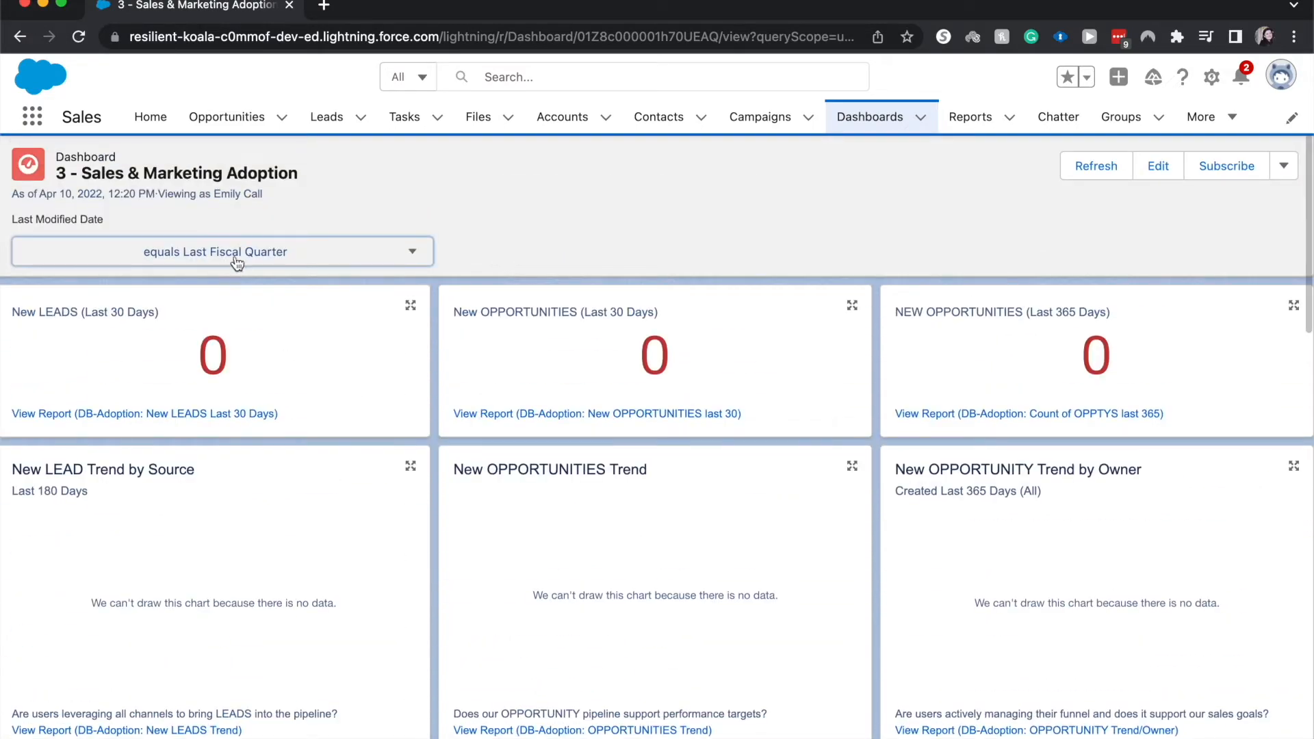
{"action": "left_click", "coordinate": [222, 250]}
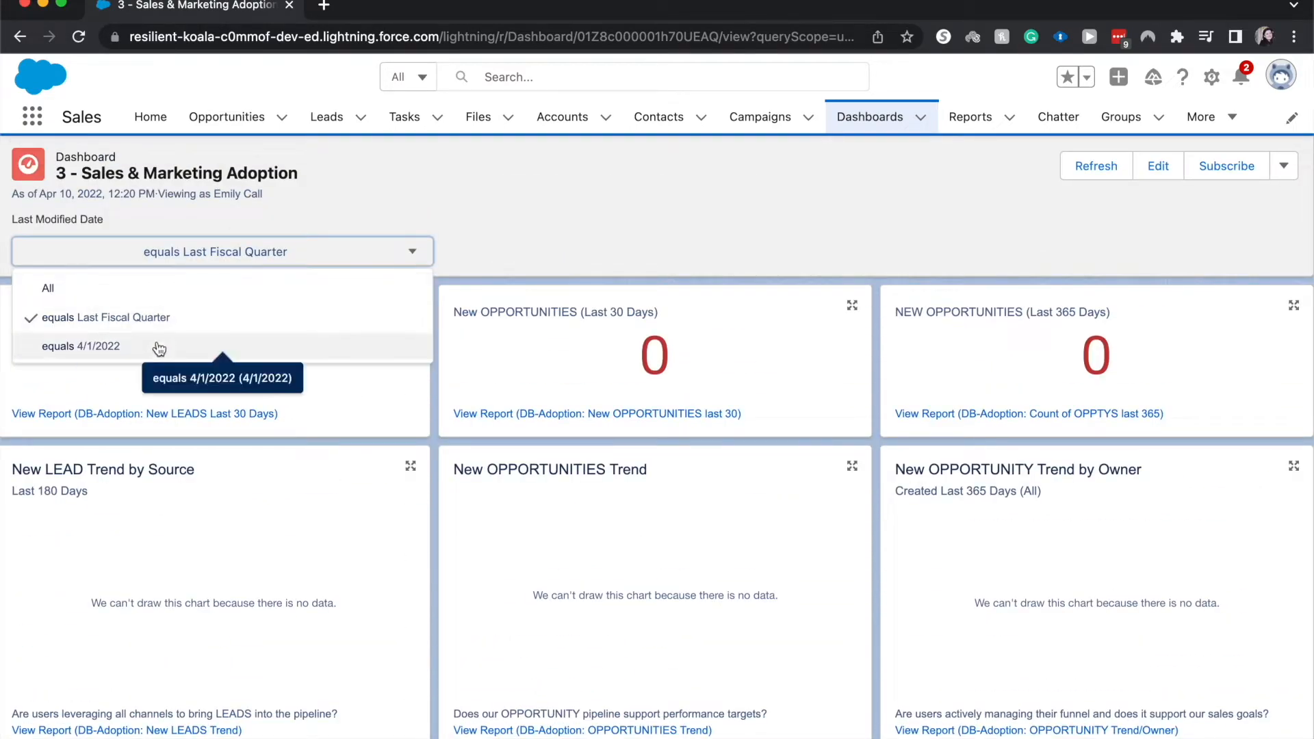
{"action": "left_click", "coordinate": [79, 346]}
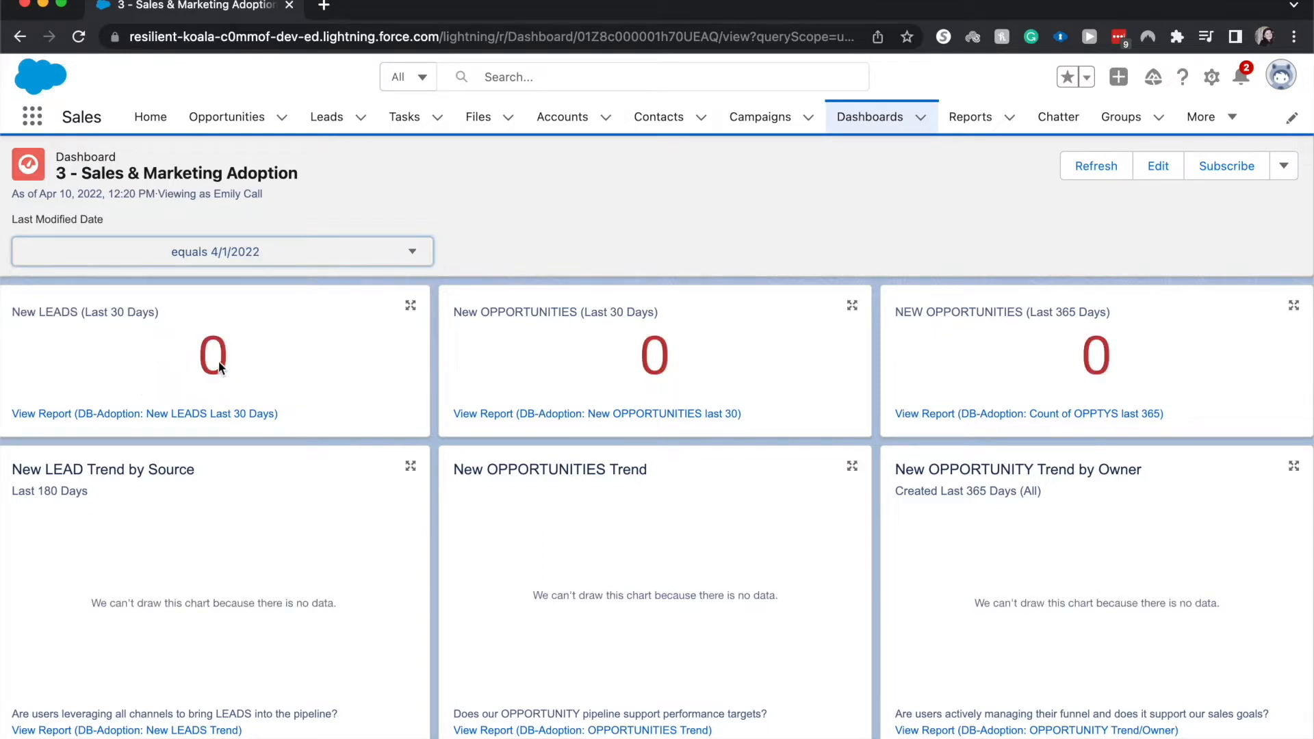
{"action": "left_click", "coordinate": [411, 251]}
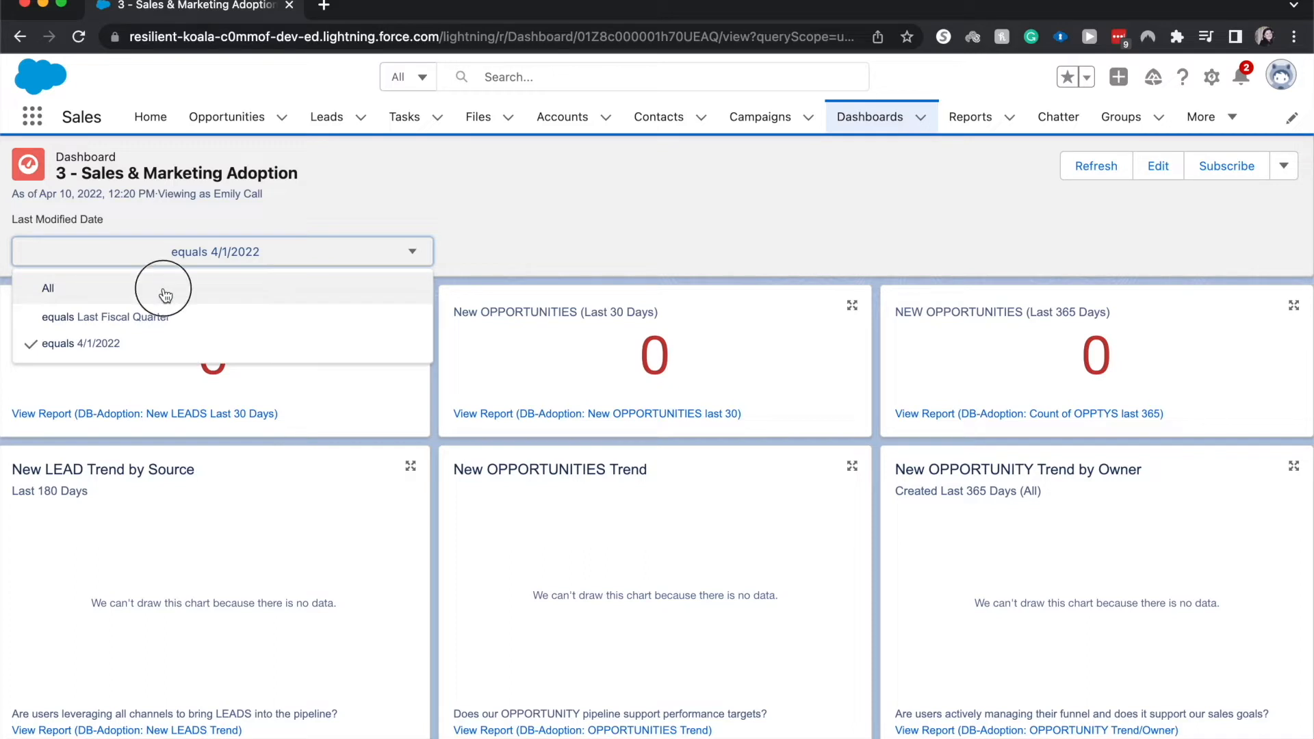
{"action": "left_click", "coordinate": [48, 288]}
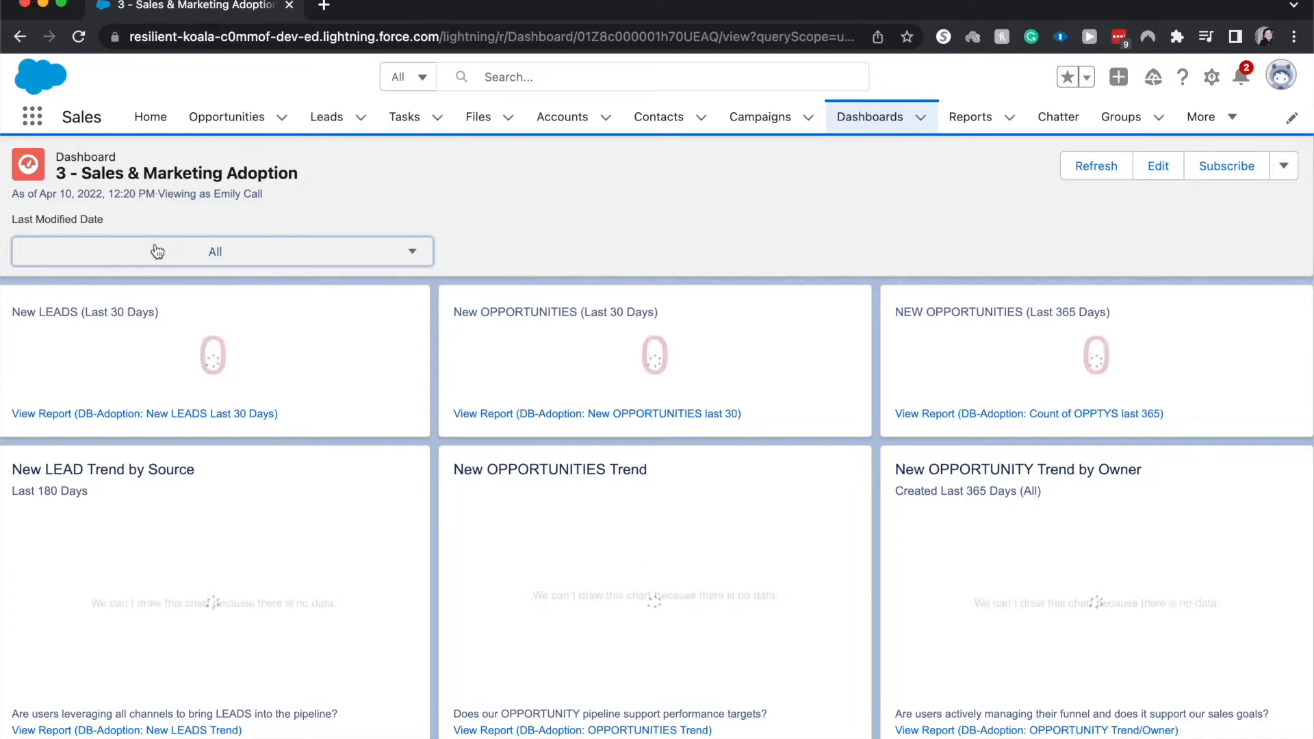
{"action": "left_click", "coordinate": [222, 251]}
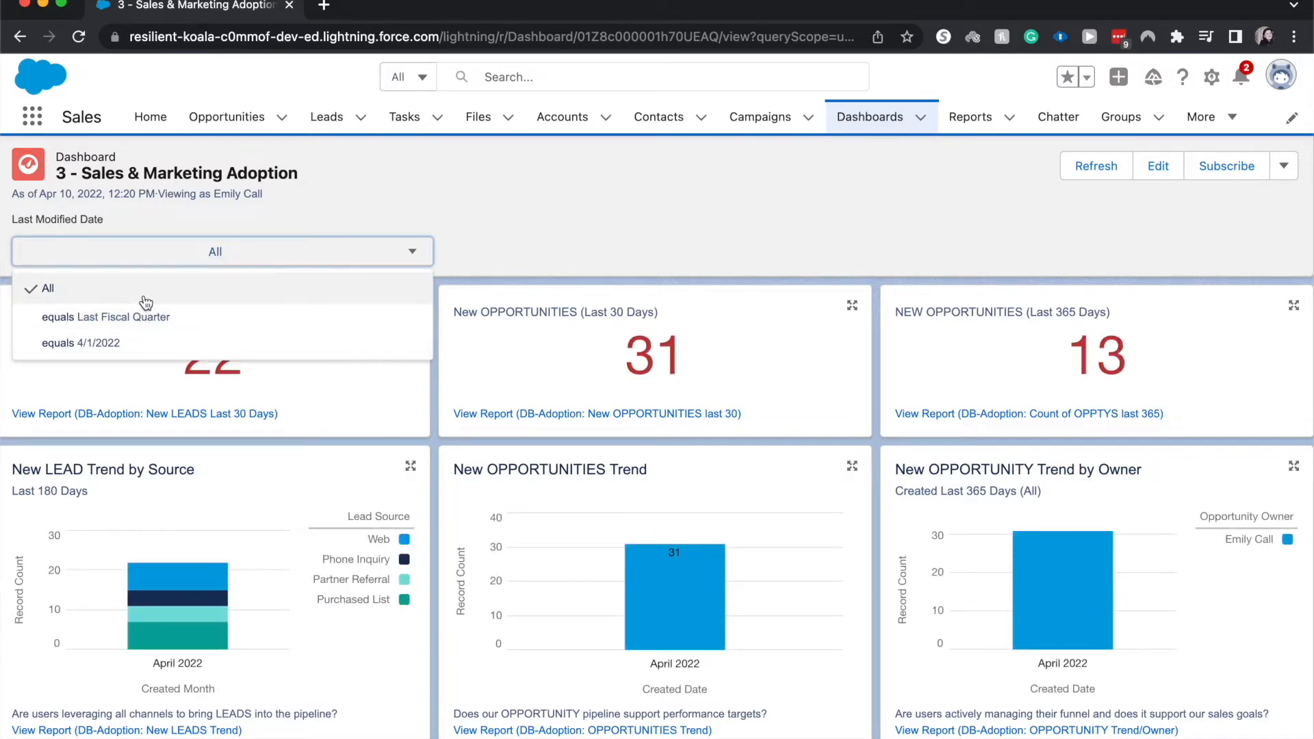
{"action": "mouse_move", "coordinate": [105, 316]}
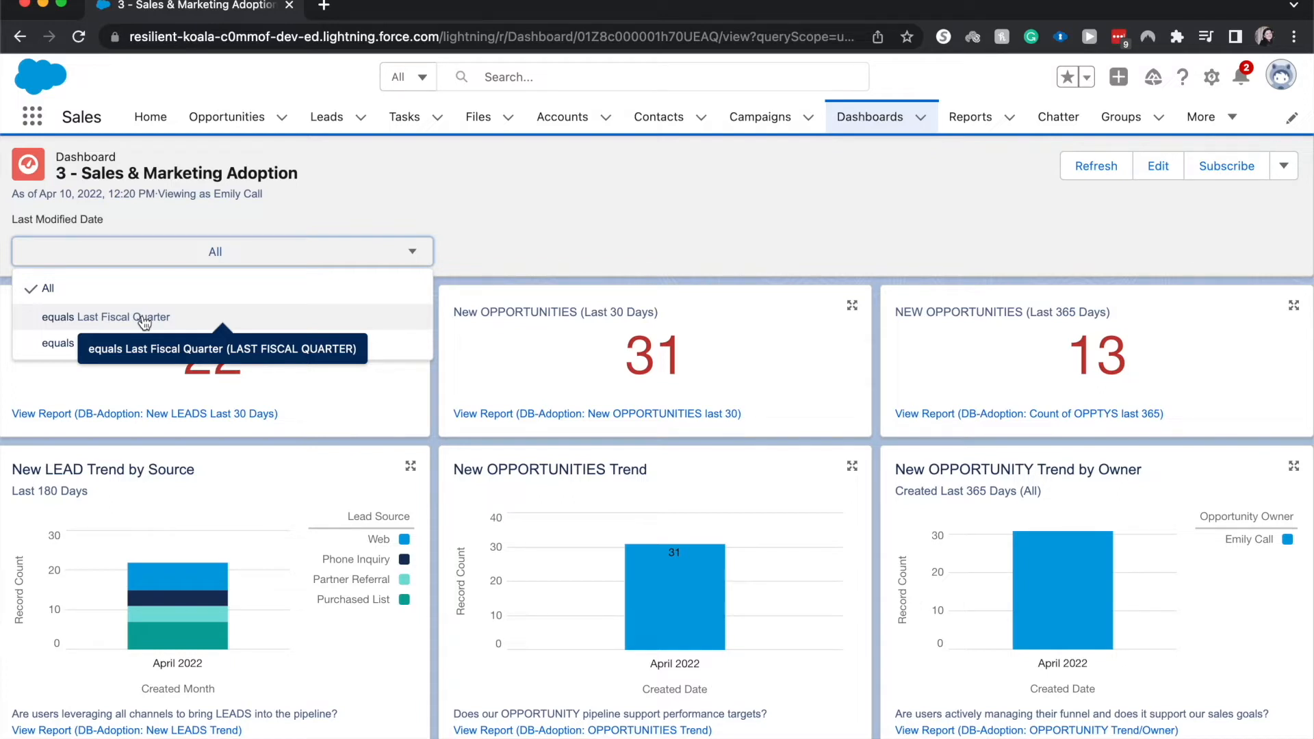
{"action": "mouse_move", "coordinate": [523, 235]}
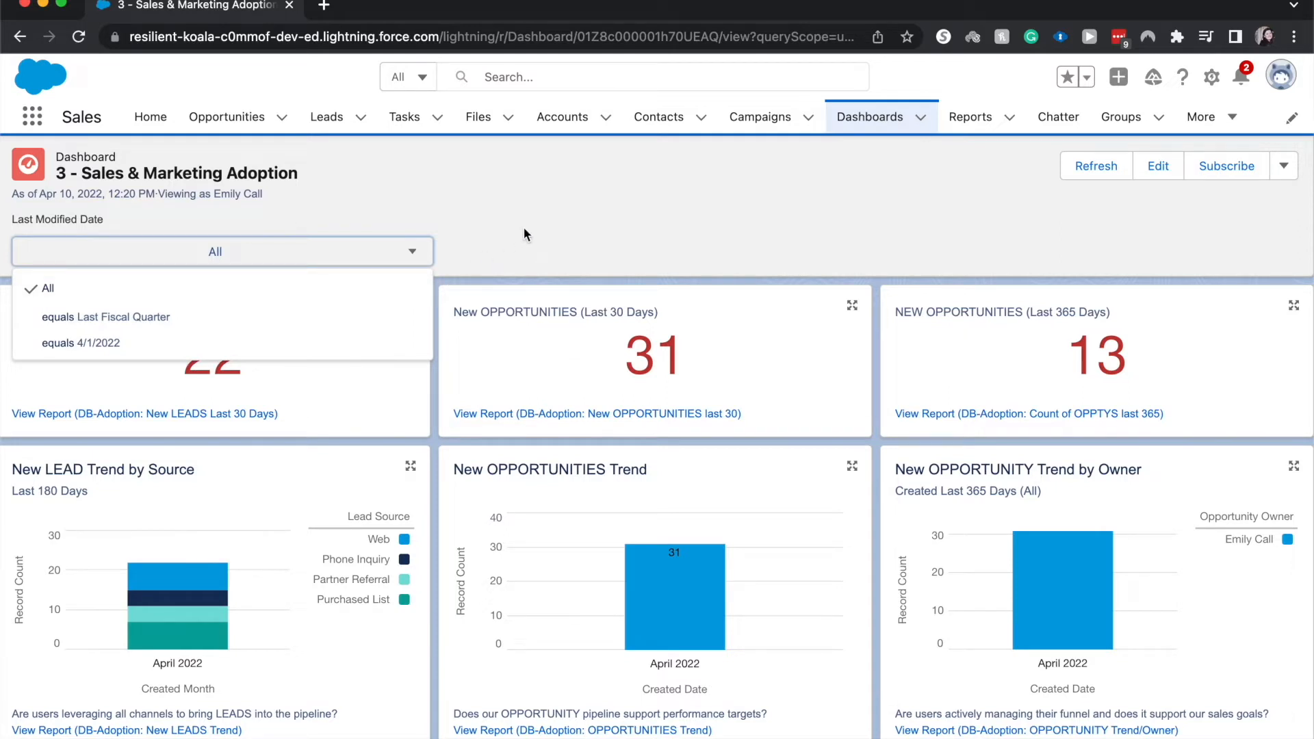
{"action": "mouse_move", "coordinate": [493, 239]}
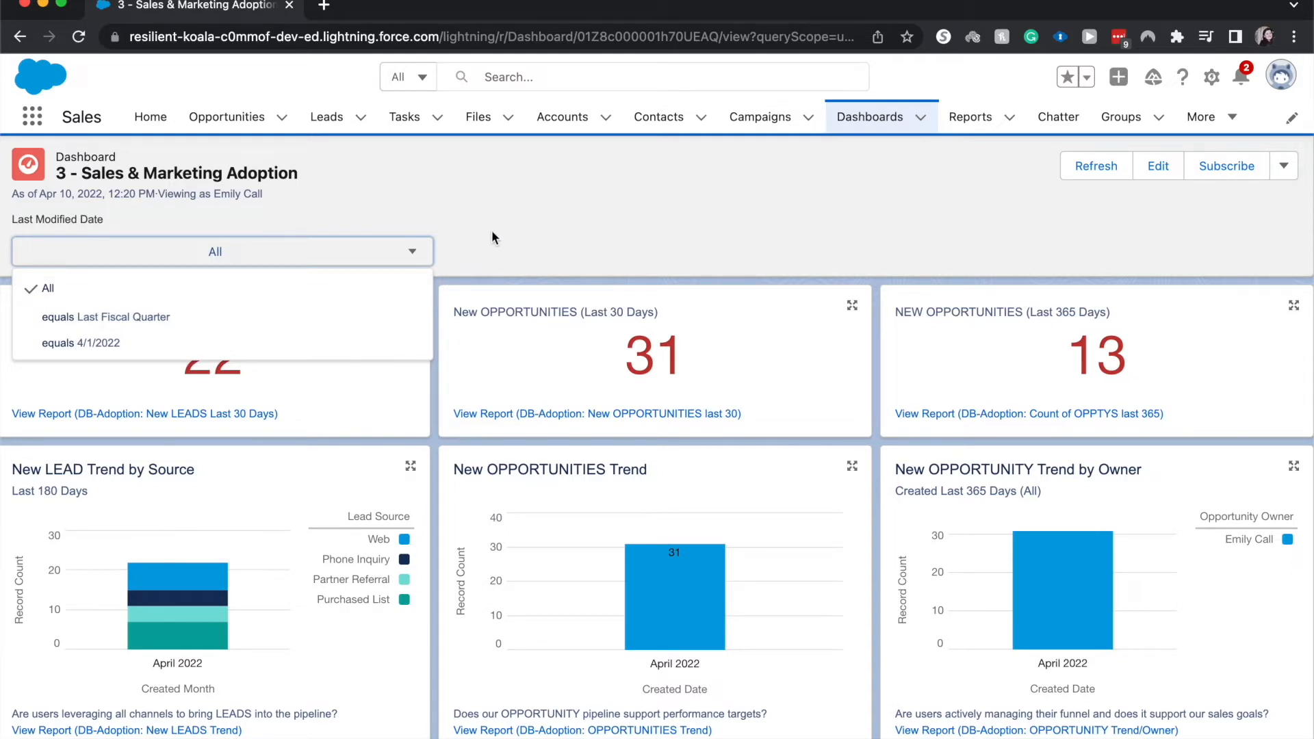
{"action": "mouse_move", "coordinate": [168, 279]}
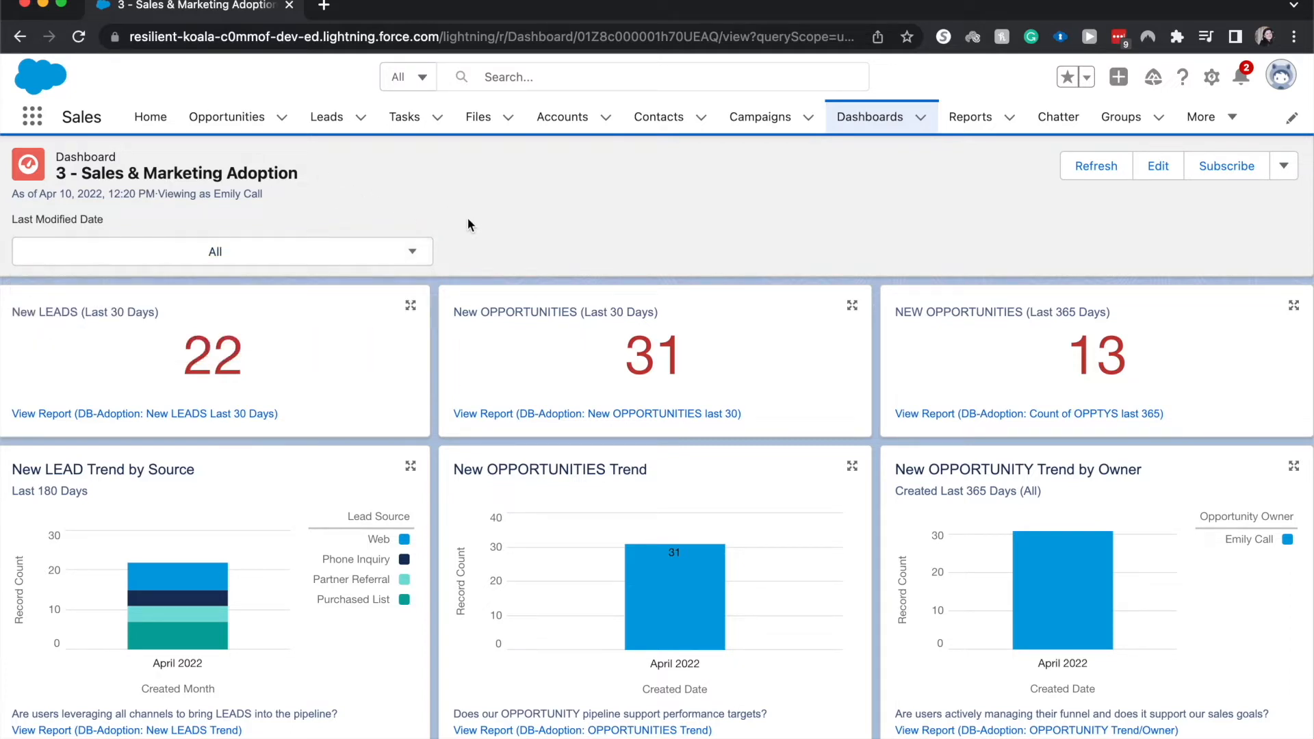
{"action": "mouse_move", "coordinate": [725, 265]}
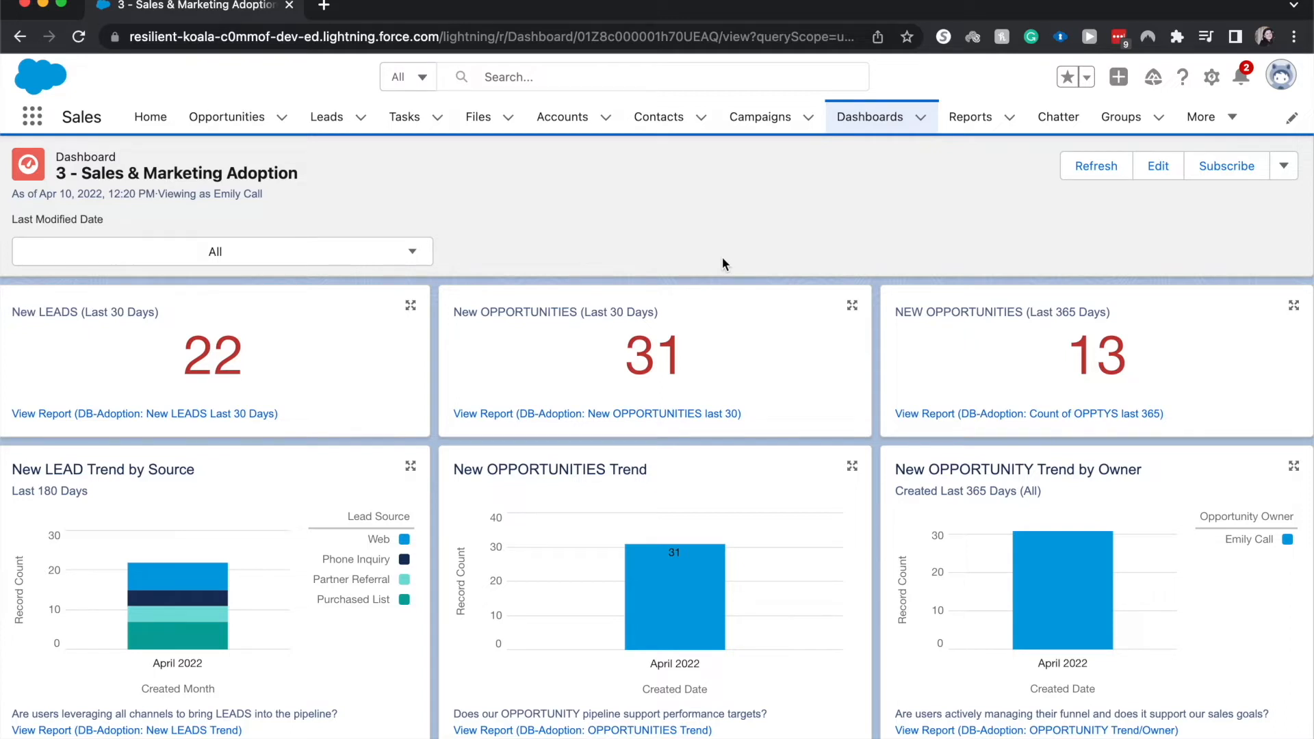
{"action": "mouse_move", "coordinate": [1158, 165]}
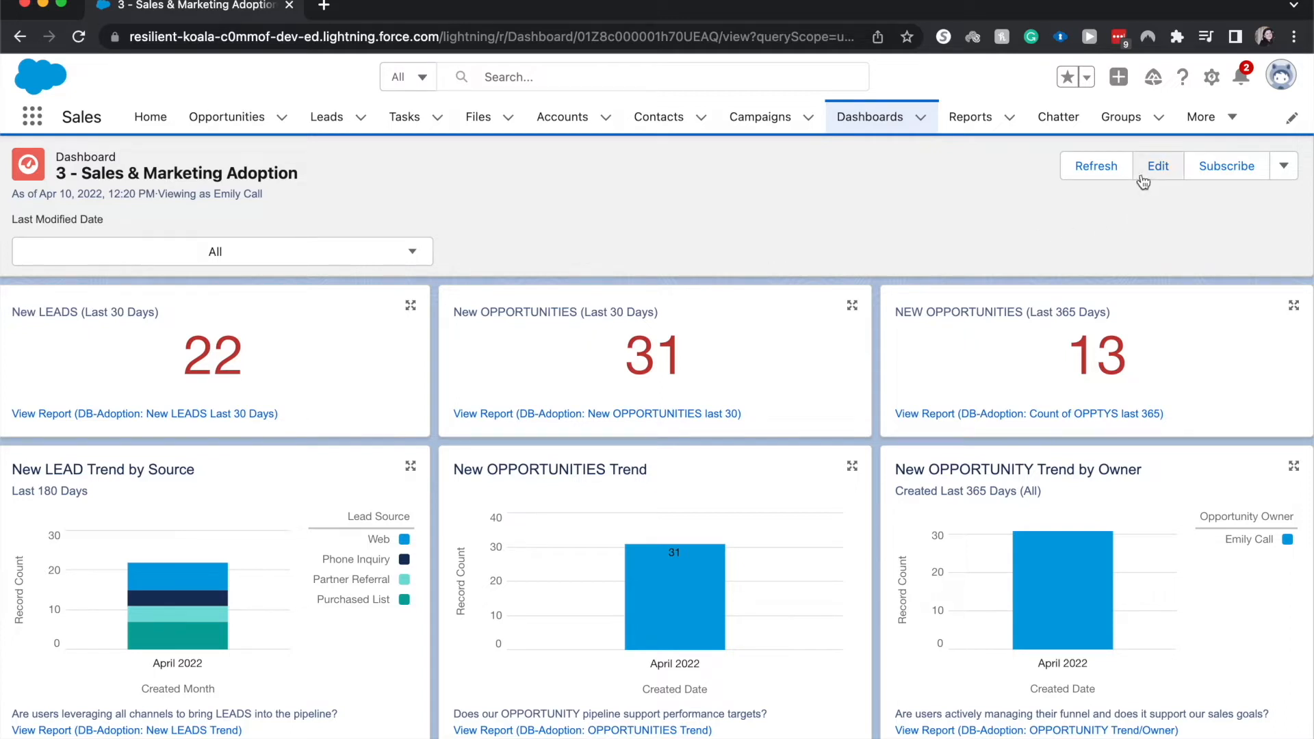
Enter edit mode, start a new dashboard filter, and pick Opportunity Created Date as its field.
{"action": "left_click", "coordinate": [1158, 165]}
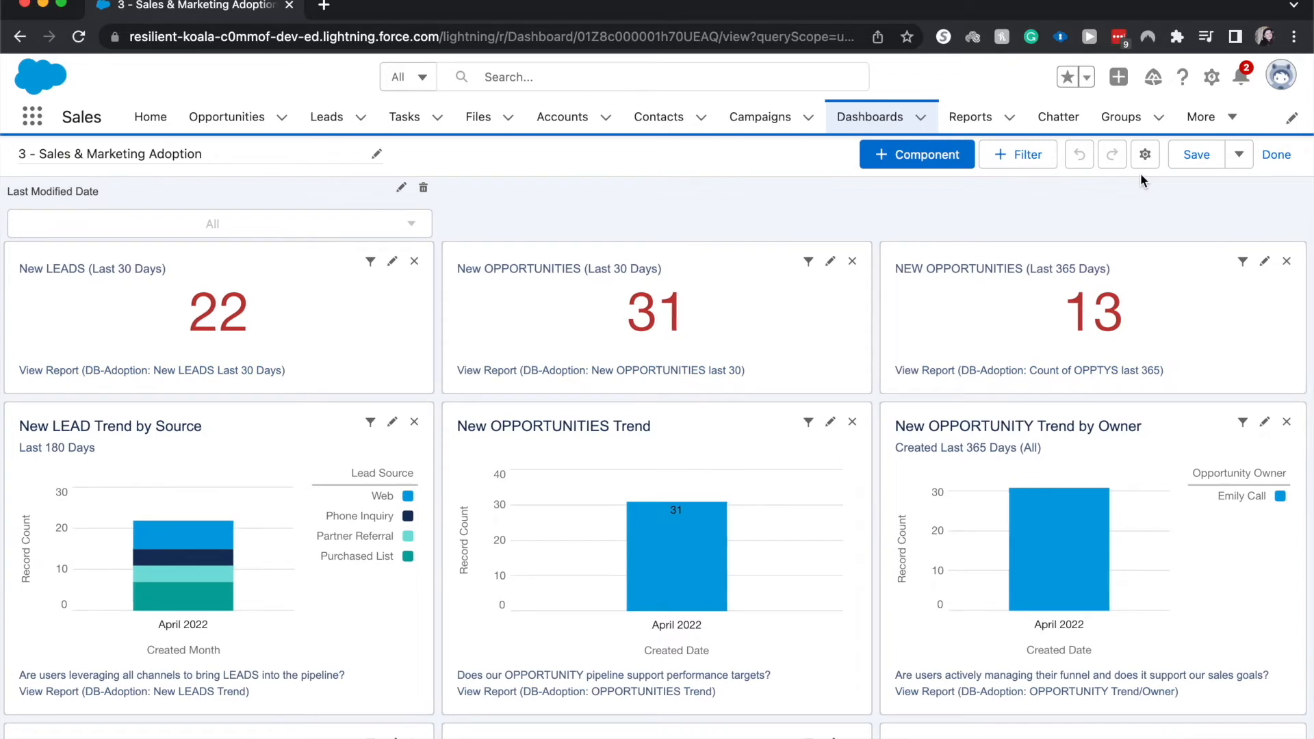
{"action": "mouse_move", "coordinate": [1027, 154]}
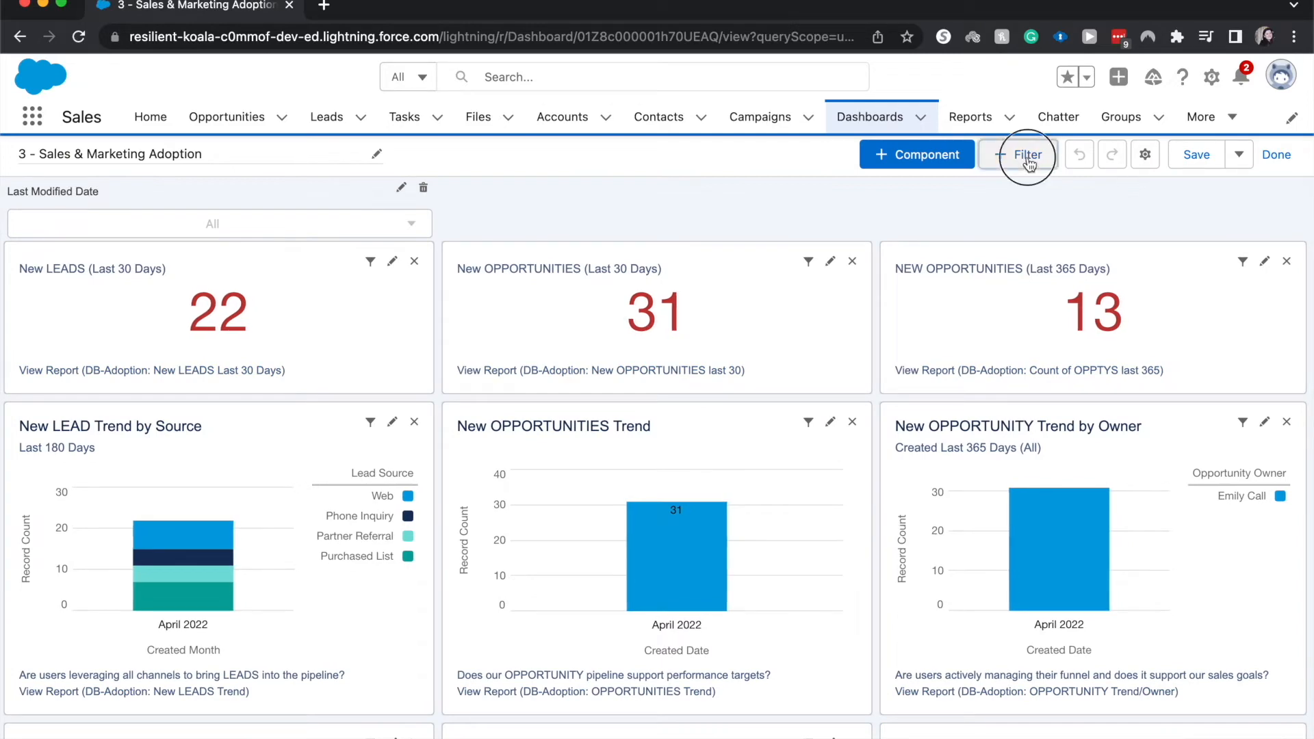
{"action": "left_click", "coordinate": [1026, 154]}
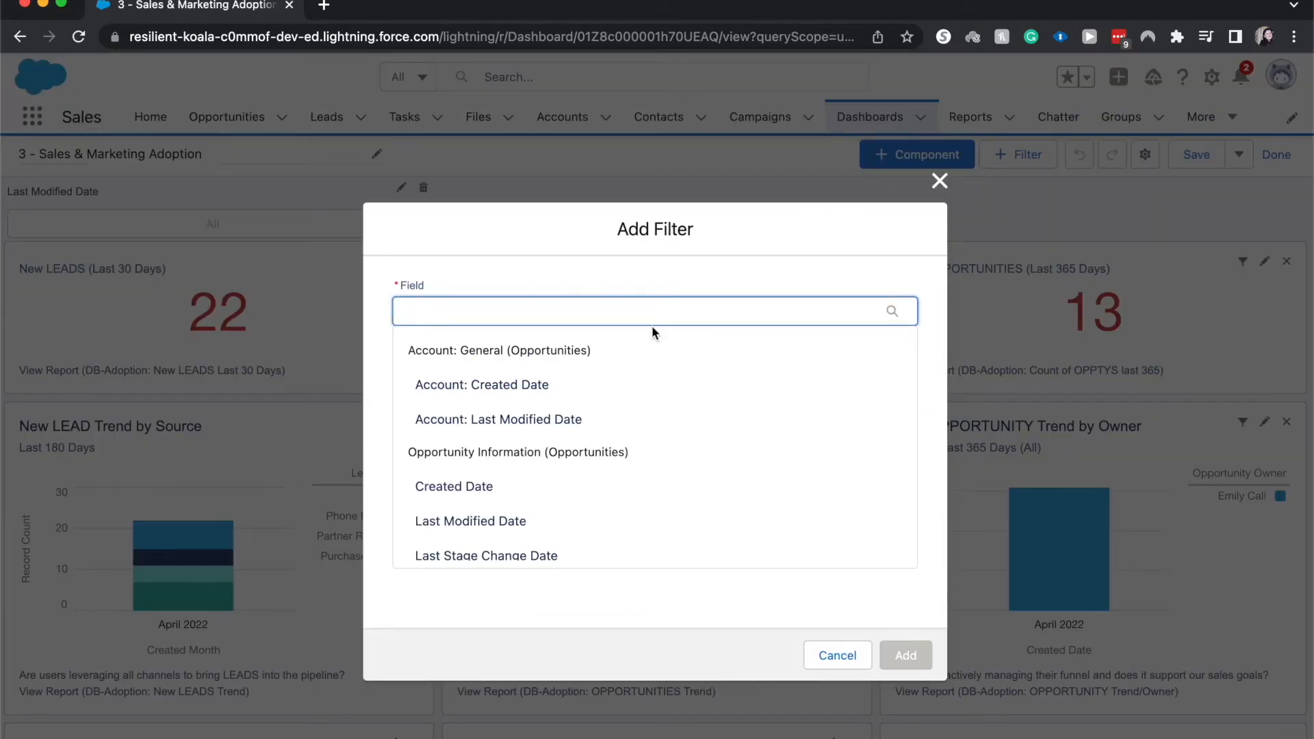
{"action": "scroll", "scroll_direction": "up", "scroll_amount": 3}
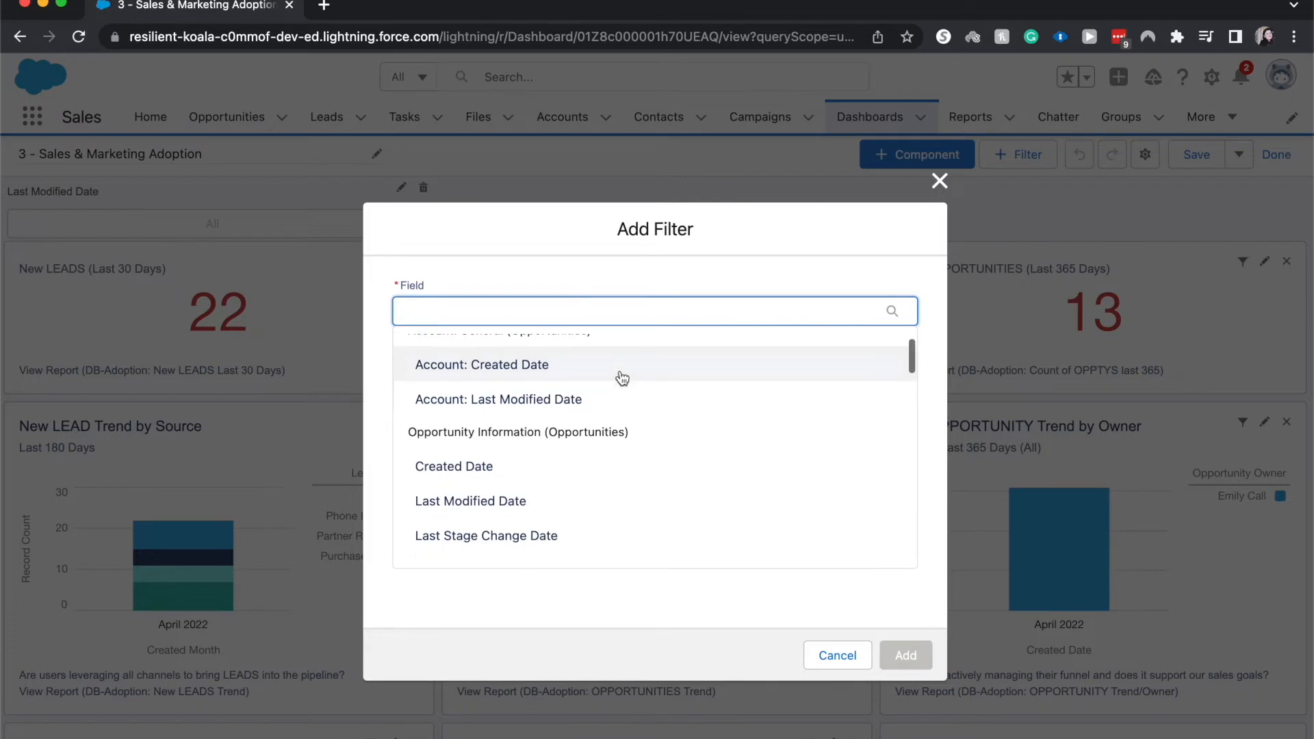
{"action": "mouse_move", "coordinate": [622, 377]}
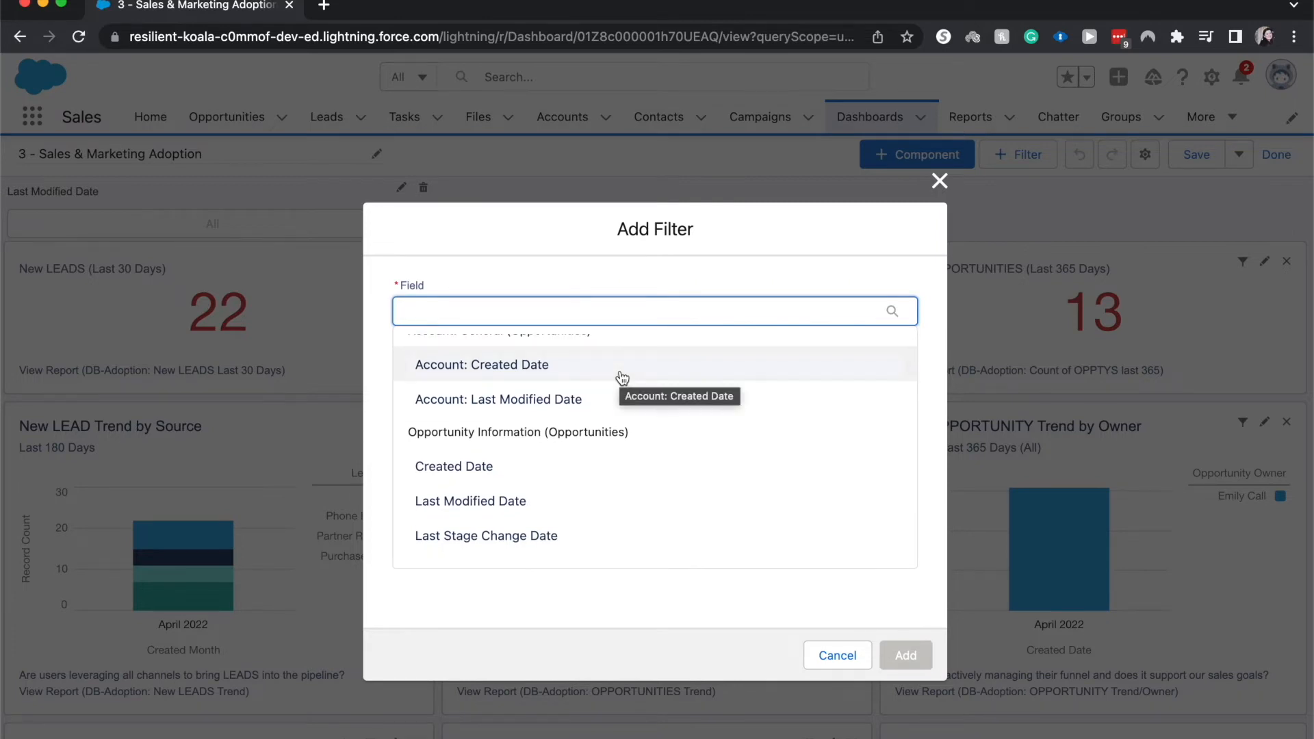
{"action": "mouse_move", "coordinate": [520, 466]}
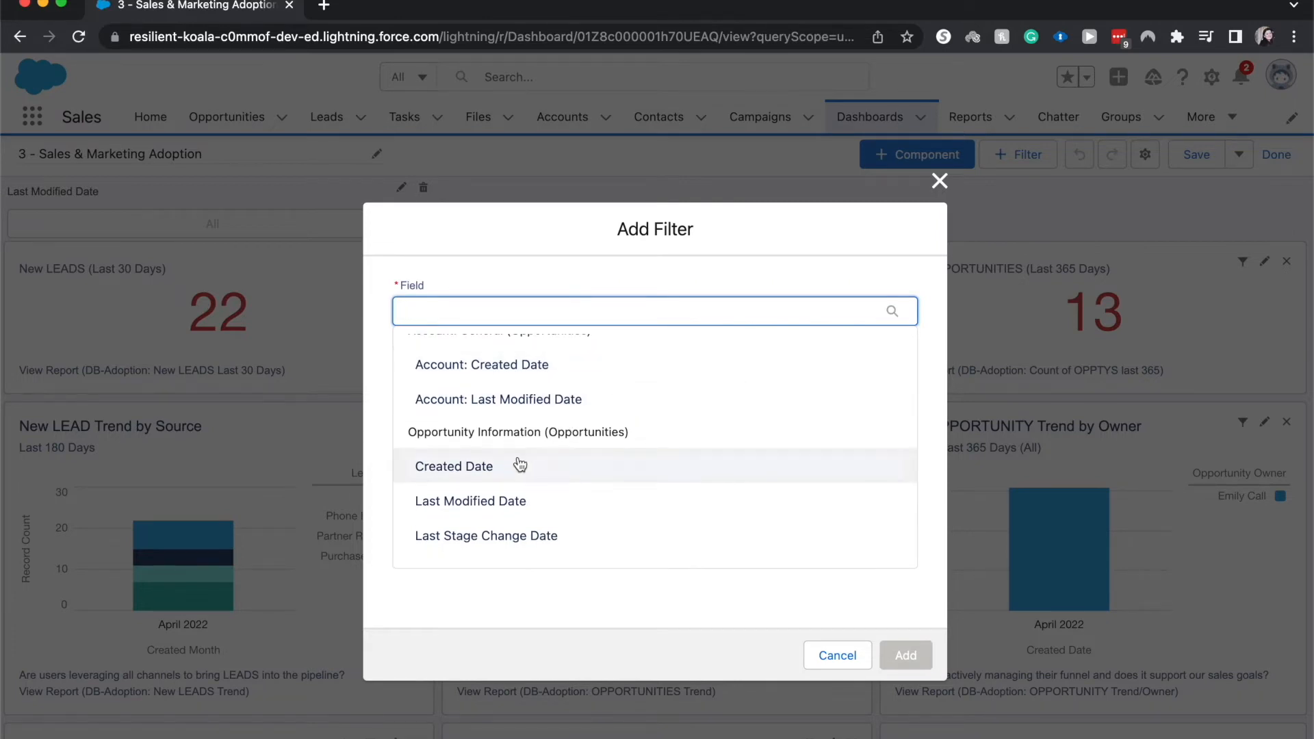
{"action": "left_click", "coordinate": [453, 466]}
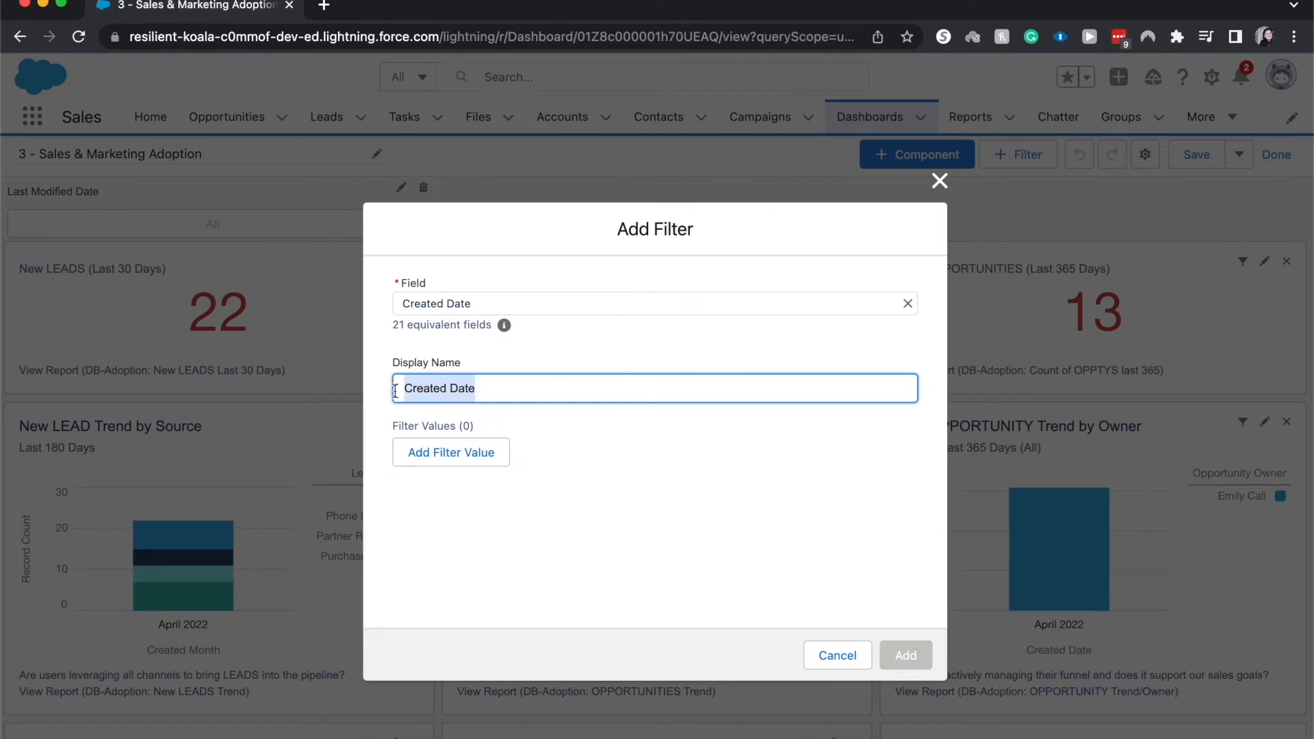
Keep display name Created Date and add the value equals relative date Last Fiscal Quarter.
{"action": "left_click", "coordinate": [526, 479]}
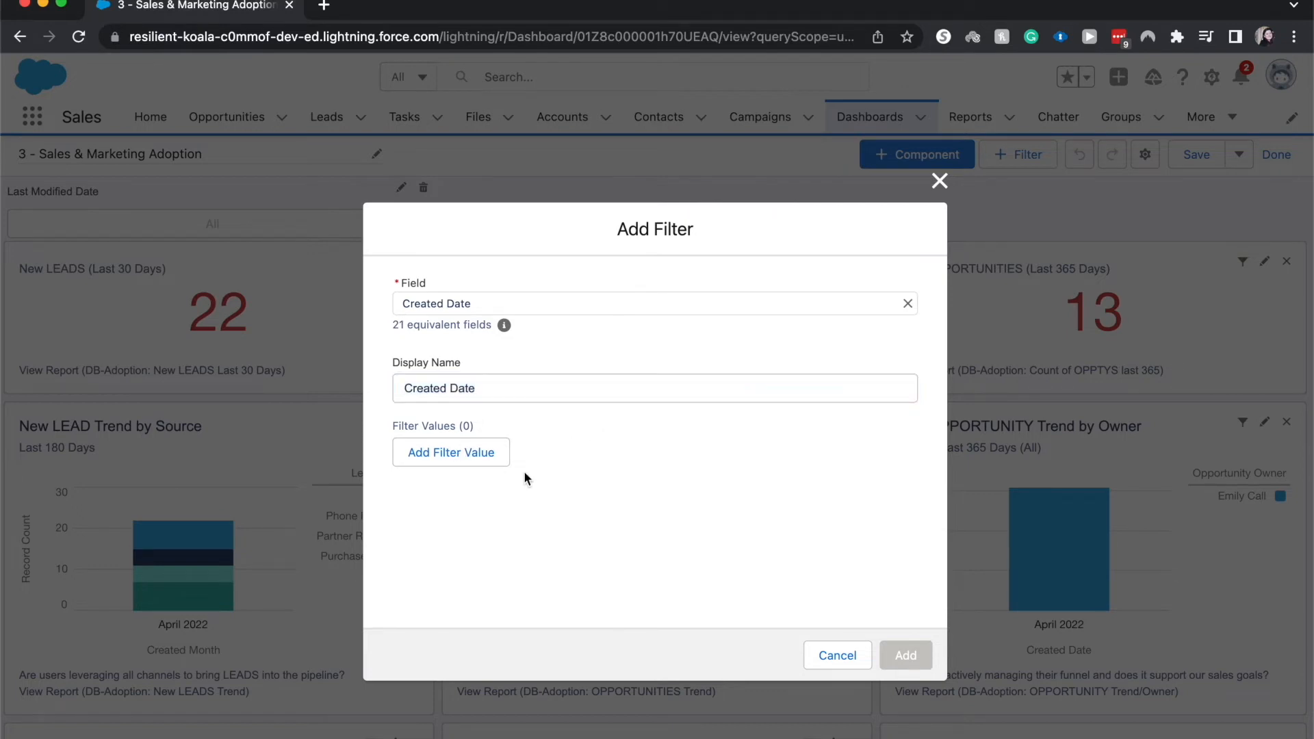
{"action": "left_click", "coordinate": [450, 452]}
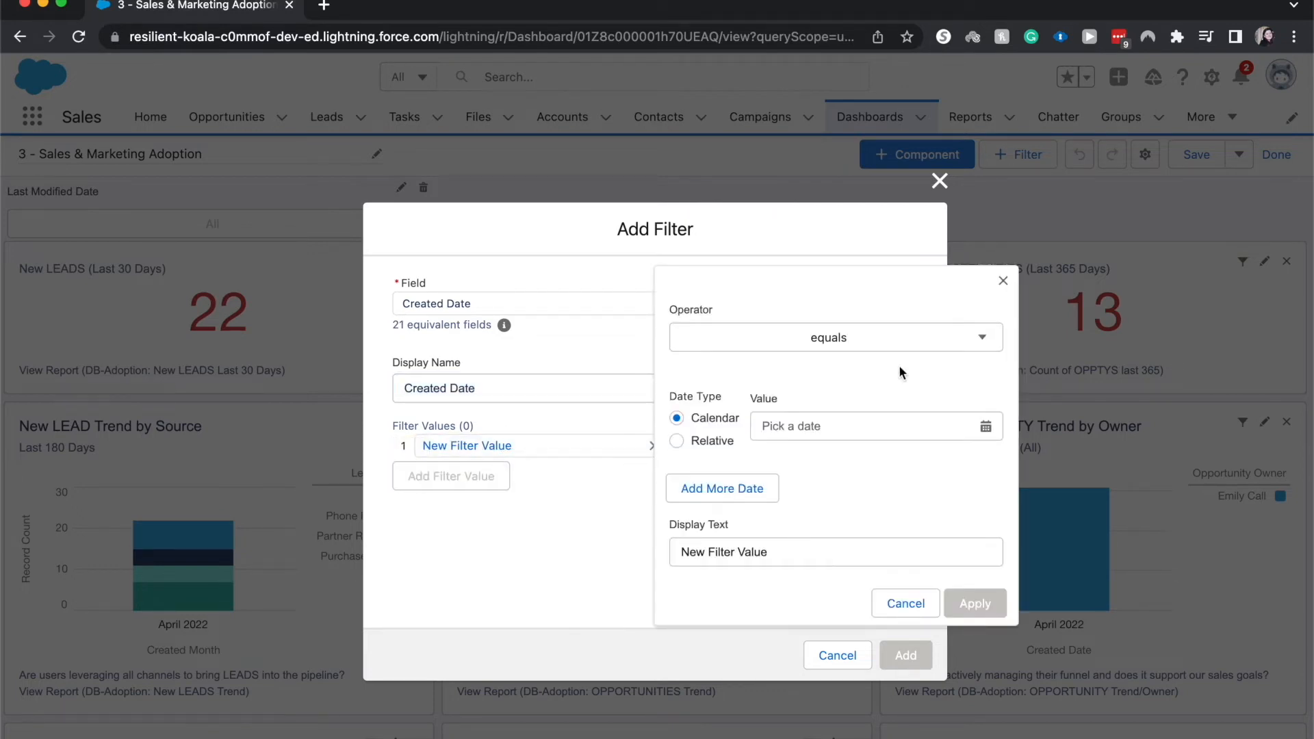
{"action": "left_click", "coordinate": [833, 336]}
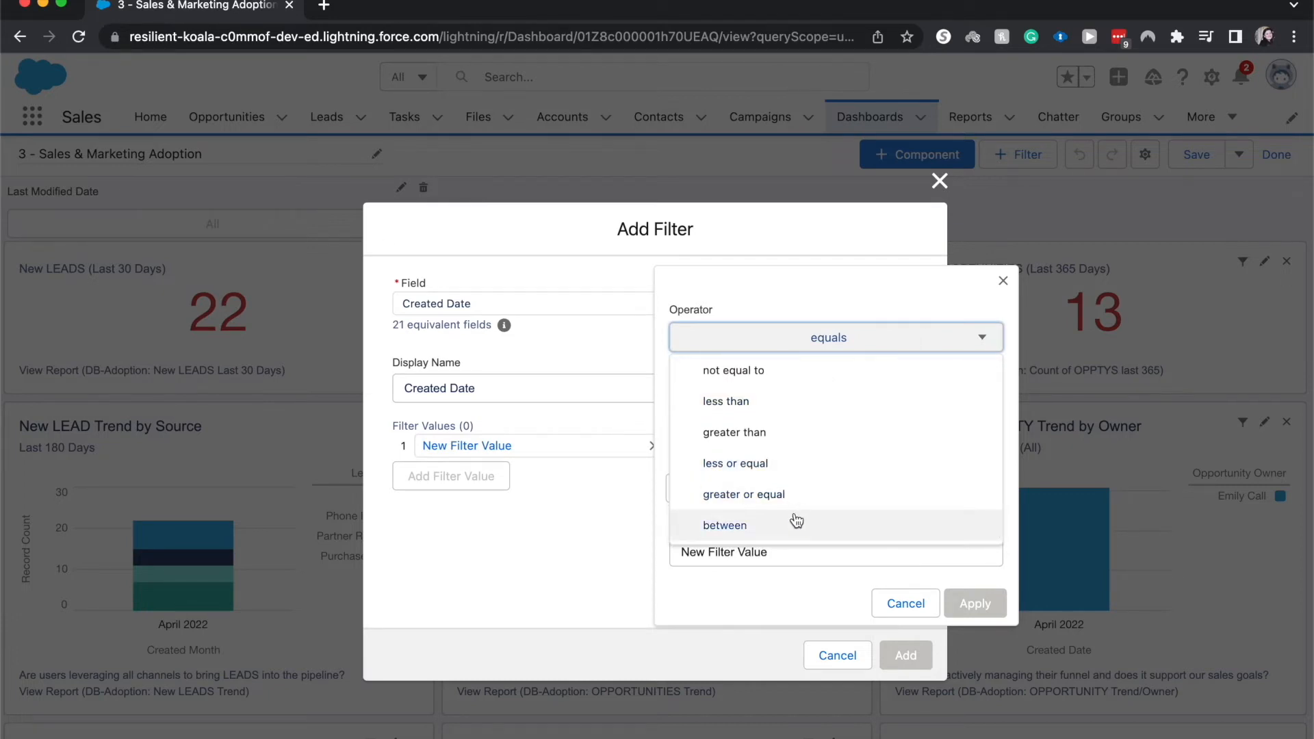
{"action": "left_click", "coordinate": [828, 337]}
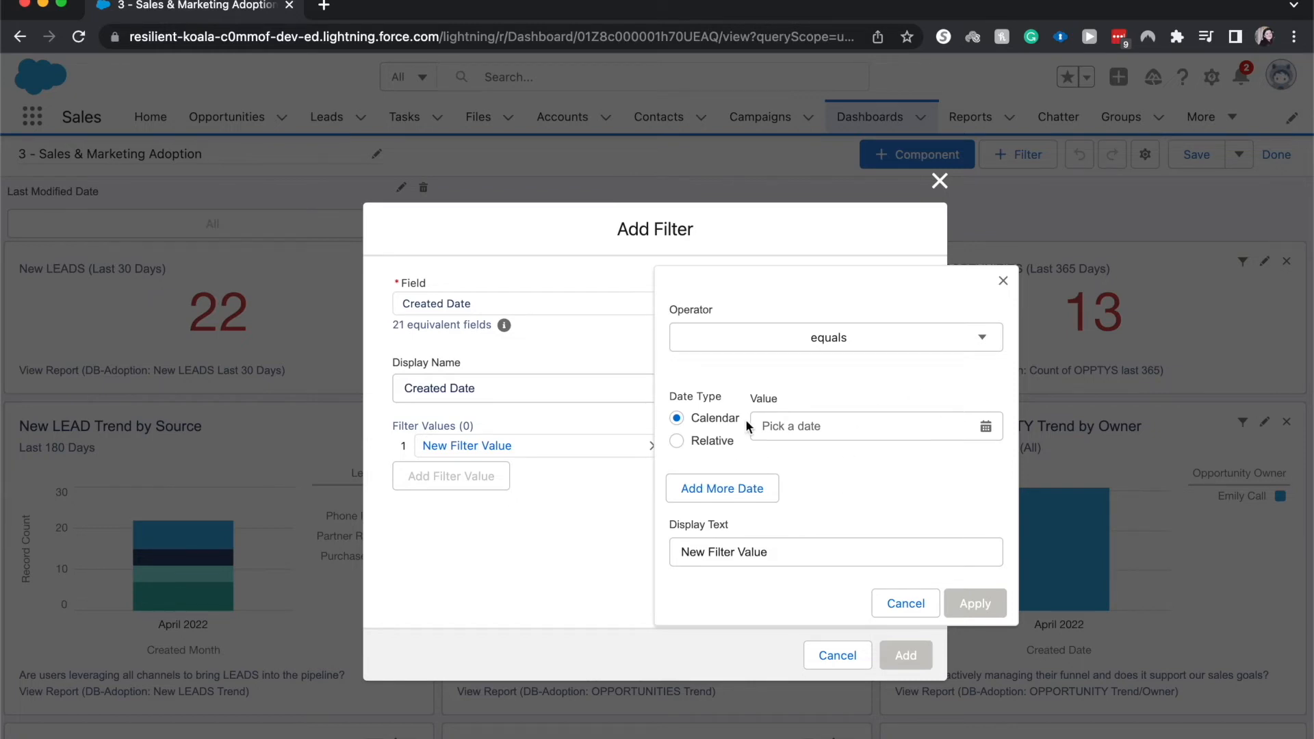
{"action": "mouse_move", "coordinate": [772, 432]}
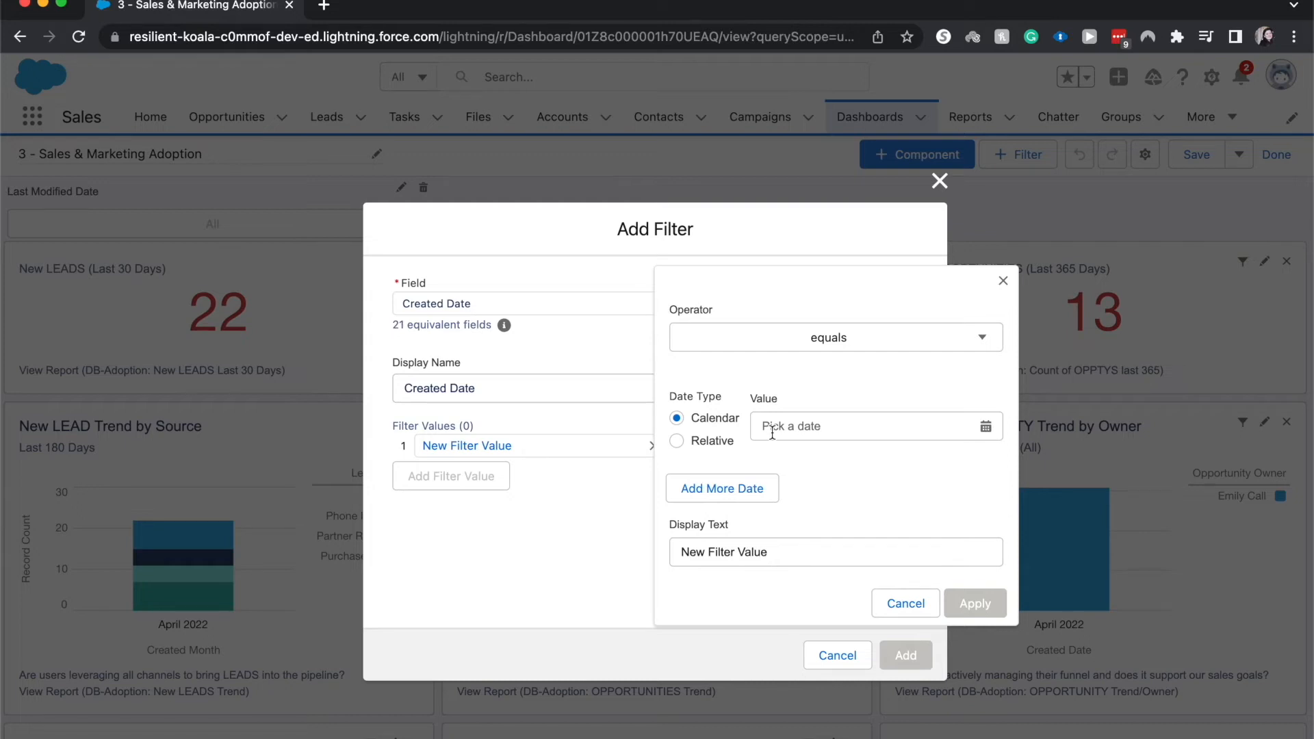
{"action": "mouse_move", "coordinate": [729, 448]}
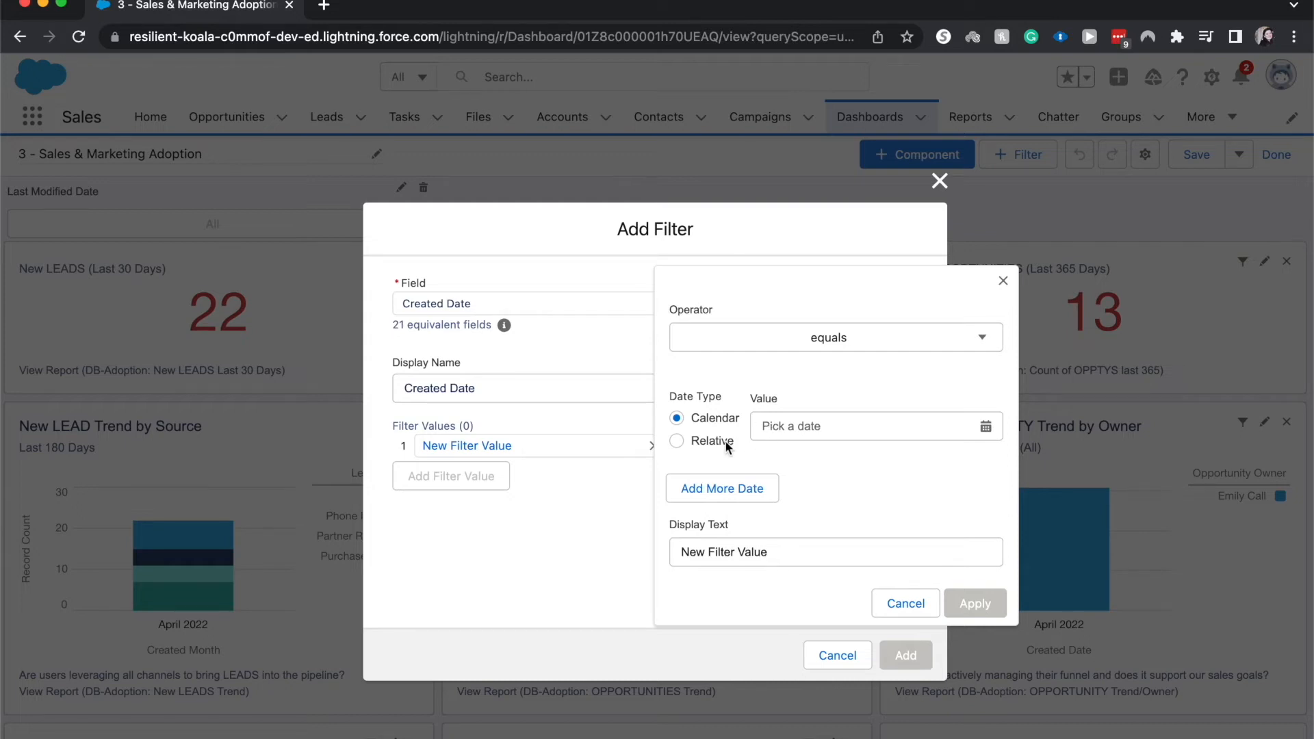
{"action": "left_click", "coordinate": [676, 441]}
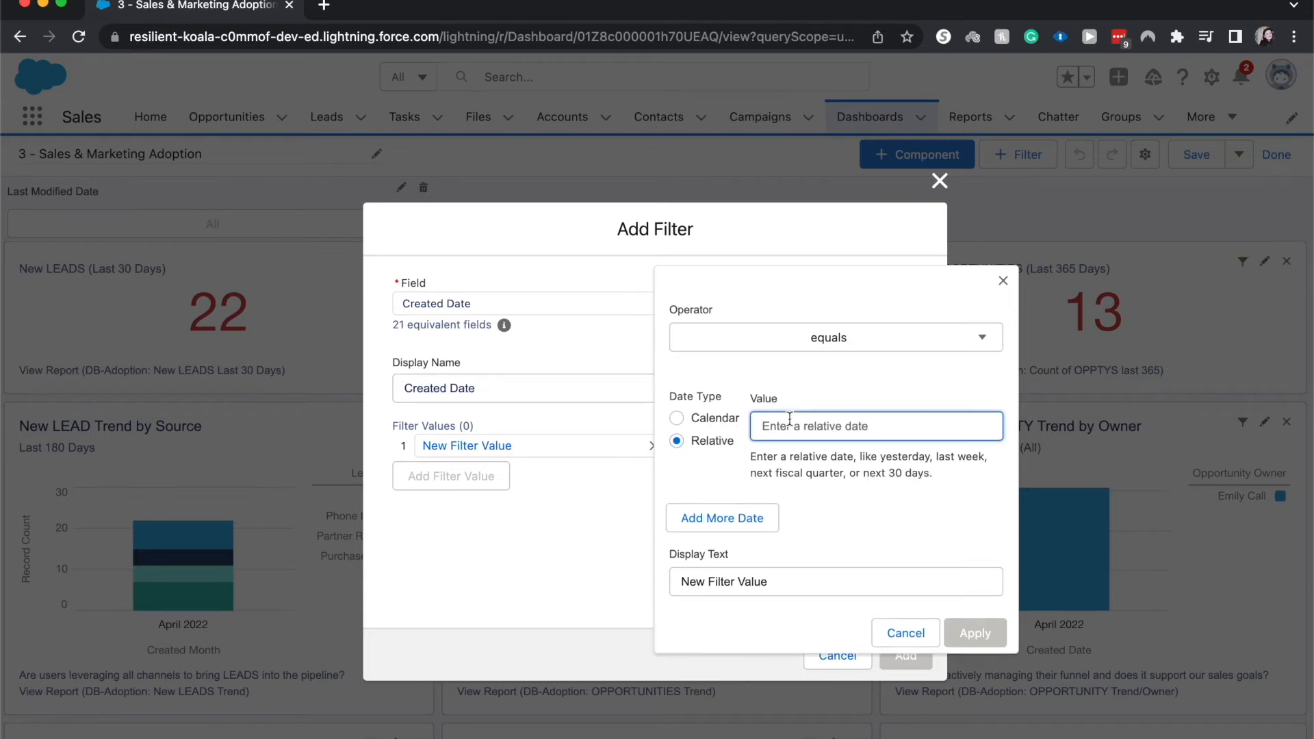
{"action": "type", "text": "L"}
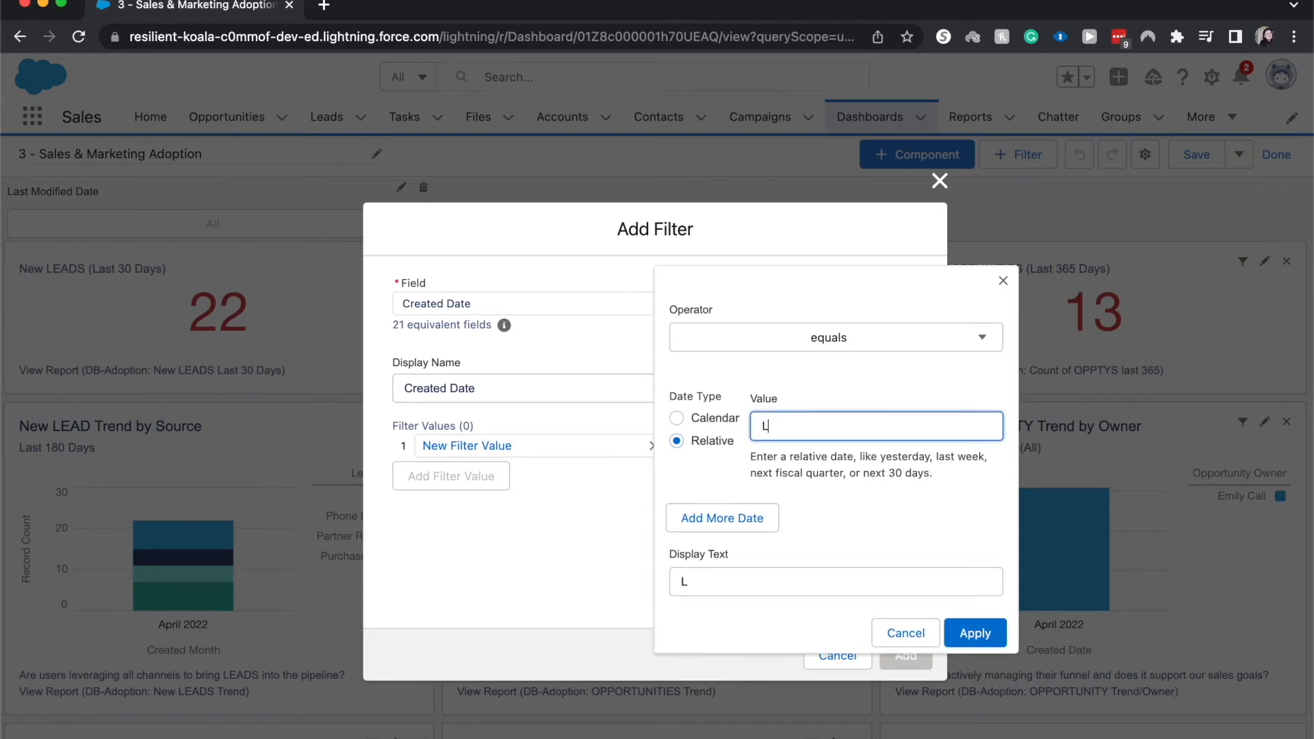
{"action": "type", "text": "ast Fis"}
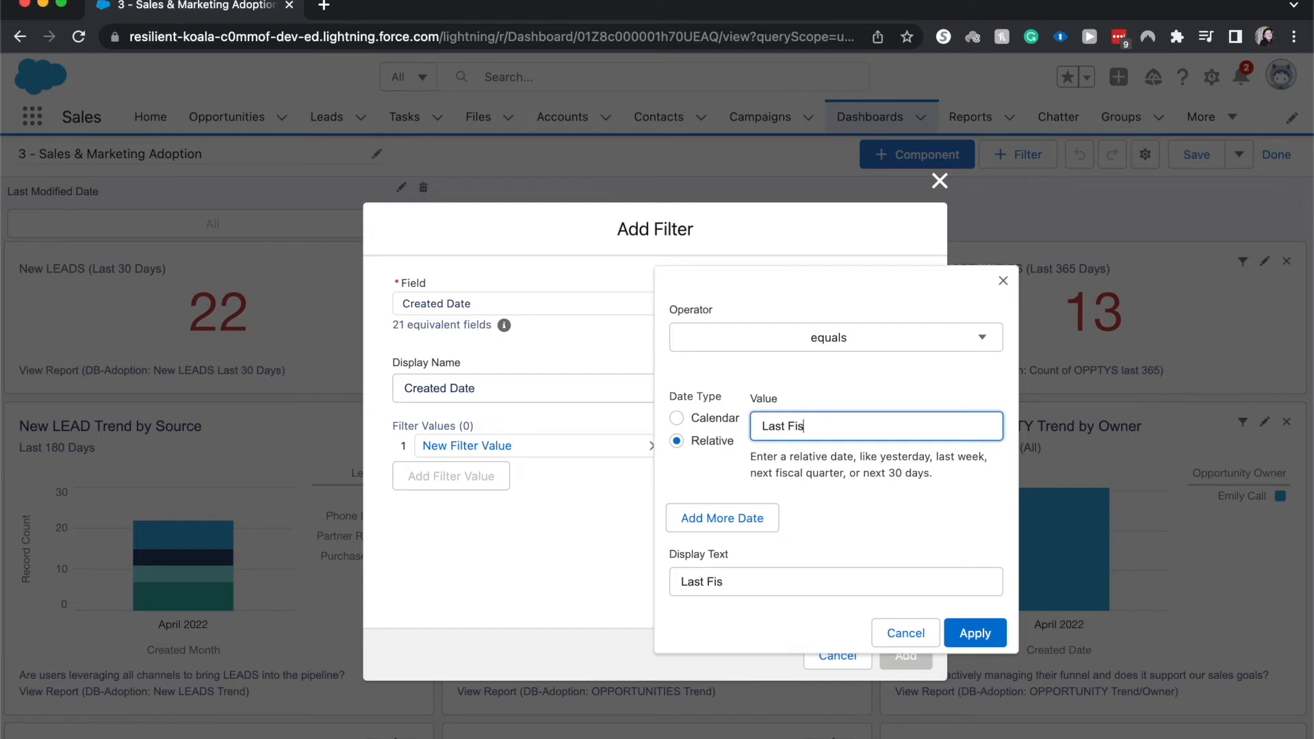
{"action": "type", "text": "c"}
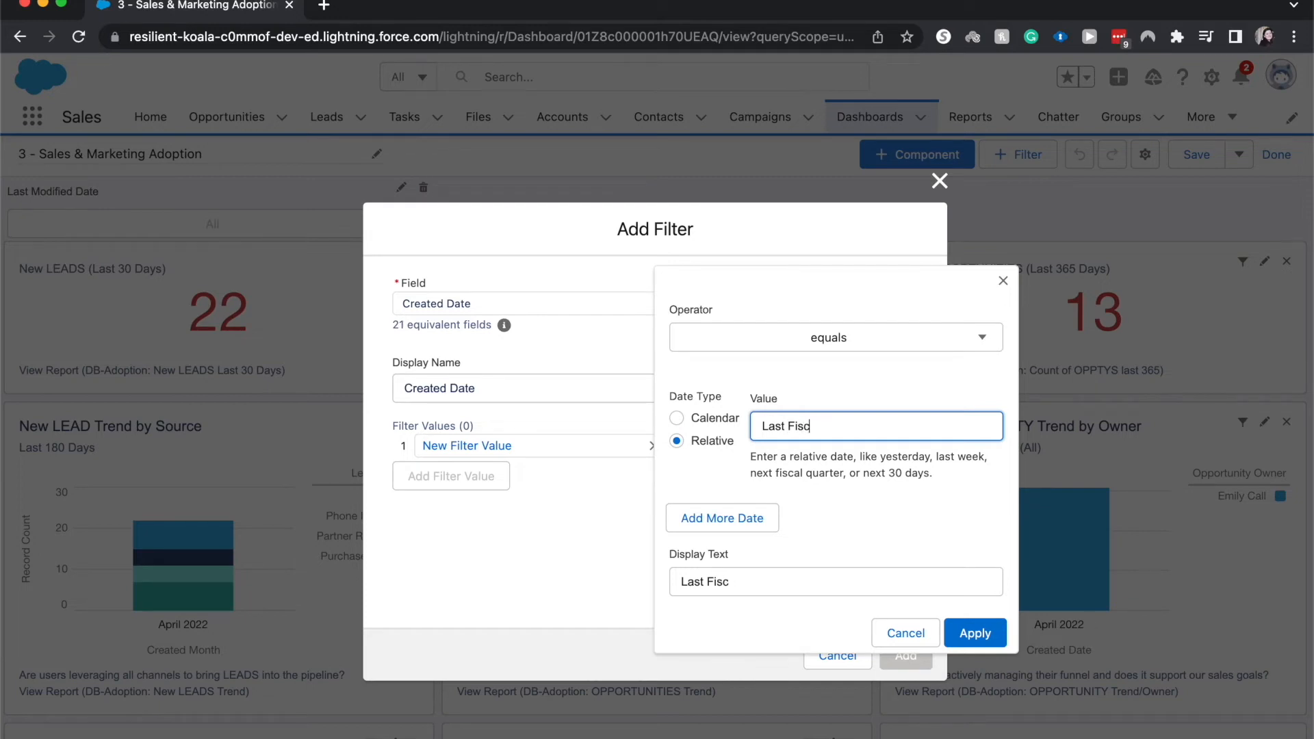
{"action": "type", "text": "al Quarter"}
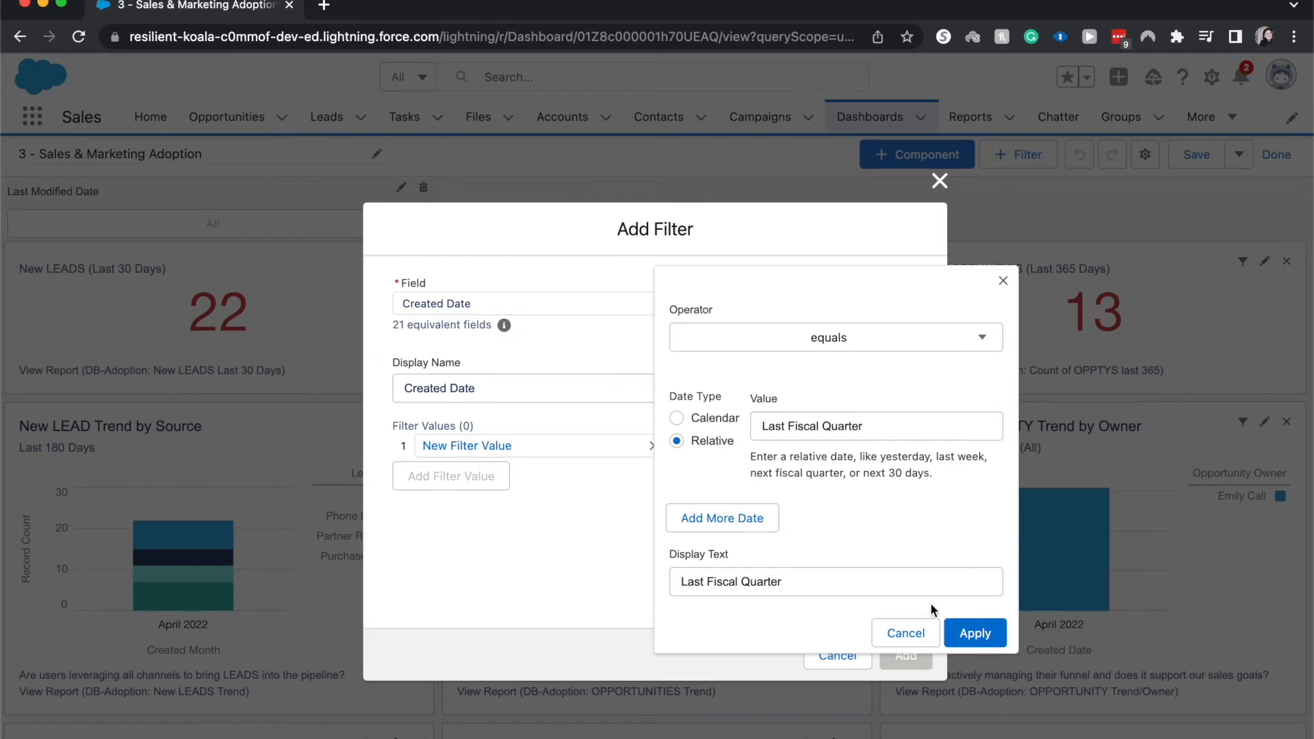
{"action": "left_click", "coordinate": [974, 633]}
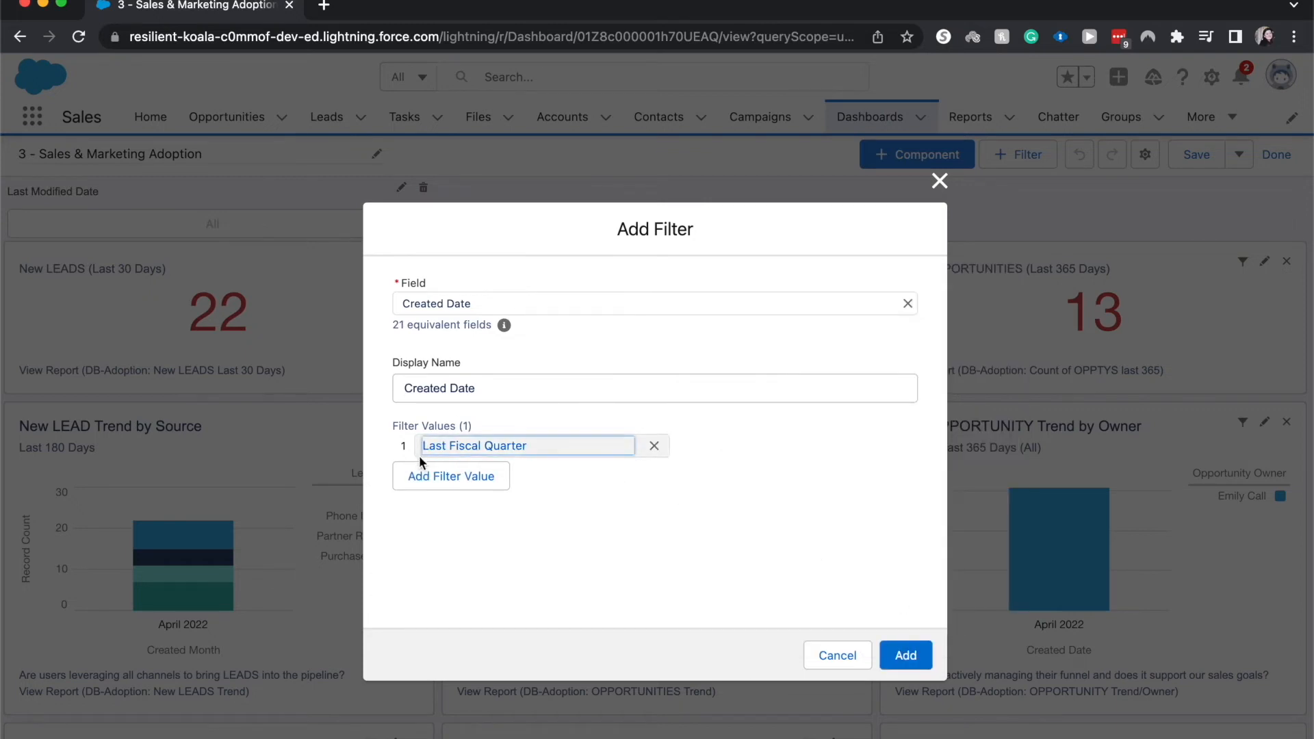
{"action": "mouse_move", "coordinate": [419, 481]}
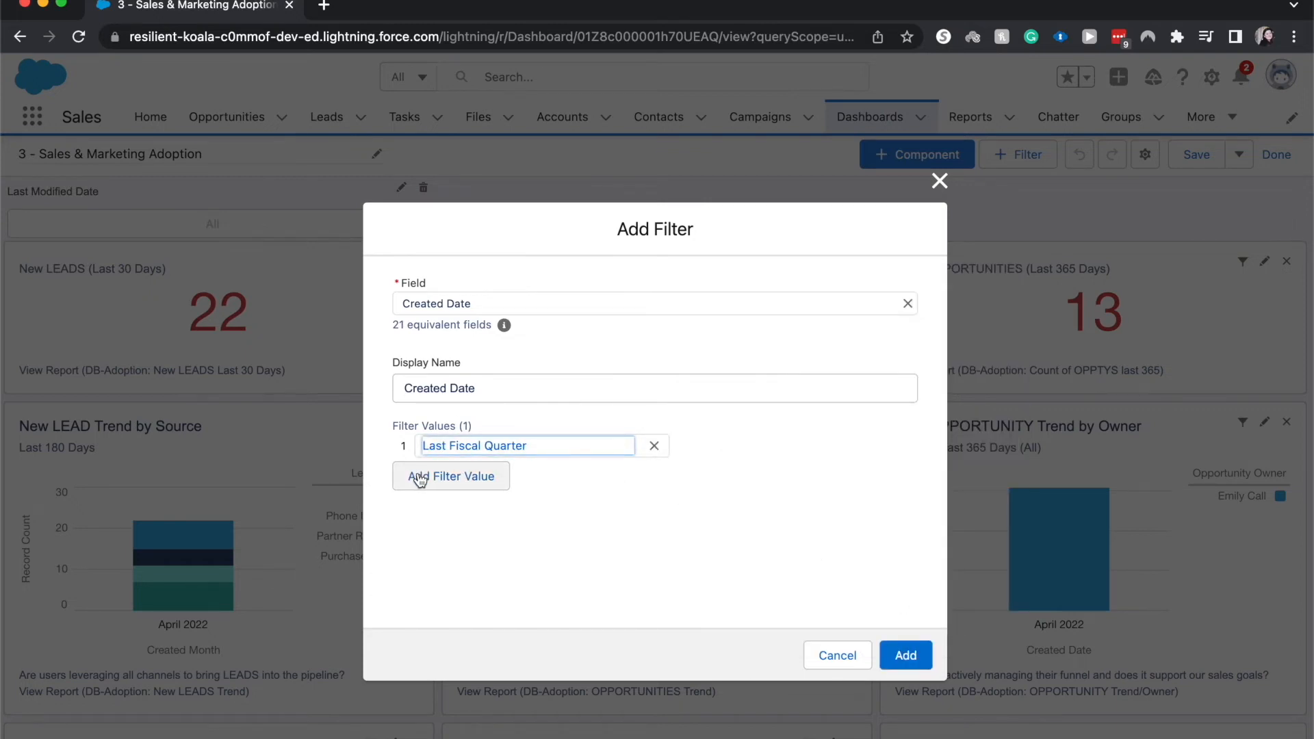
Add relative date This Fiscal Quarter as the second value, then add the Created Date filter.
{"action": "left_click", "coordinate": [451, 476]}
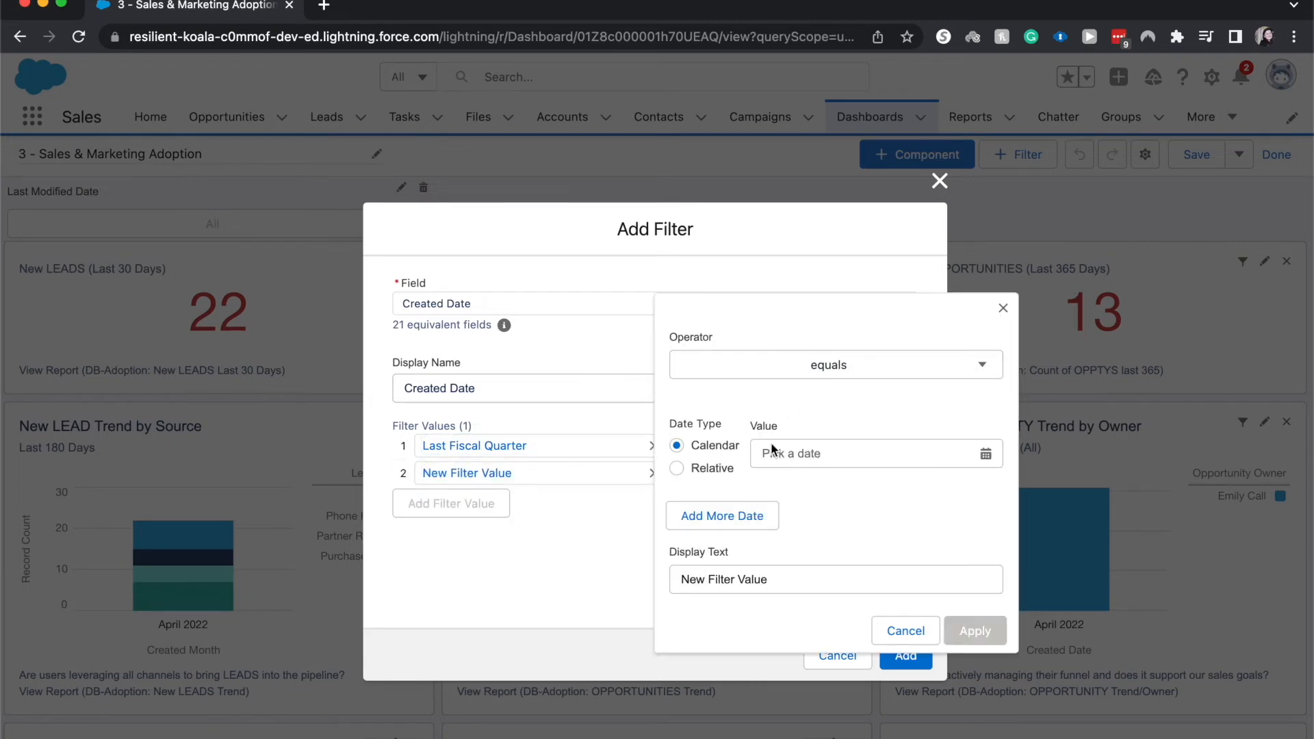
{"action": "left_click", "coordinate": [676, 468]}
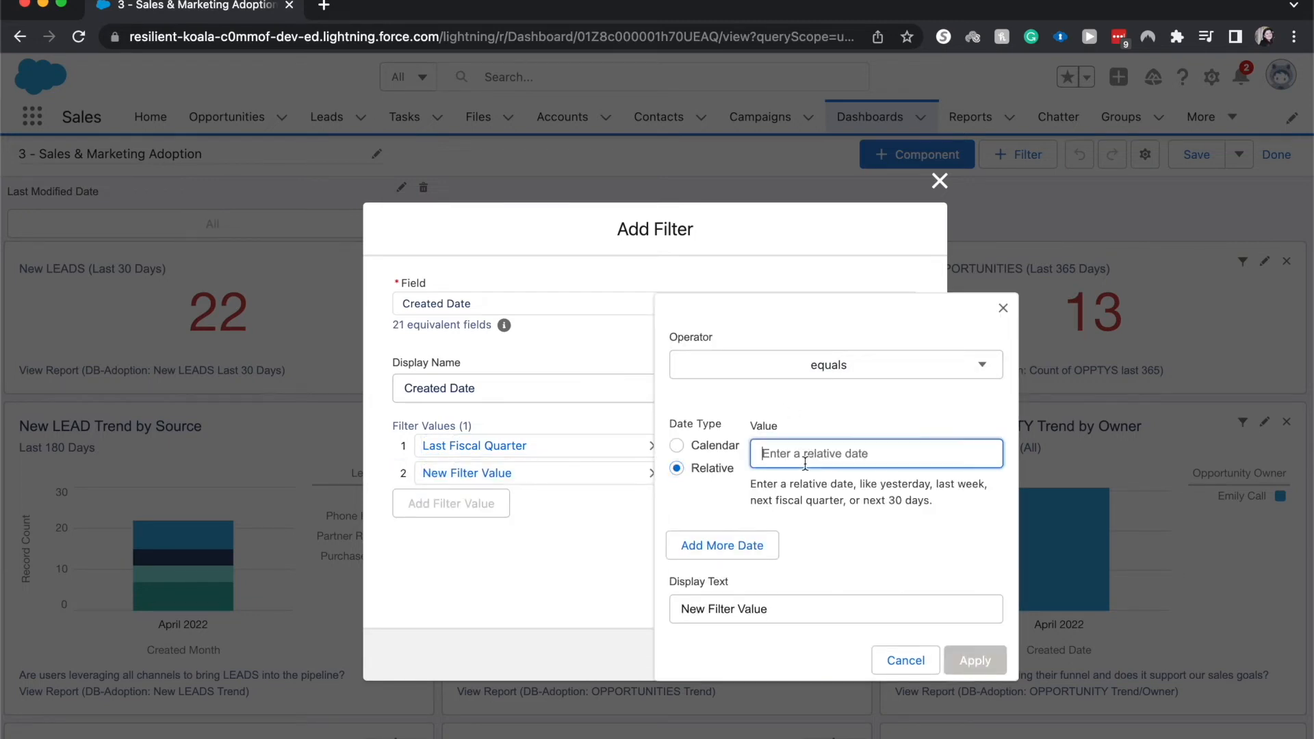
{"action": "type", "text": "This"}
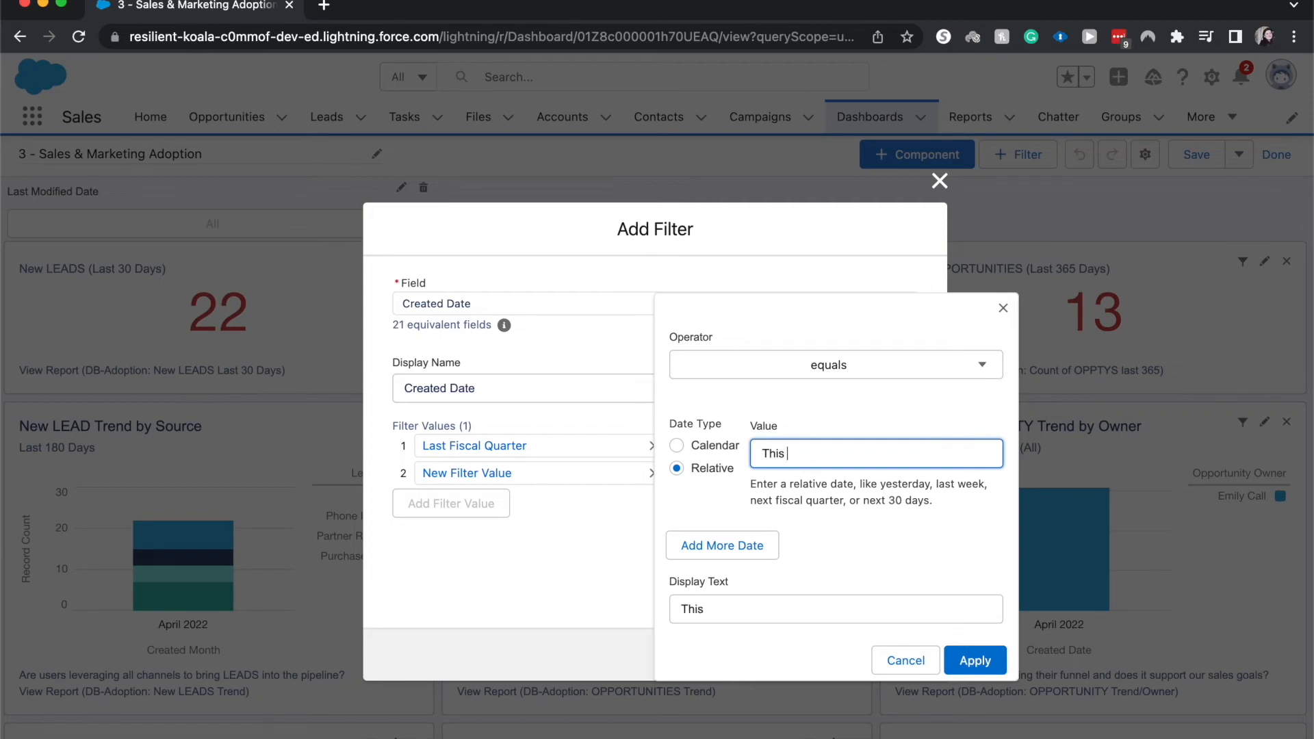
{"action": "type", "text": "Fiscal"}
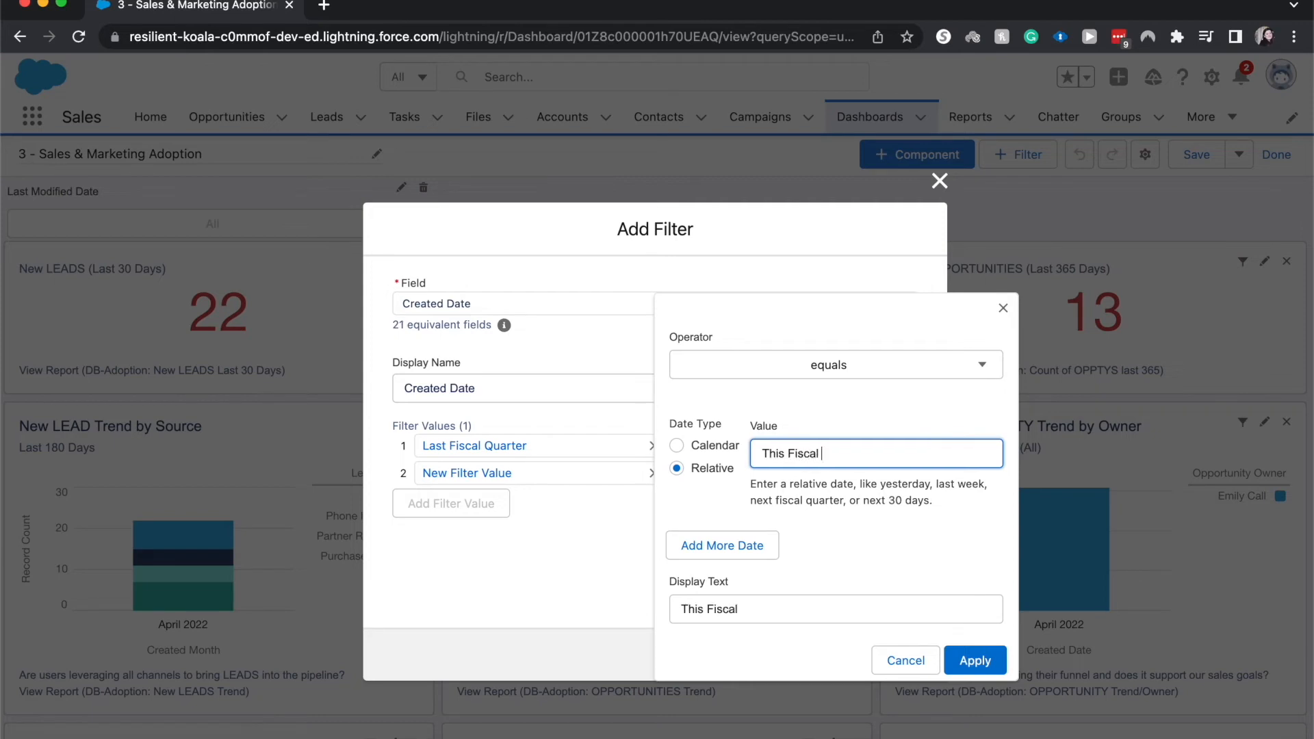
{"action": "type", "text": "Quar"}
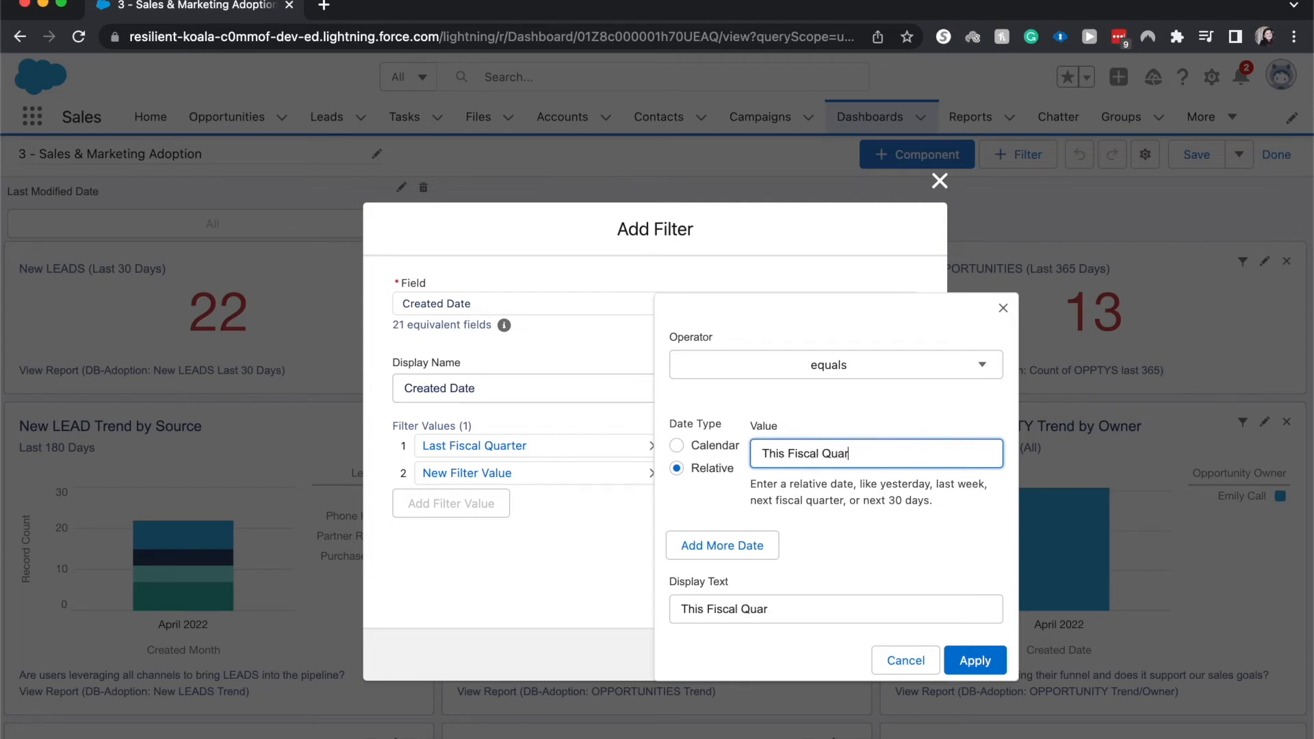
{"action": "type", "text": "t"}
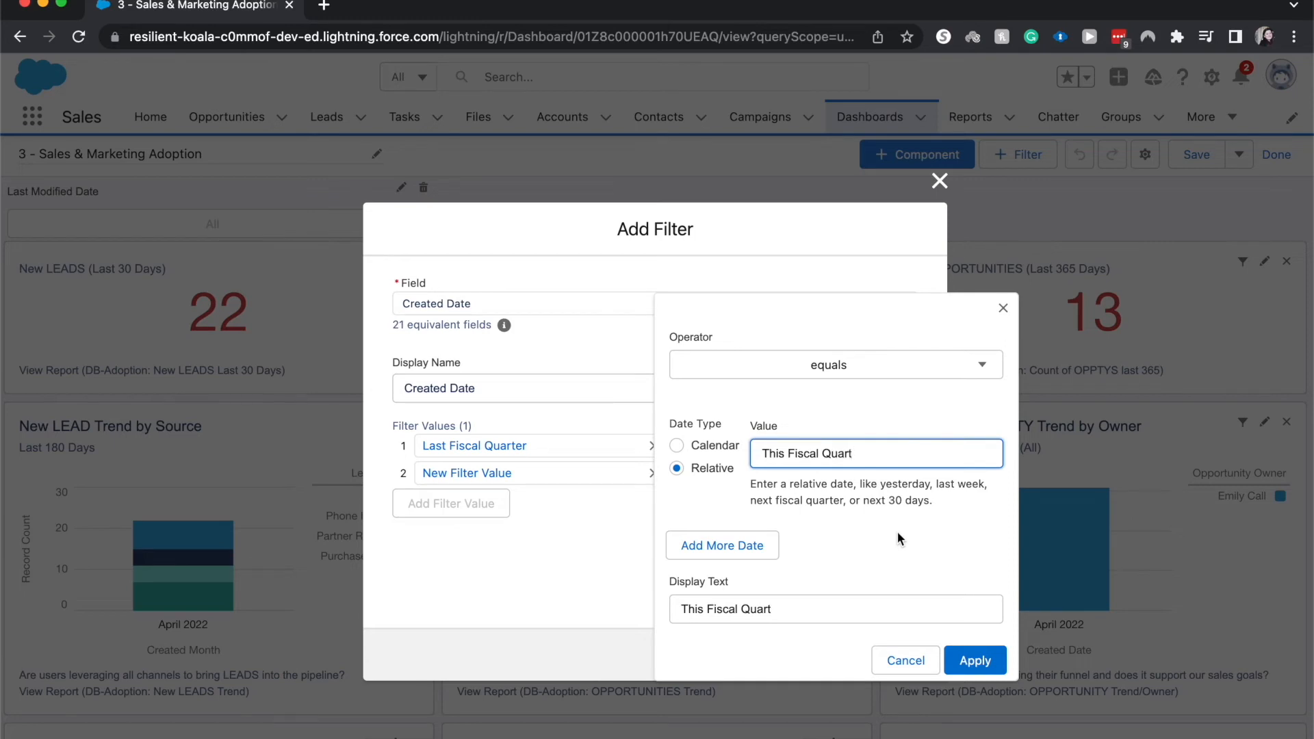
{"action": "type", "text": "er"}
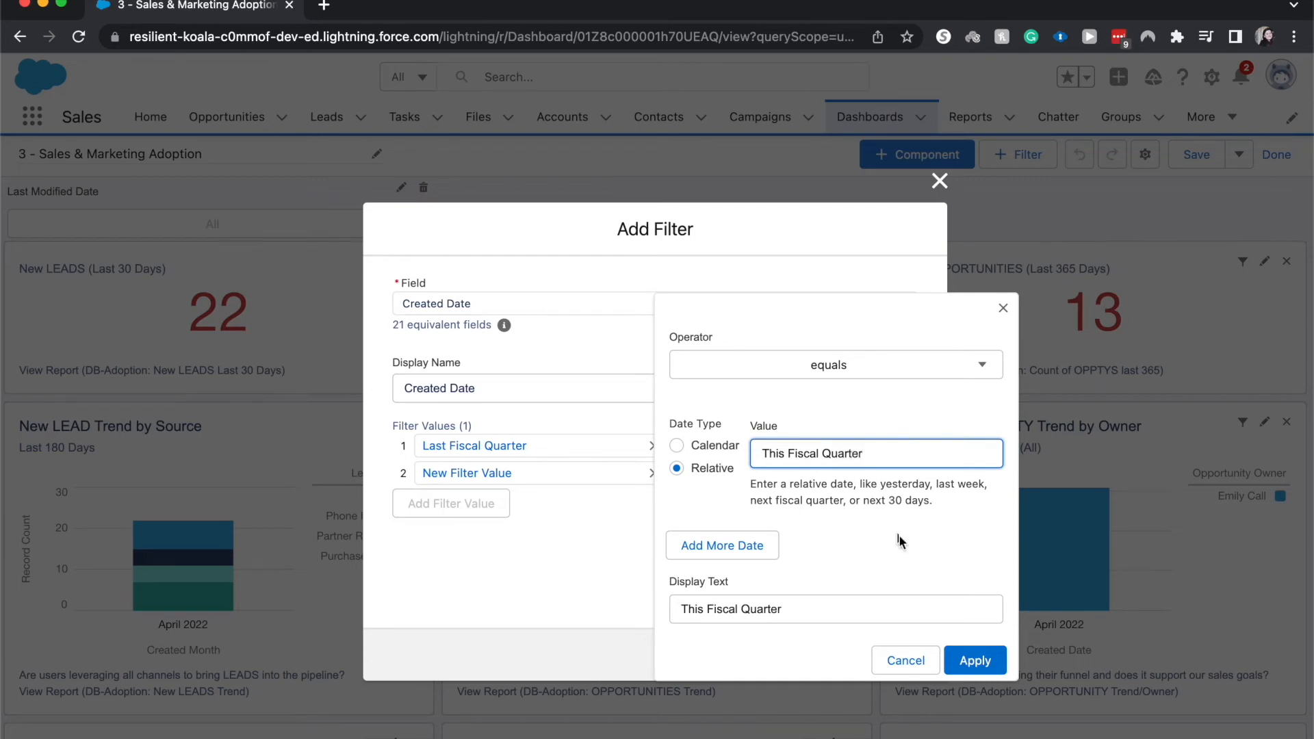
{"action": "left_click", "coordinate": [974, 660]}
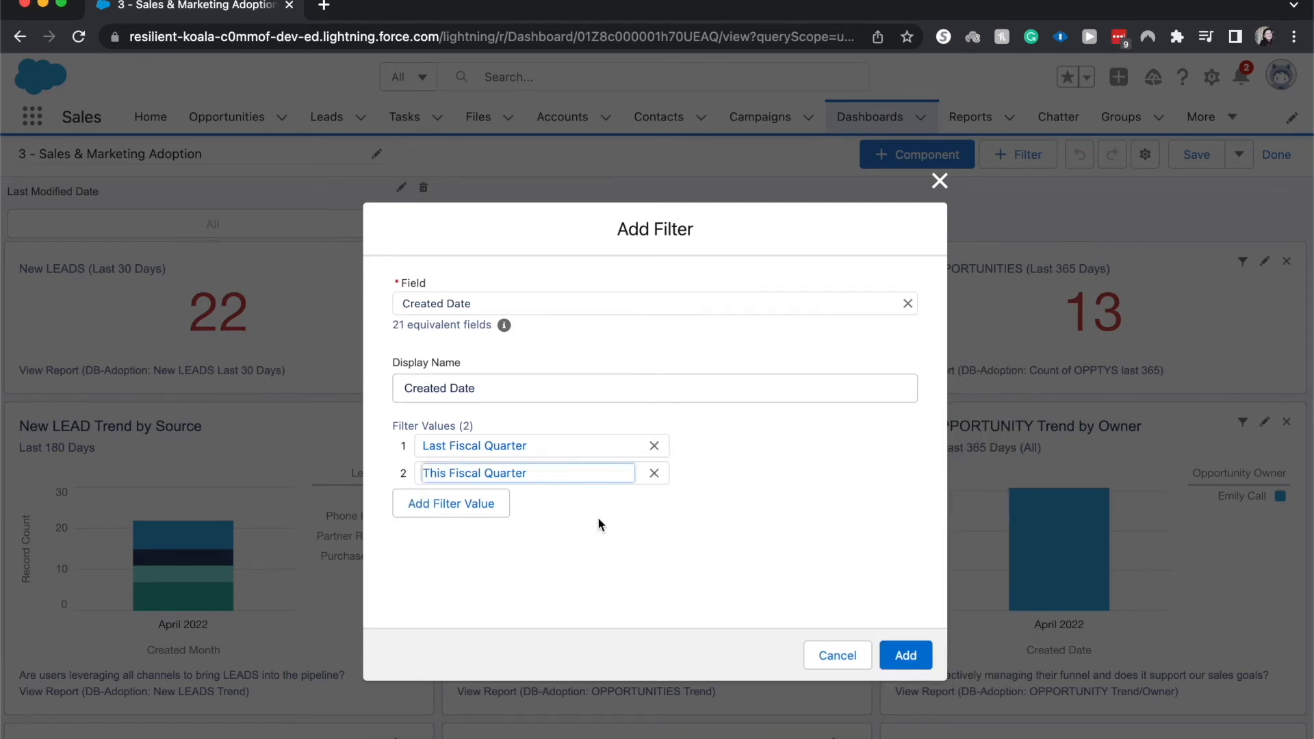
{"action": "mouse_move", "coordinate": [905, 655]}
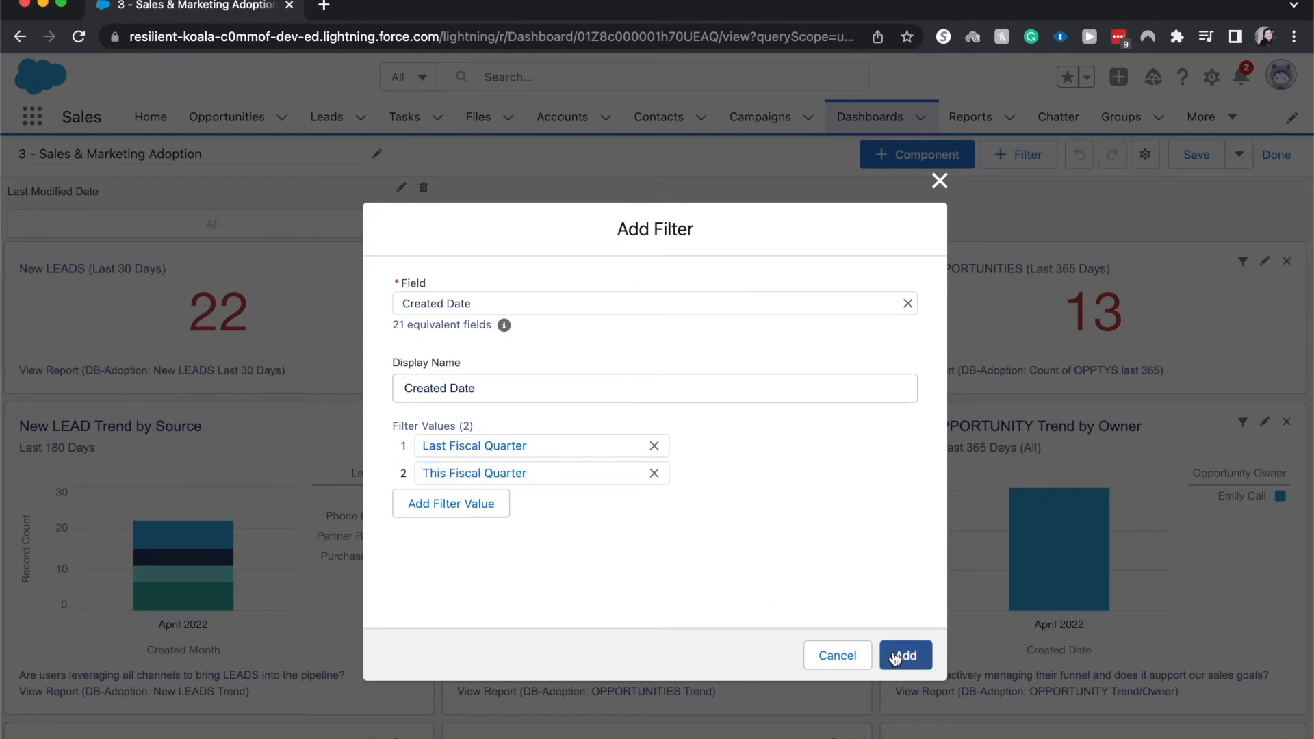
{"action": "left_click", "coordinate": [904, 654]}
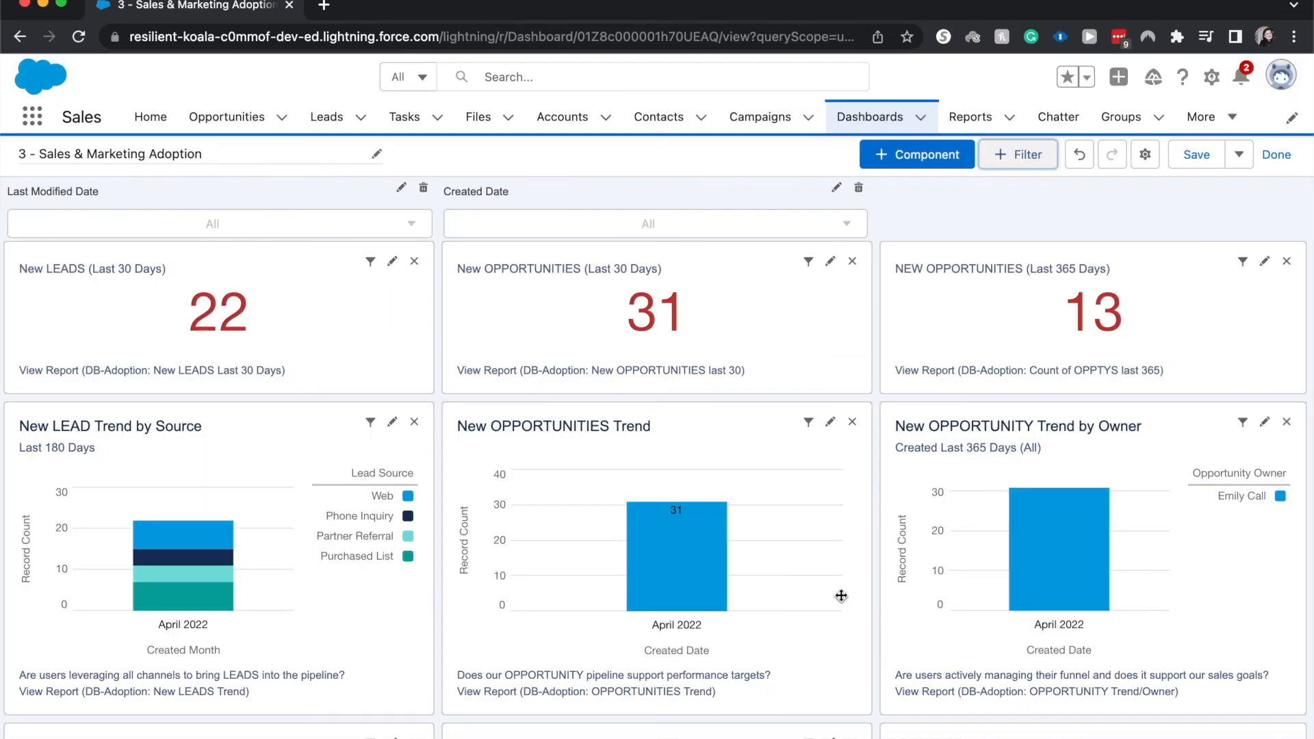
{"action": "mouse_move", "coordinate": [568, 244]}
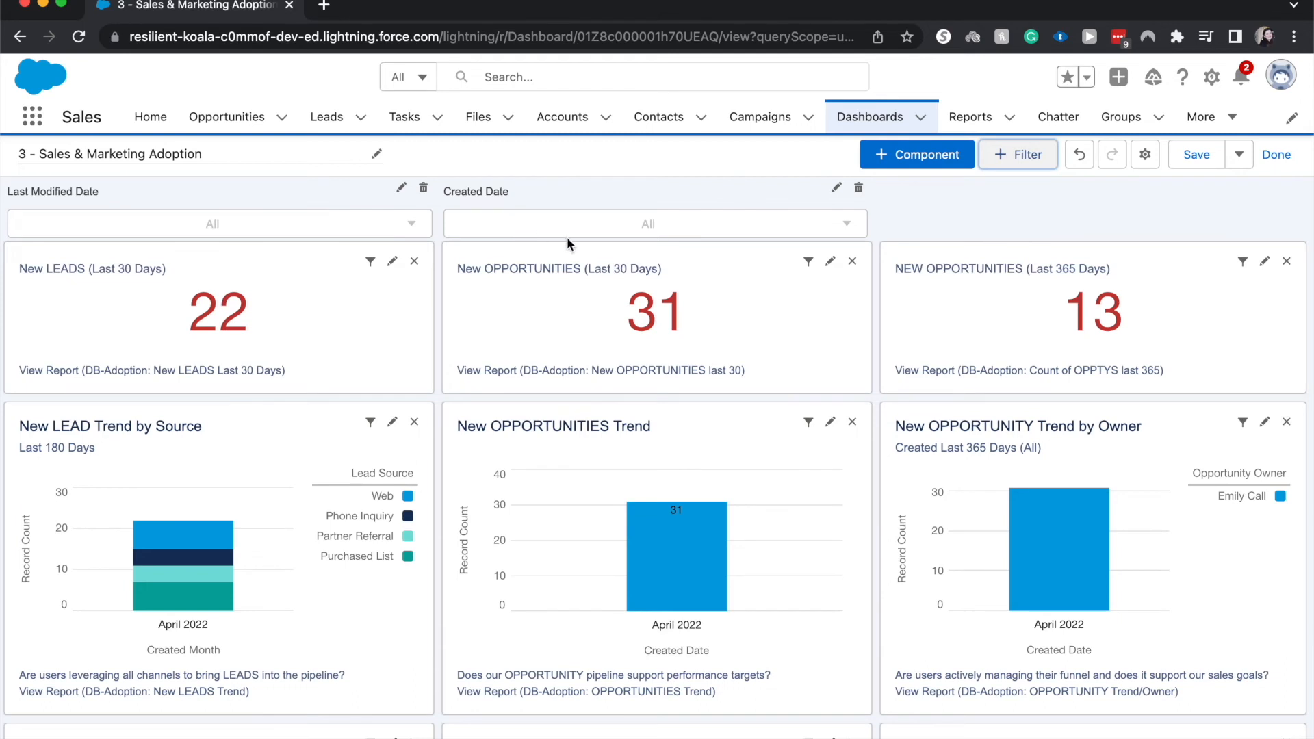
{"action": "mouse_move", "coordinate": [527, 207]}
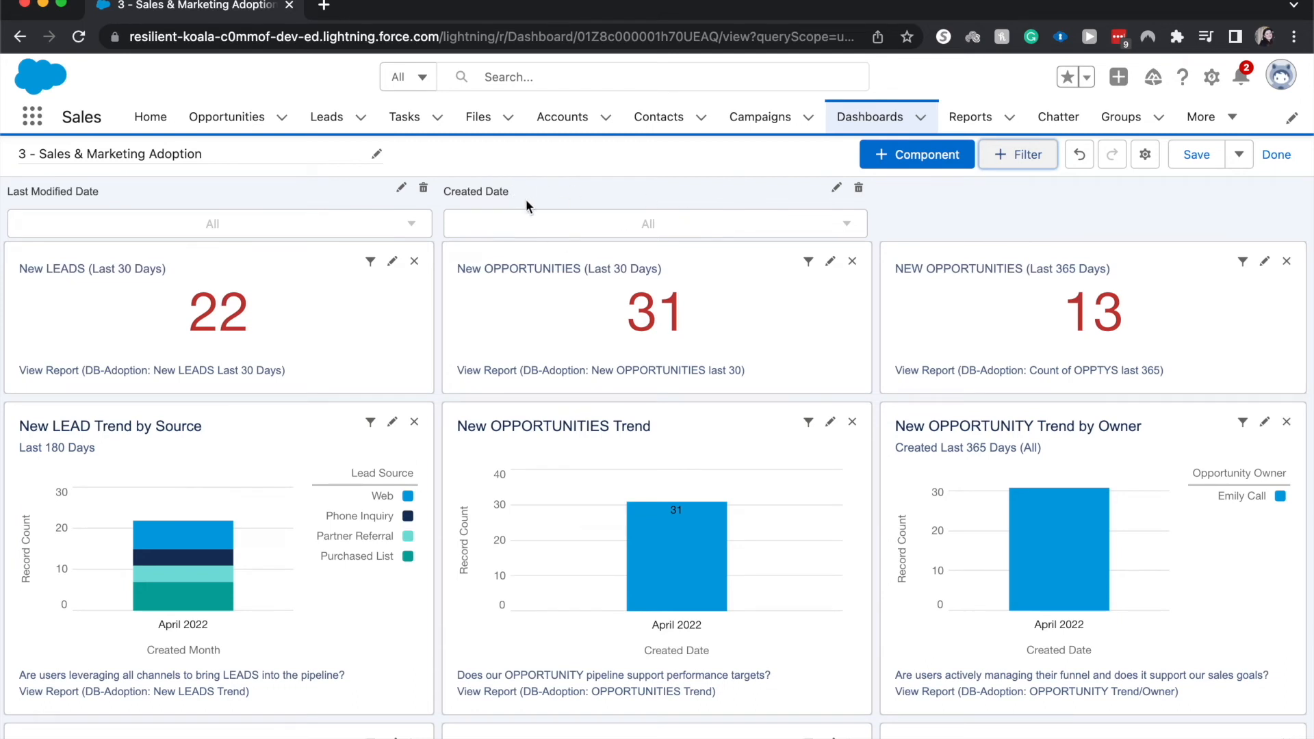
{"action": "mouse_move", "coordinate": [12, 239]}
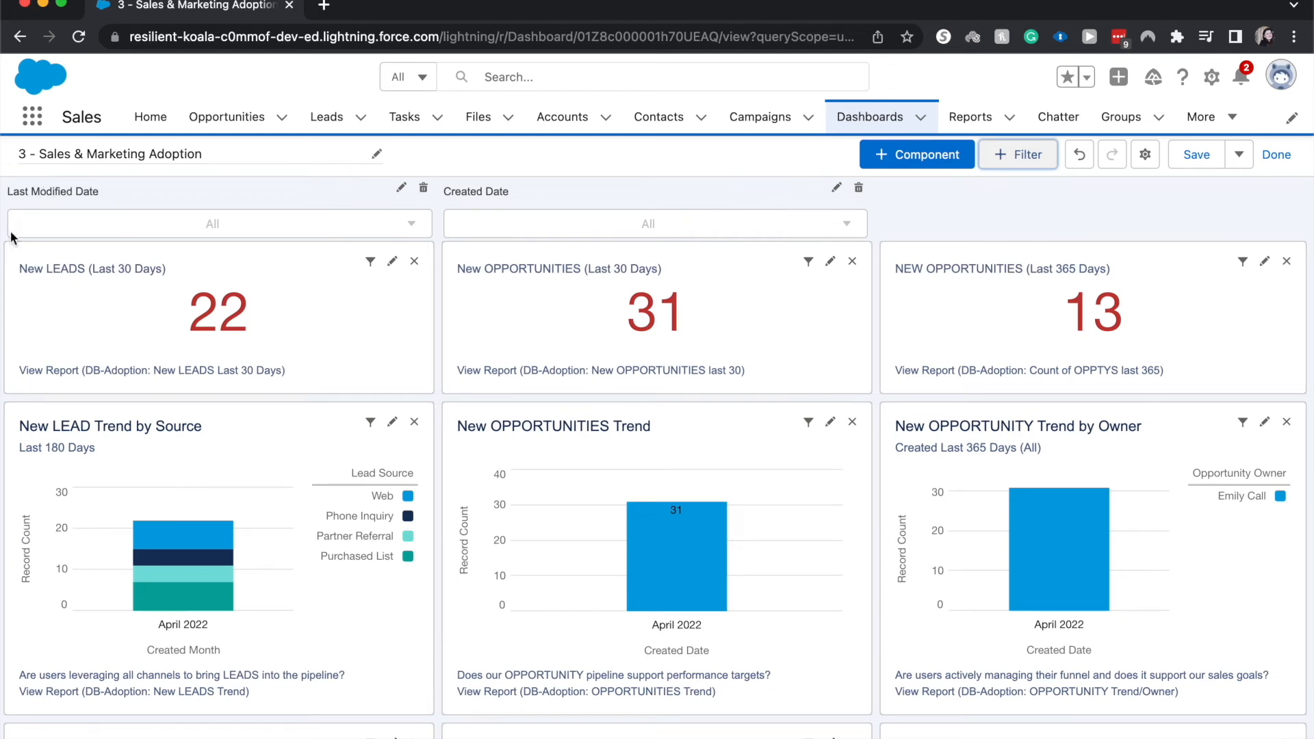
{"action": "mouse_move", "coordinate": [637, 417]}
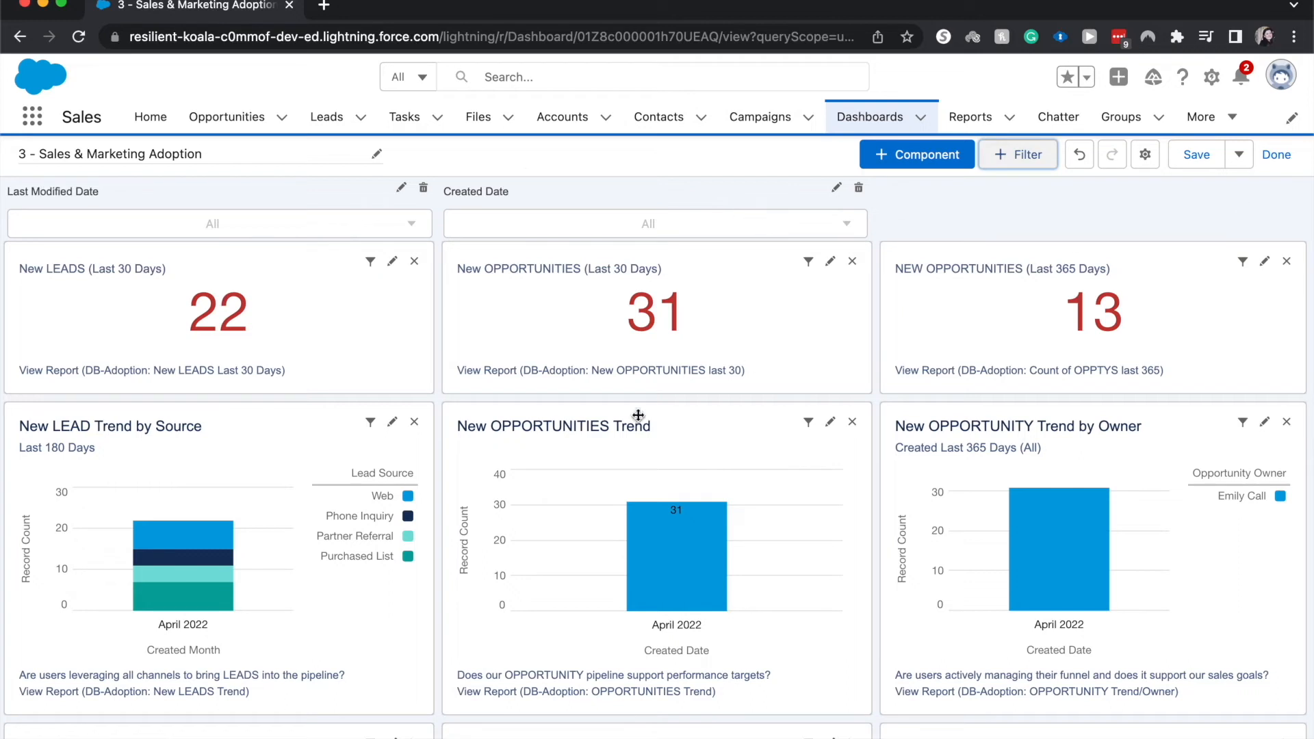
{"action": "mouse_move", "coordinate": [459, 227]}
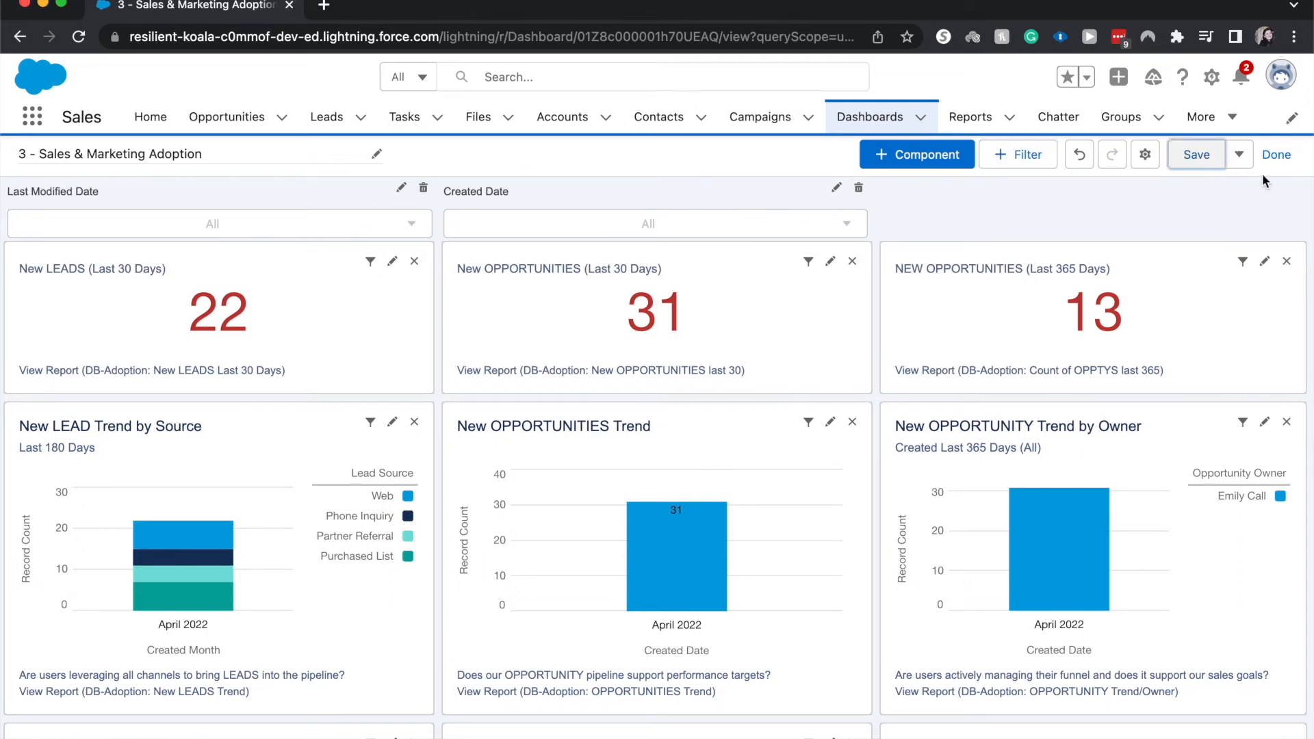
Save the dashboard with the new Created Date filter.
{"action": "left_click", "coordinate": [1196, 154]}
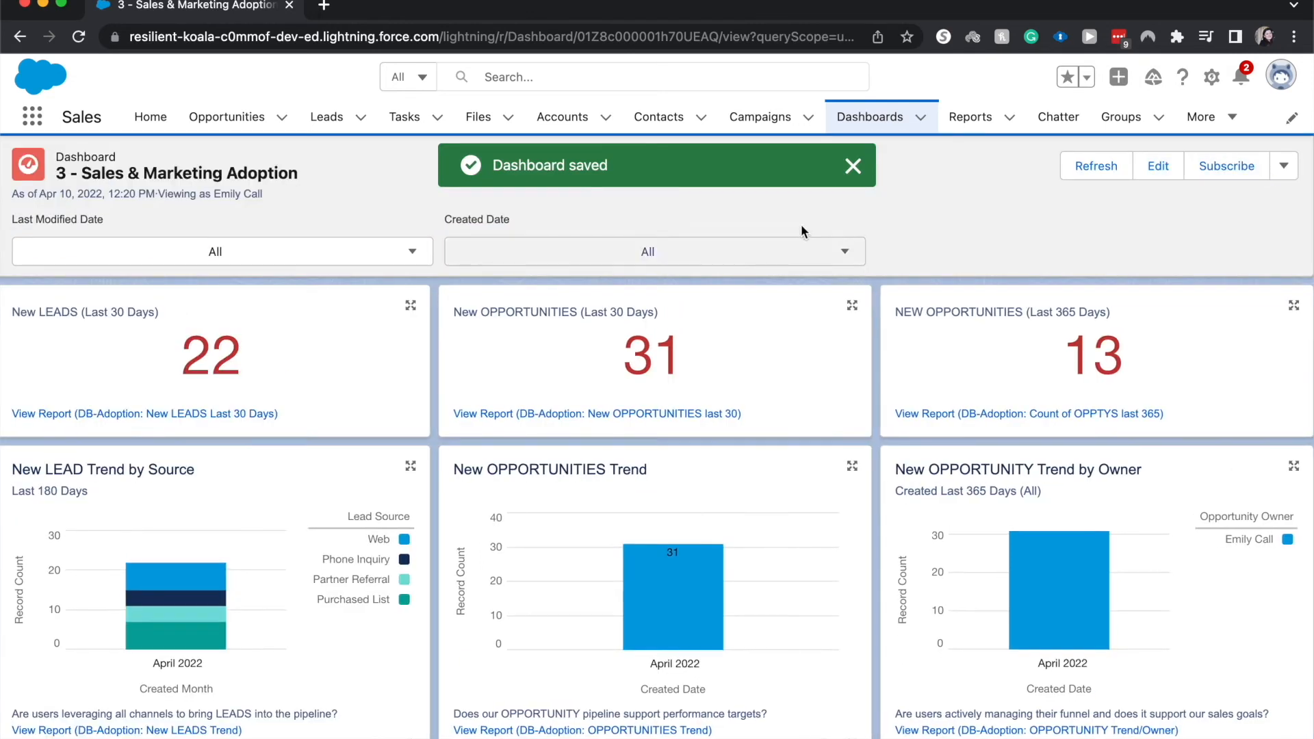
Filter Created Date to Last Fiscal Quarter, then switch it to This Fiscal Quarter.
{"action": "left_click", "coordinate": [647, 251]}
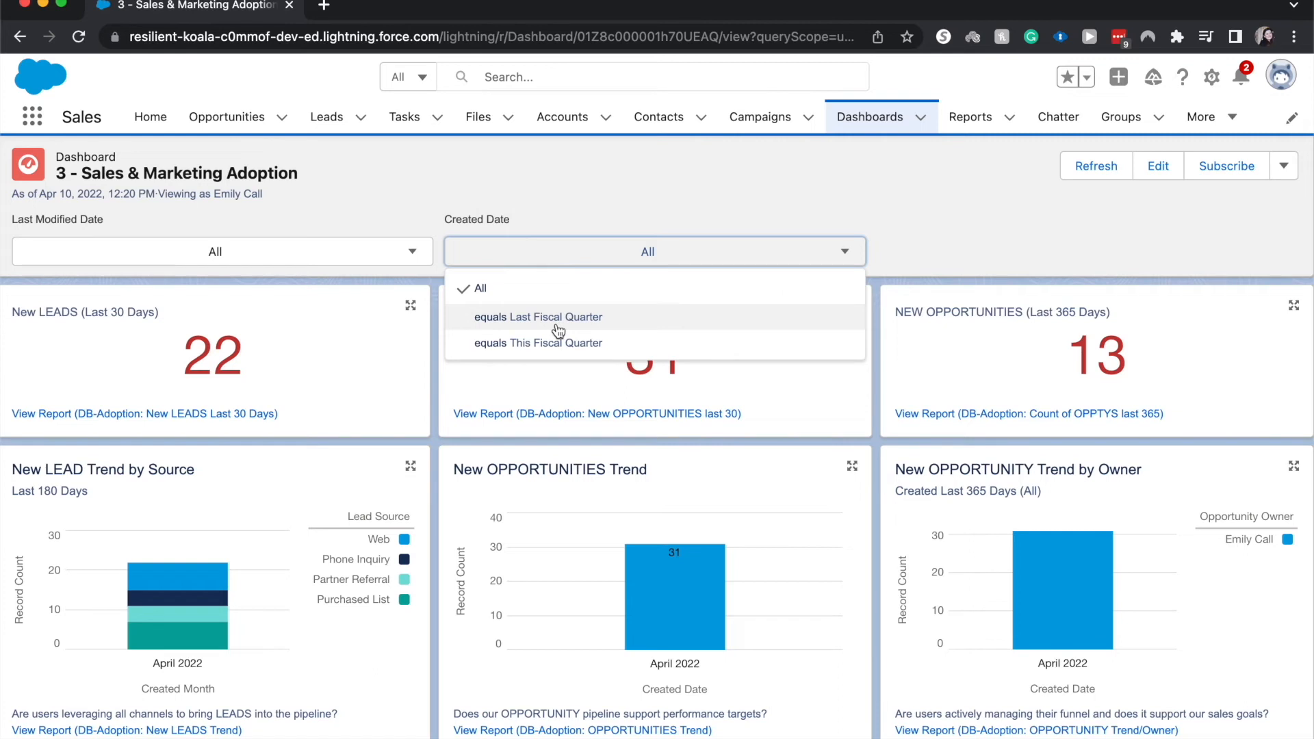
{"action": "left_click", "coordinate": [538, 317]}
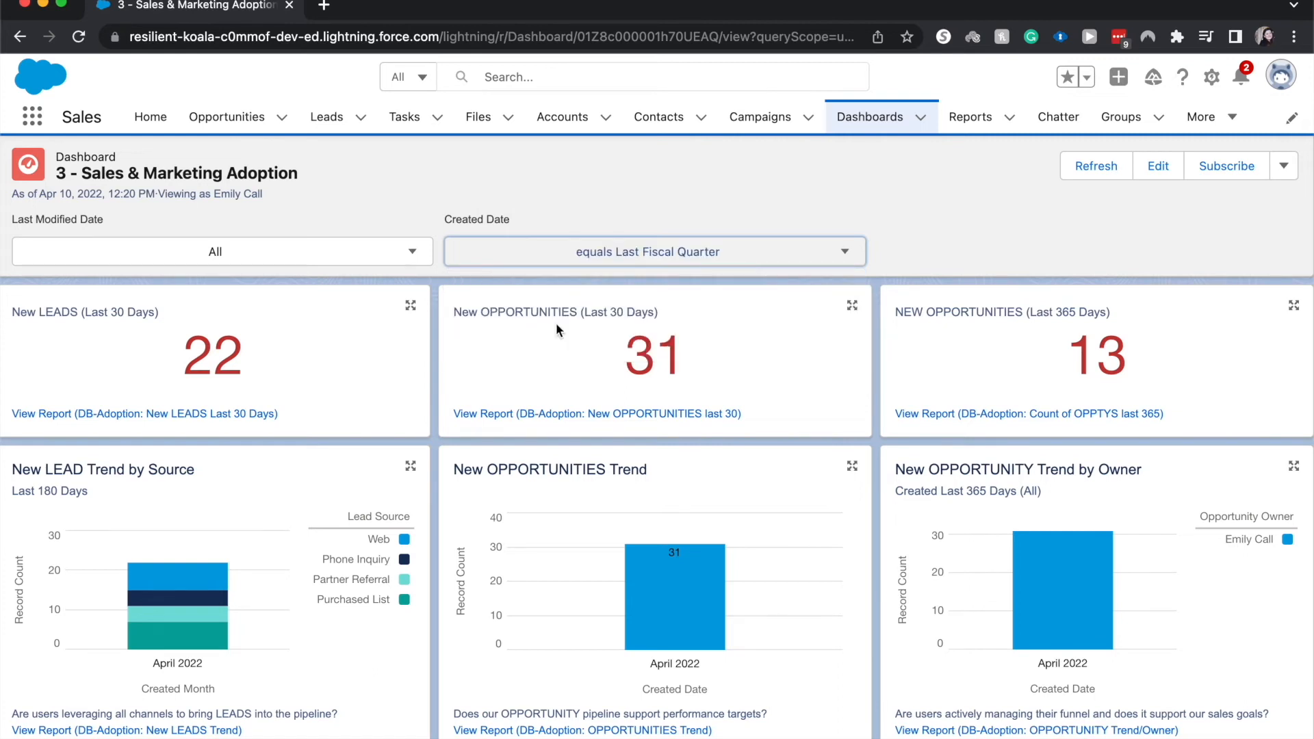
{"action": "left_click", "coordinate": [1096, 165]}
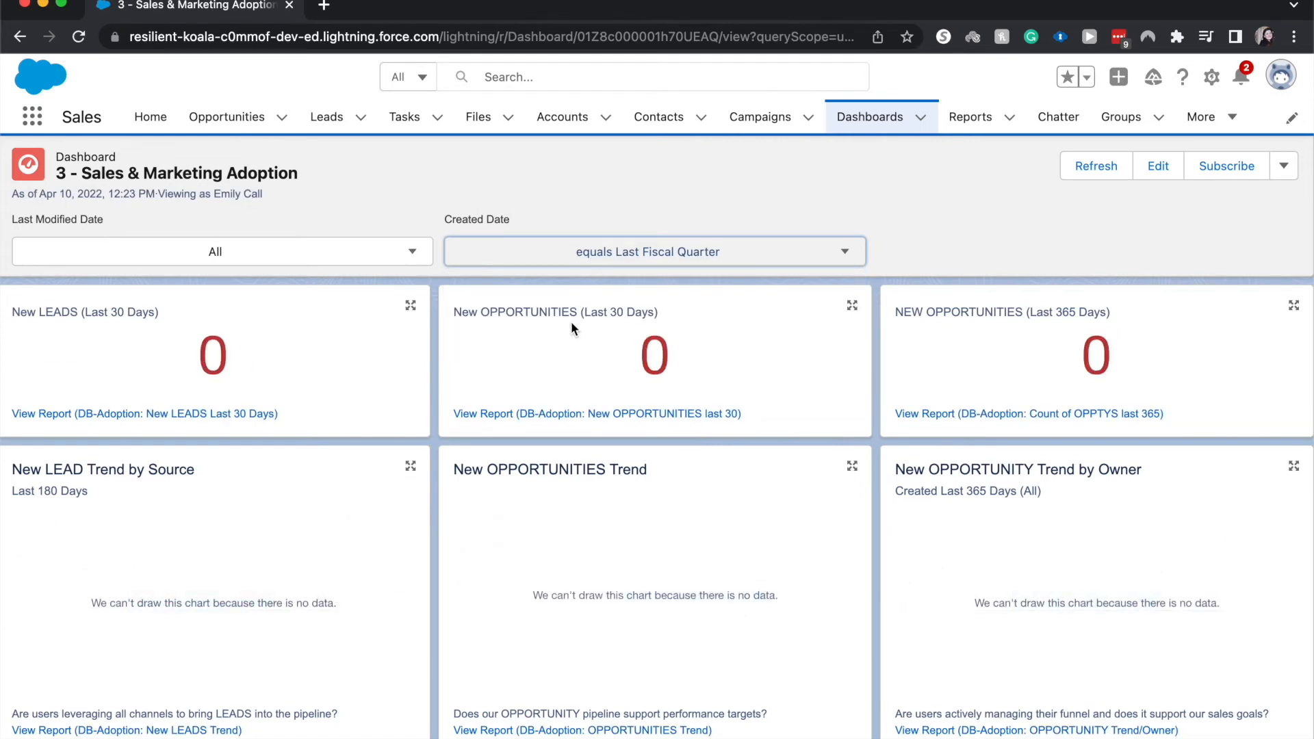
{"action": "mouse_move", "coordinate": [560, 273]}
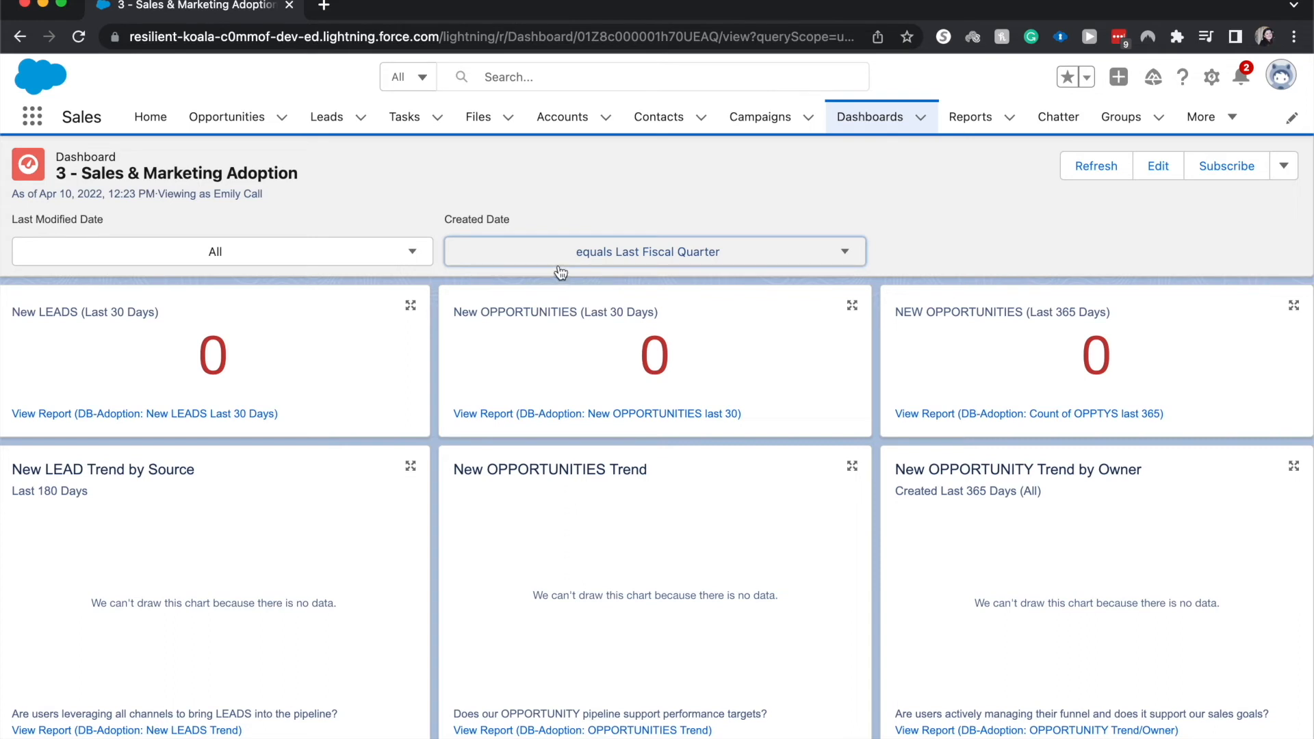
{"action": "left_click", "coordinate": [654, 251]}
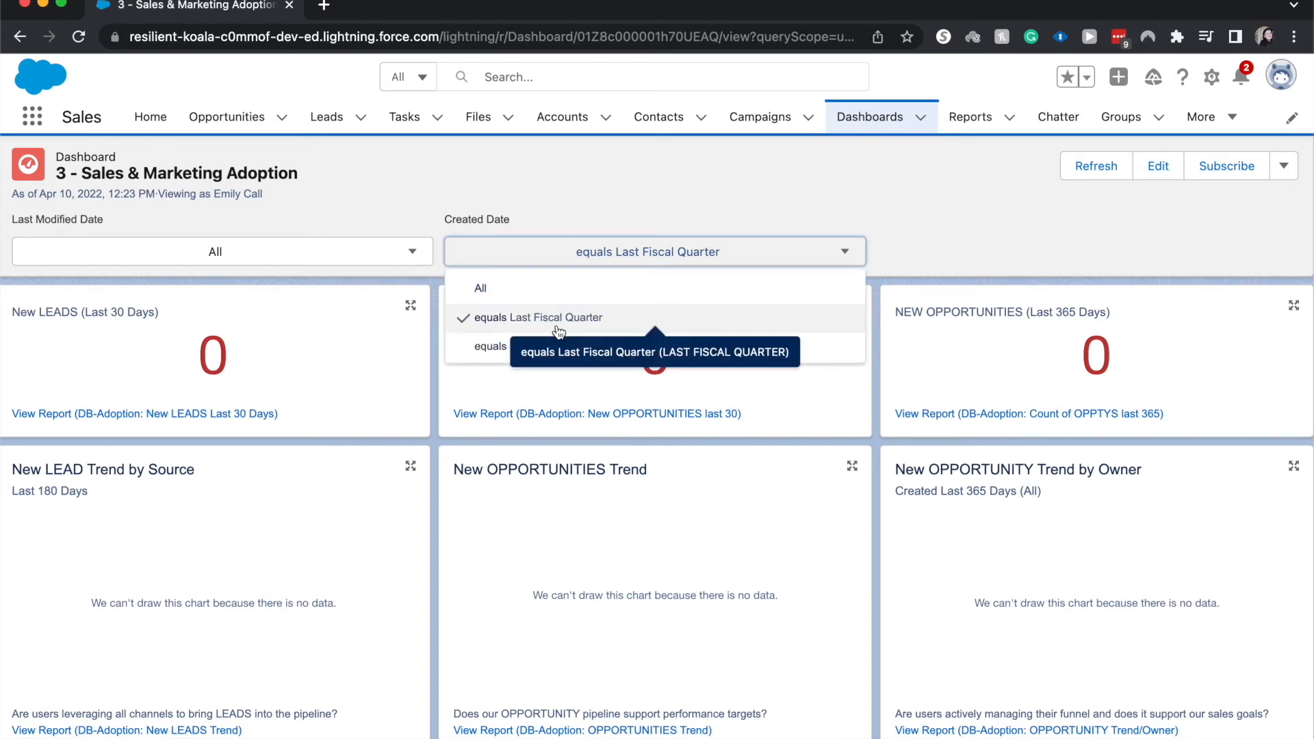
{"action": "mouse_move", "coordinate": [464, 346]}
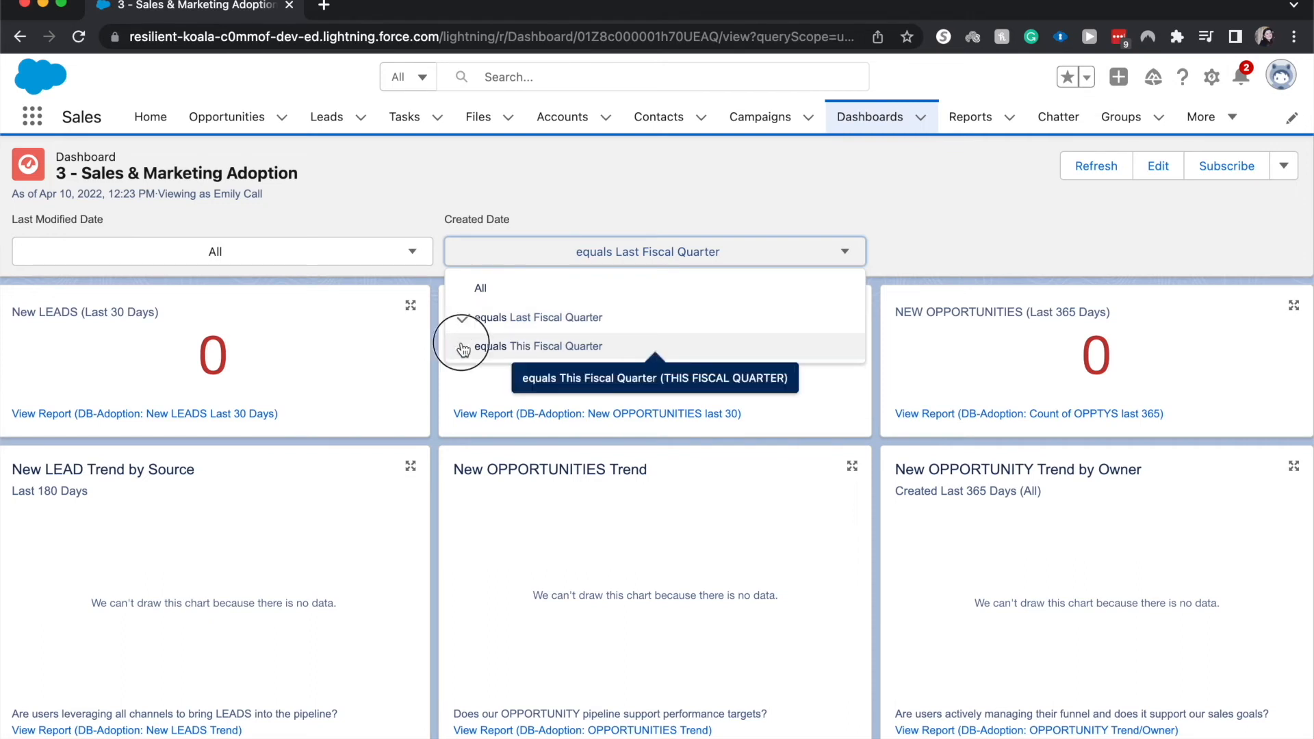
{"action": "left_click", "coordinate": [541, 347]}
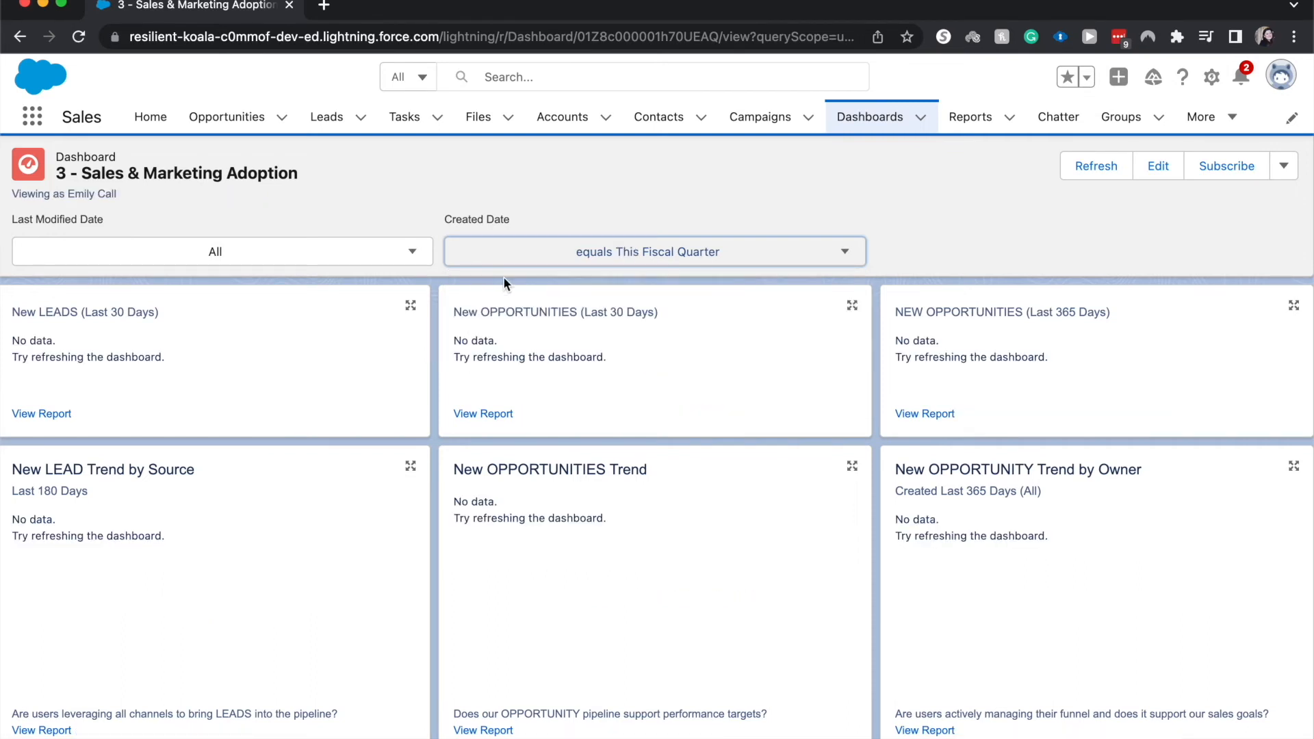
{"action": "left_click", "coordinate": [1095, 165]}
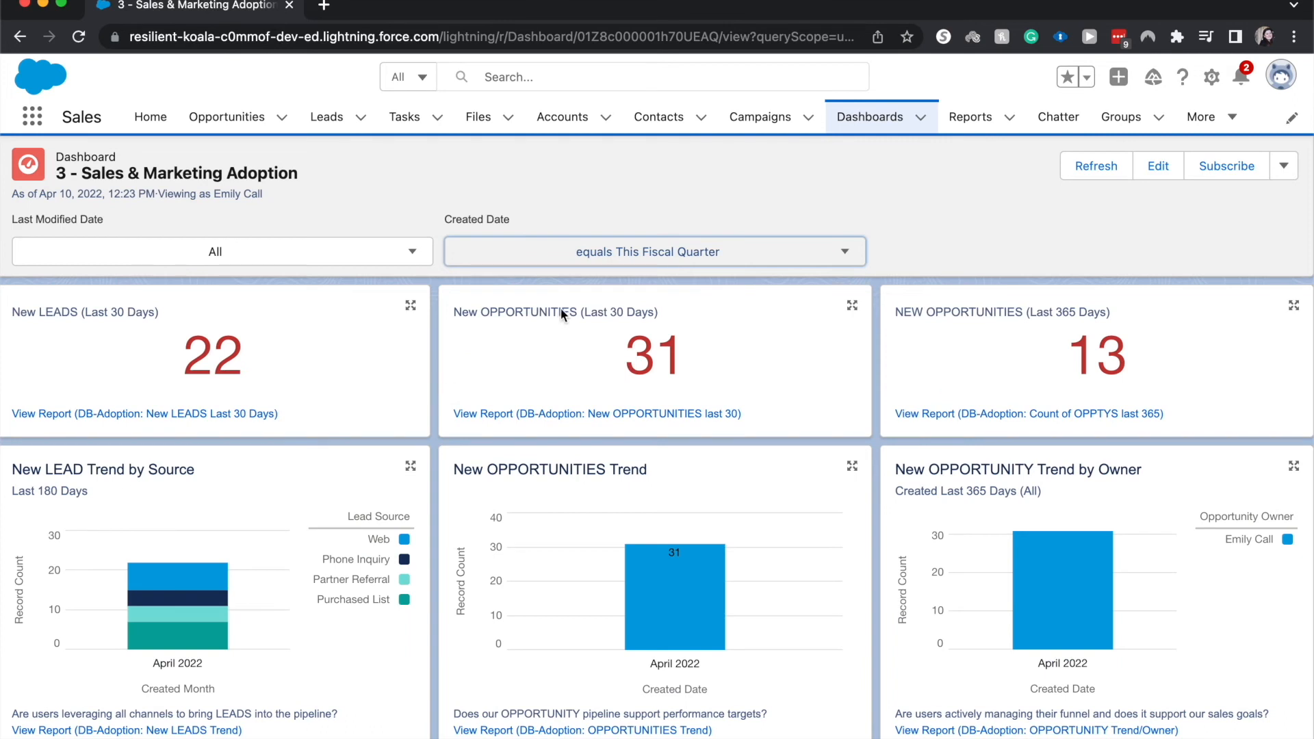
{"action": "mouse_move", "coordinate": [482, 348]}
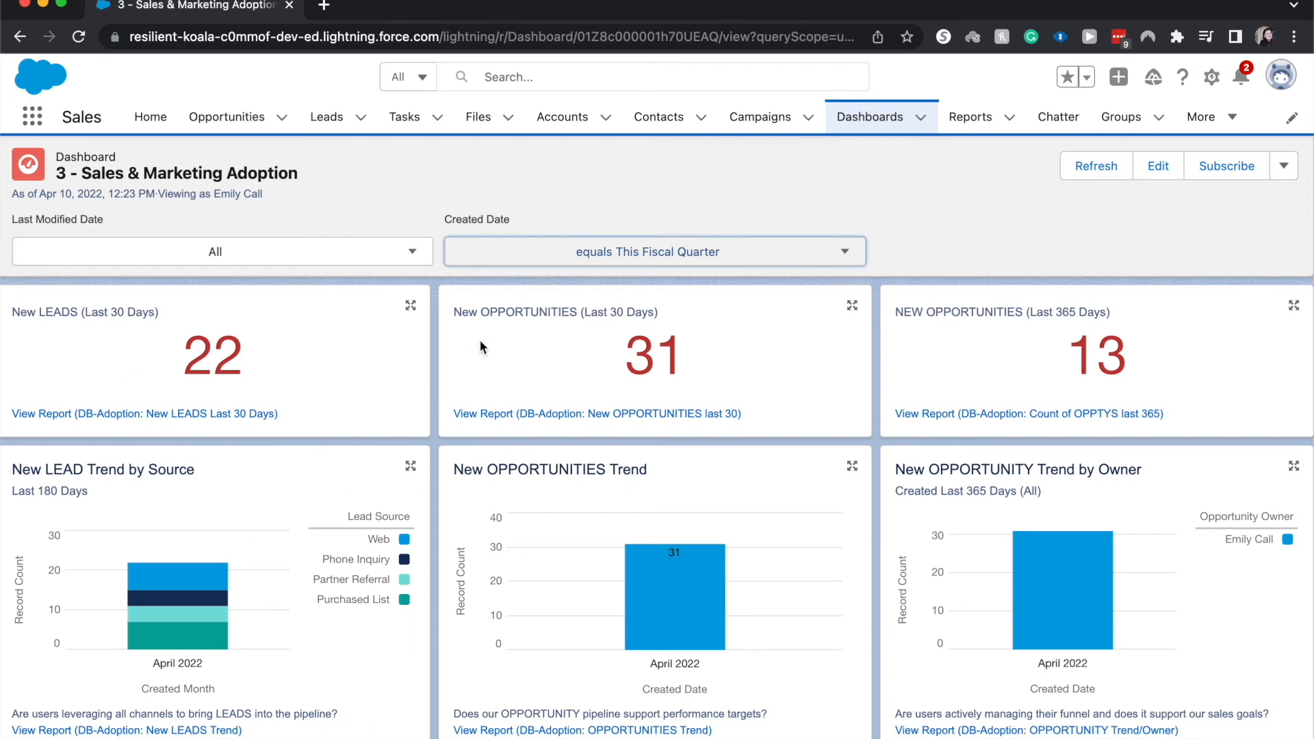
{"action": "left_click", "coordinate": [649, 252]}
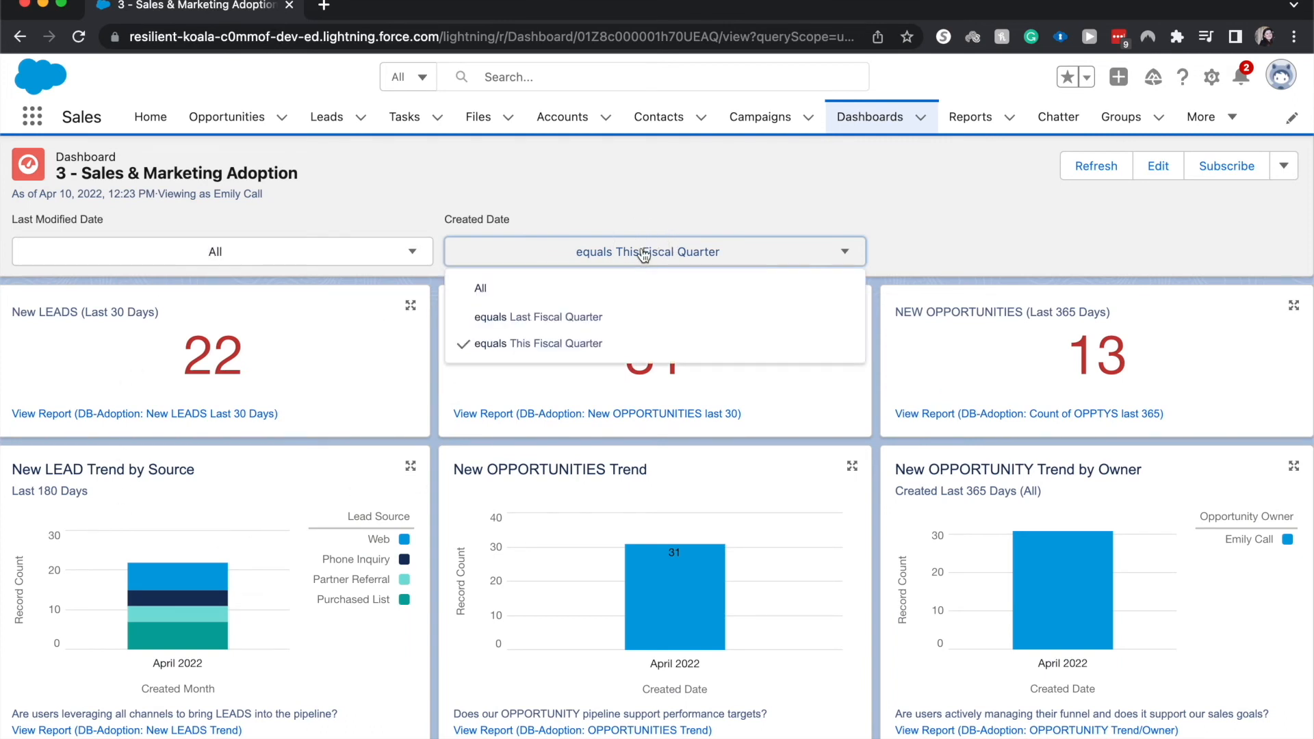
Keep Created Date at This Fiscal Quarter and set Last Modified Date to 4/1/2022.
{"action": "left_click", "coordinate": [480, 288]}
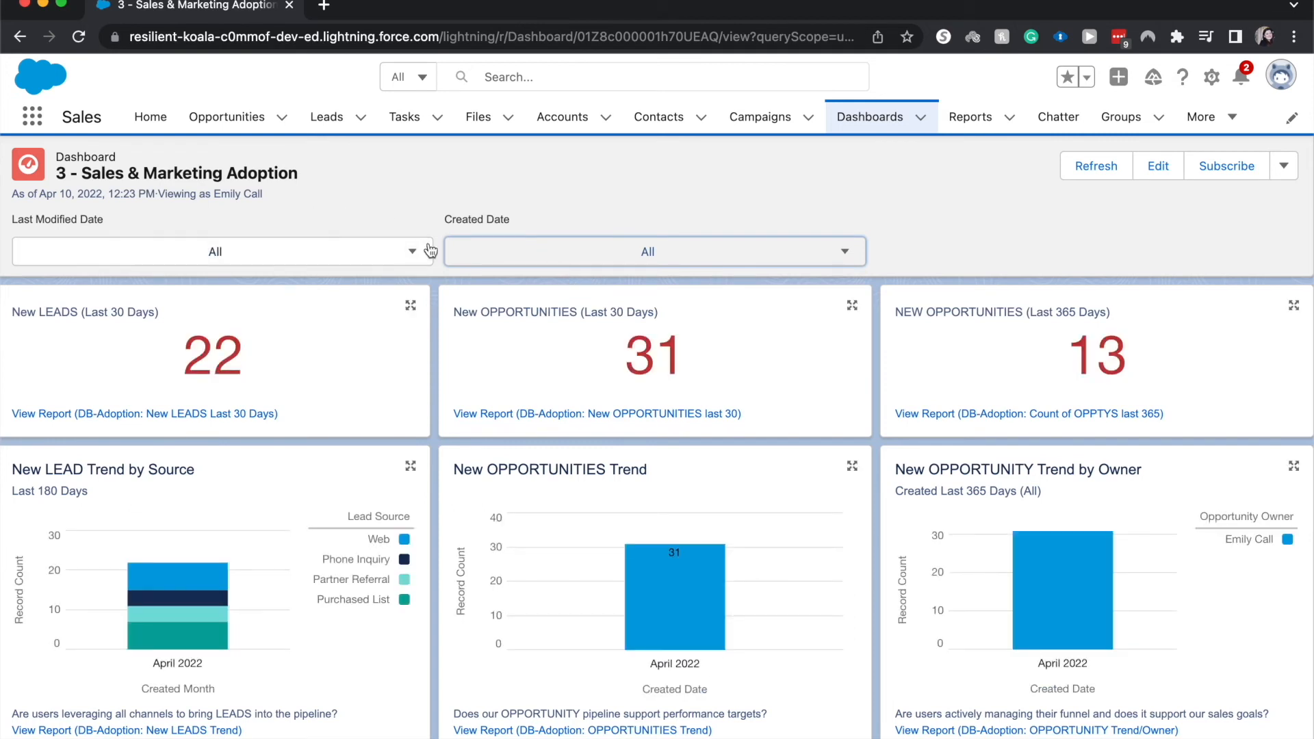
{"action": "left_click", "coordinate": [653, 251]}
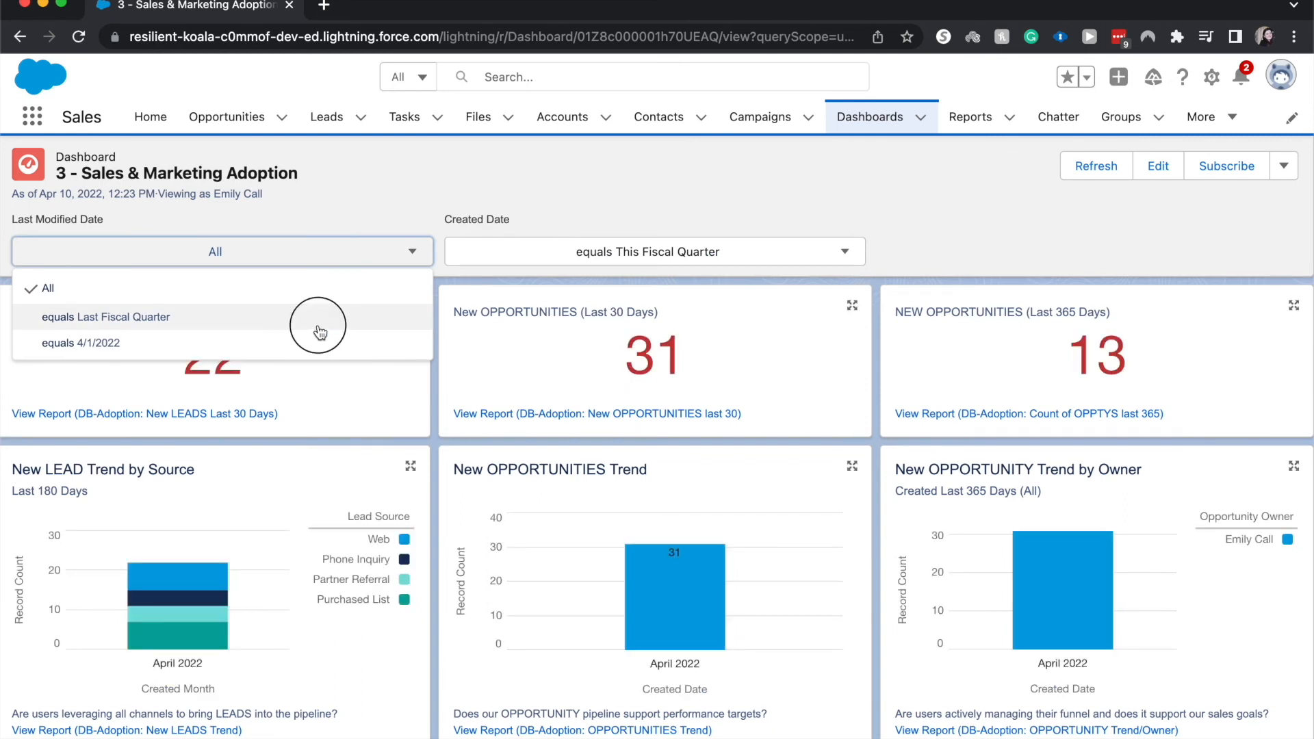
{"action": "mouse_move", "coordinate": [268, 302]}
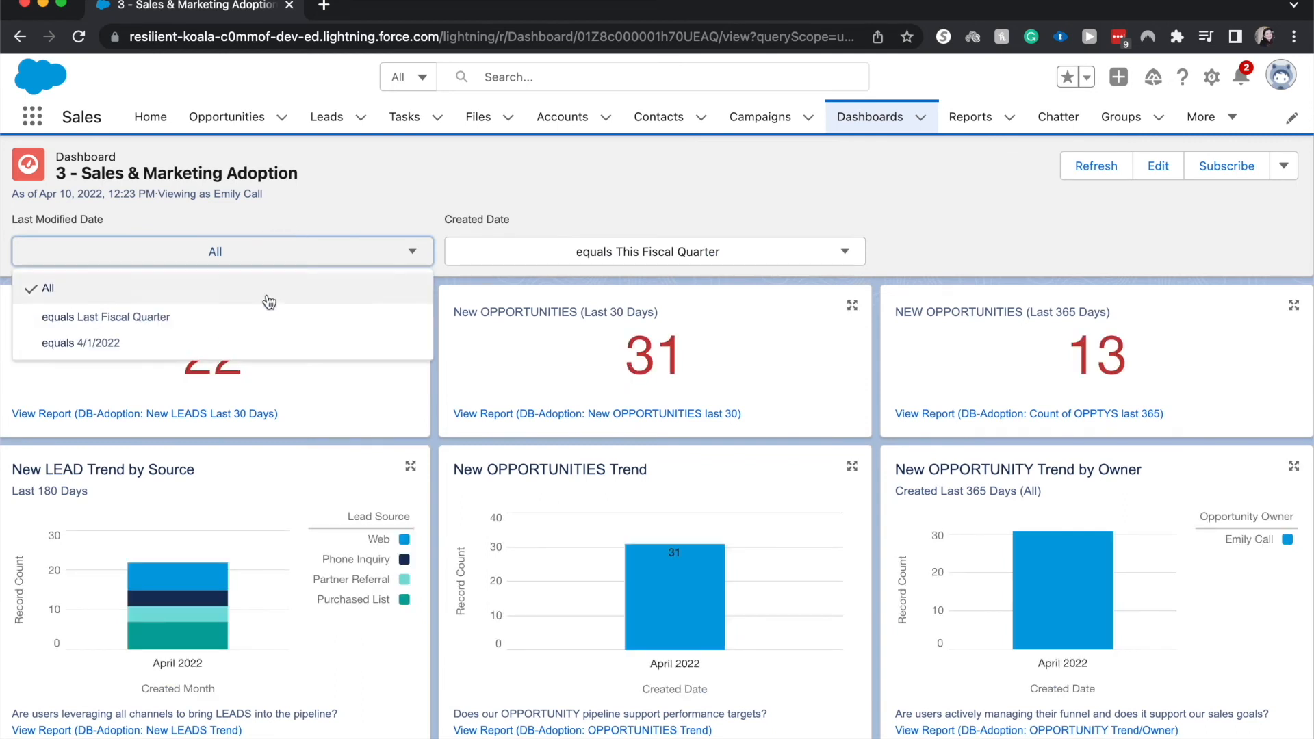
{"action": "left_click", "coordinate": [79, 342]}
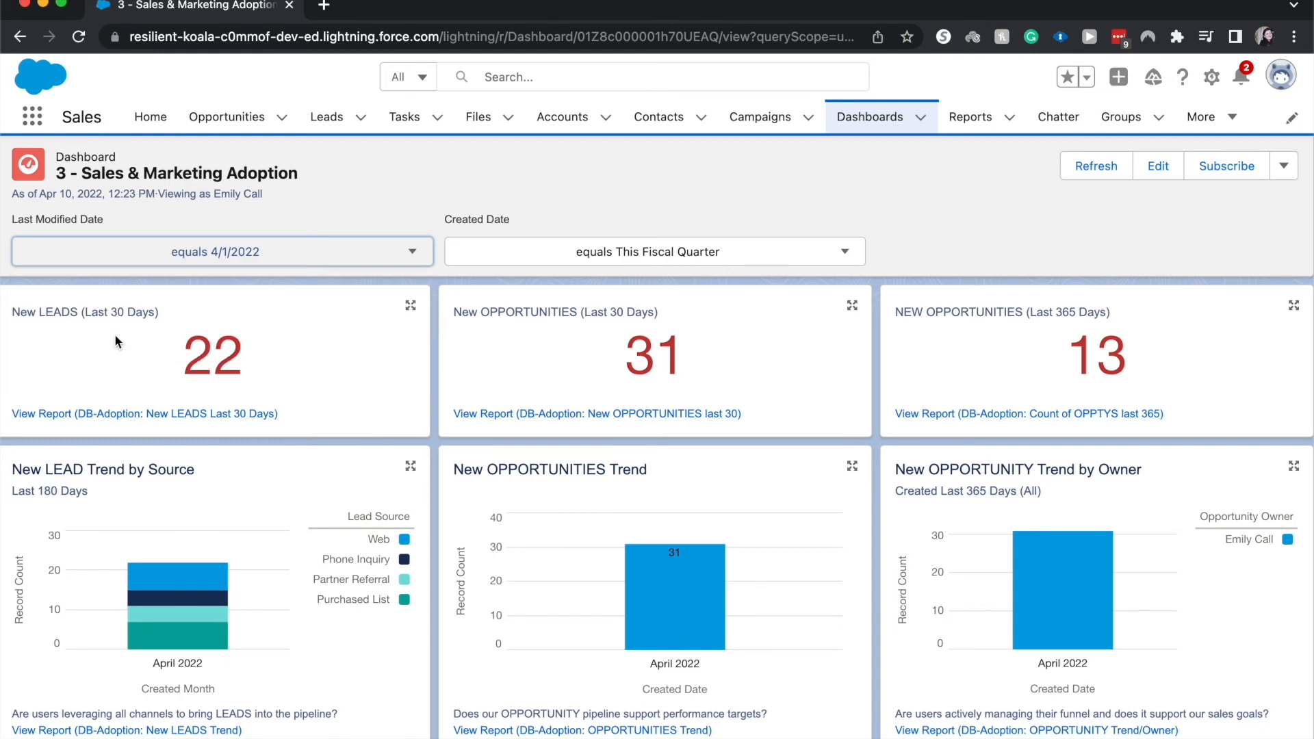
{"action": "left_click", "coordinate": [1095, 166]}
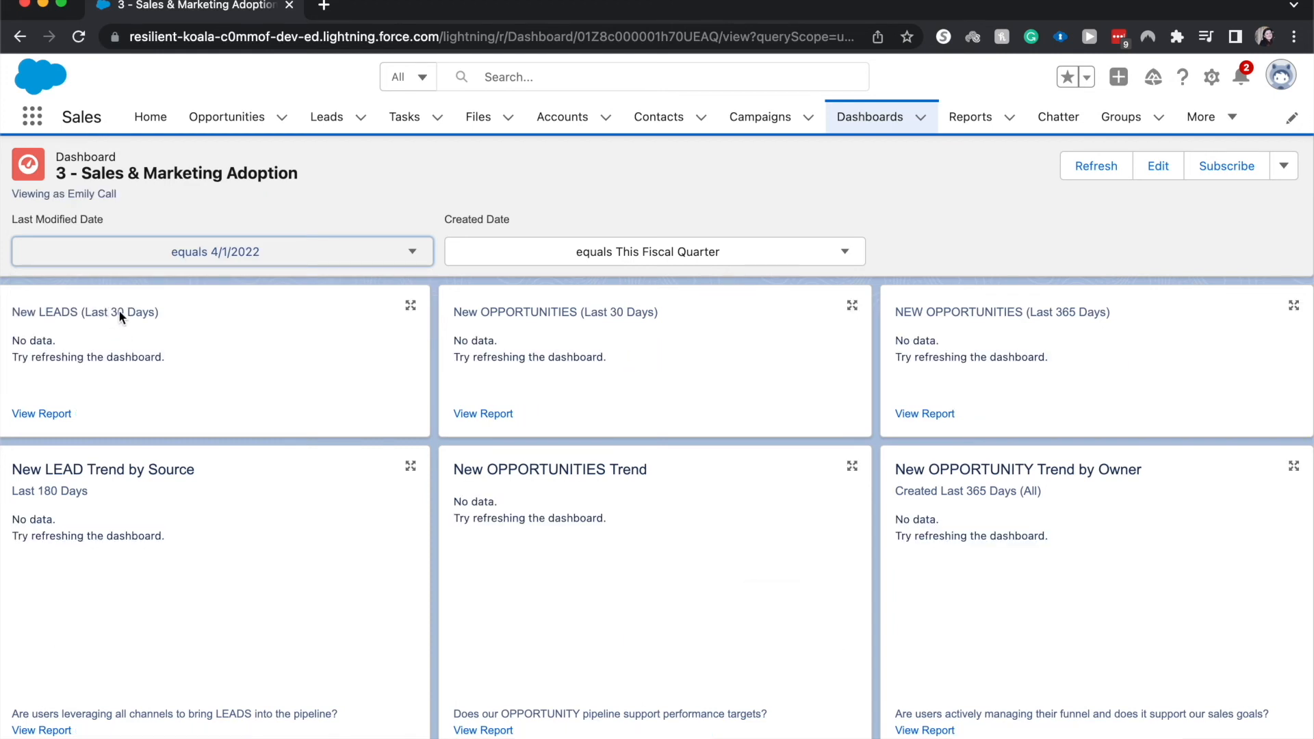
{"action": "left_click", "coordinate": [1094, 165]}
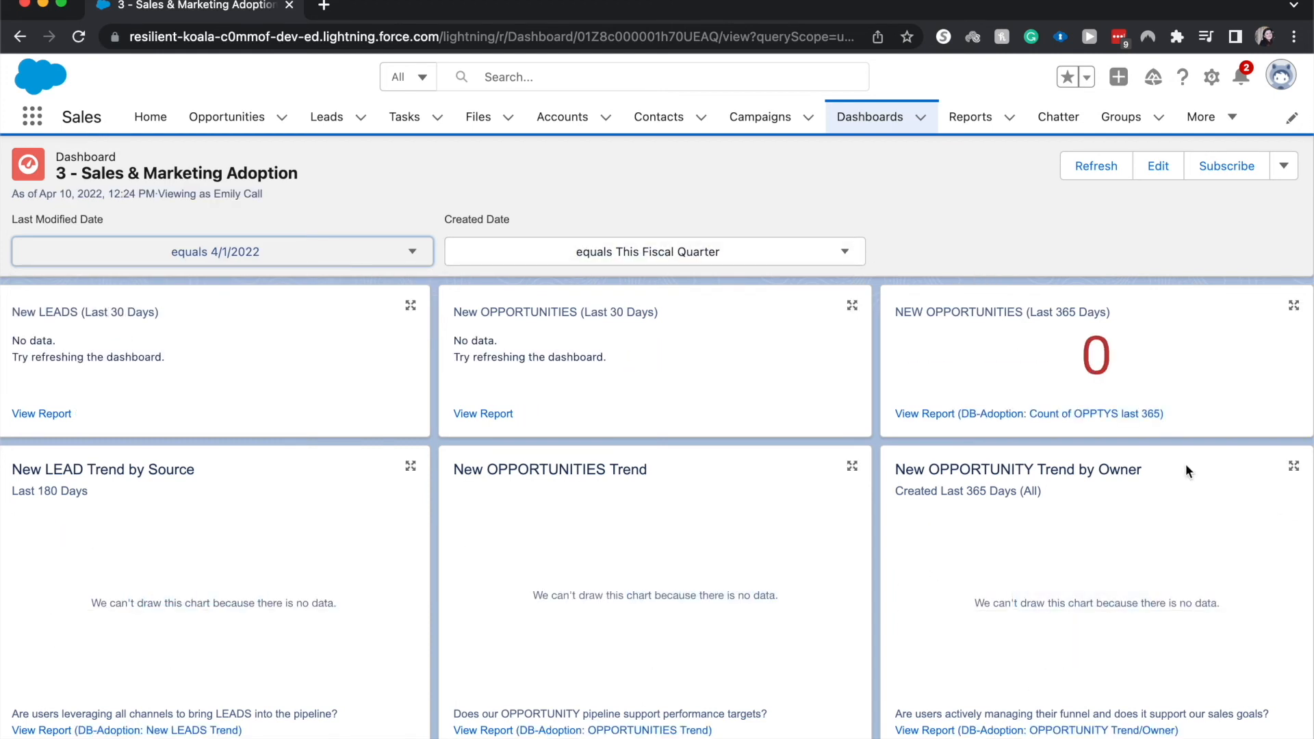
{"action": "left_click", "coordinate": [1095, 150]}
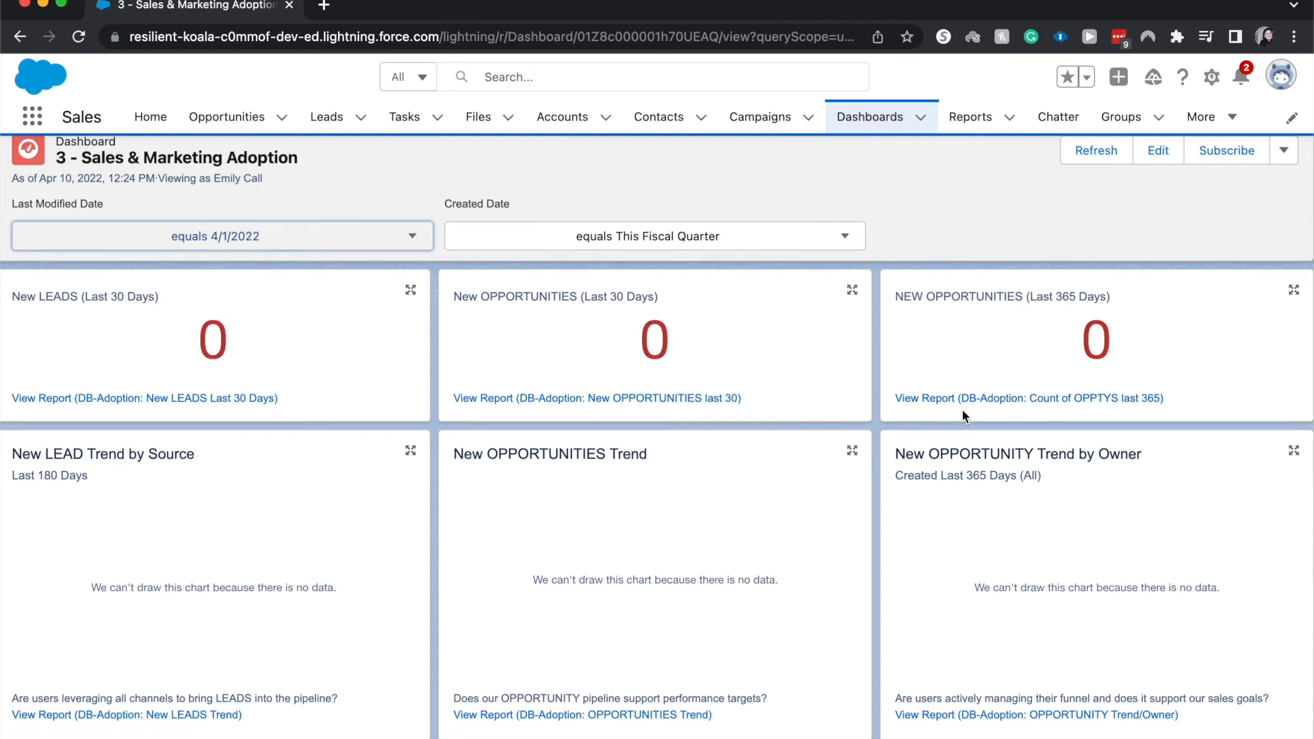